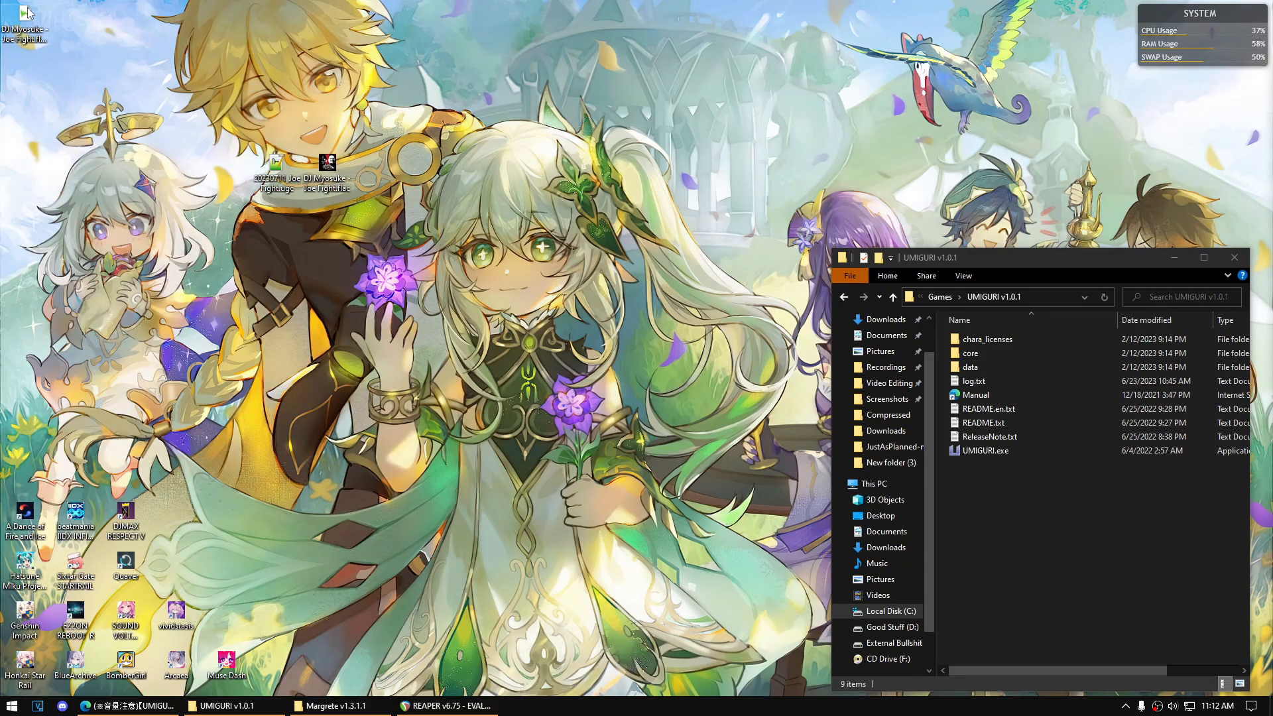
mouse_move(781, 317)
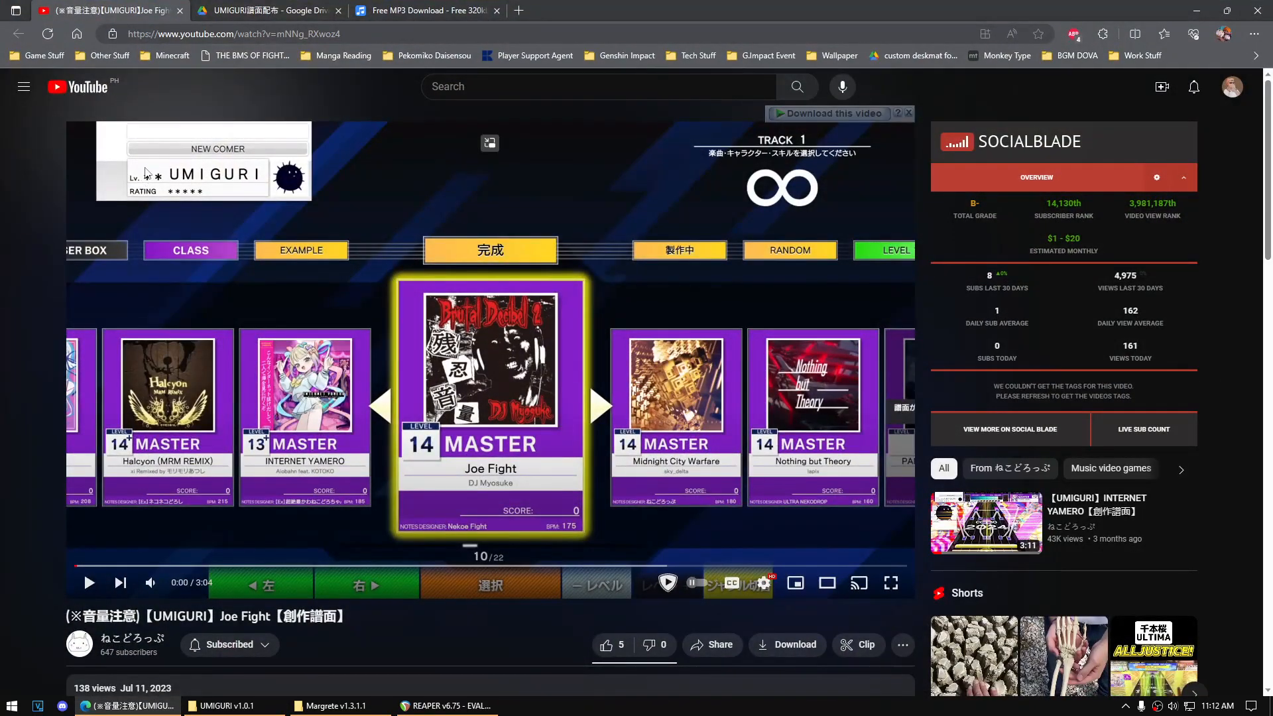
Browse the shared Drive folder and select 20230711_Joe Fight.ugc
scroll(down, 3)
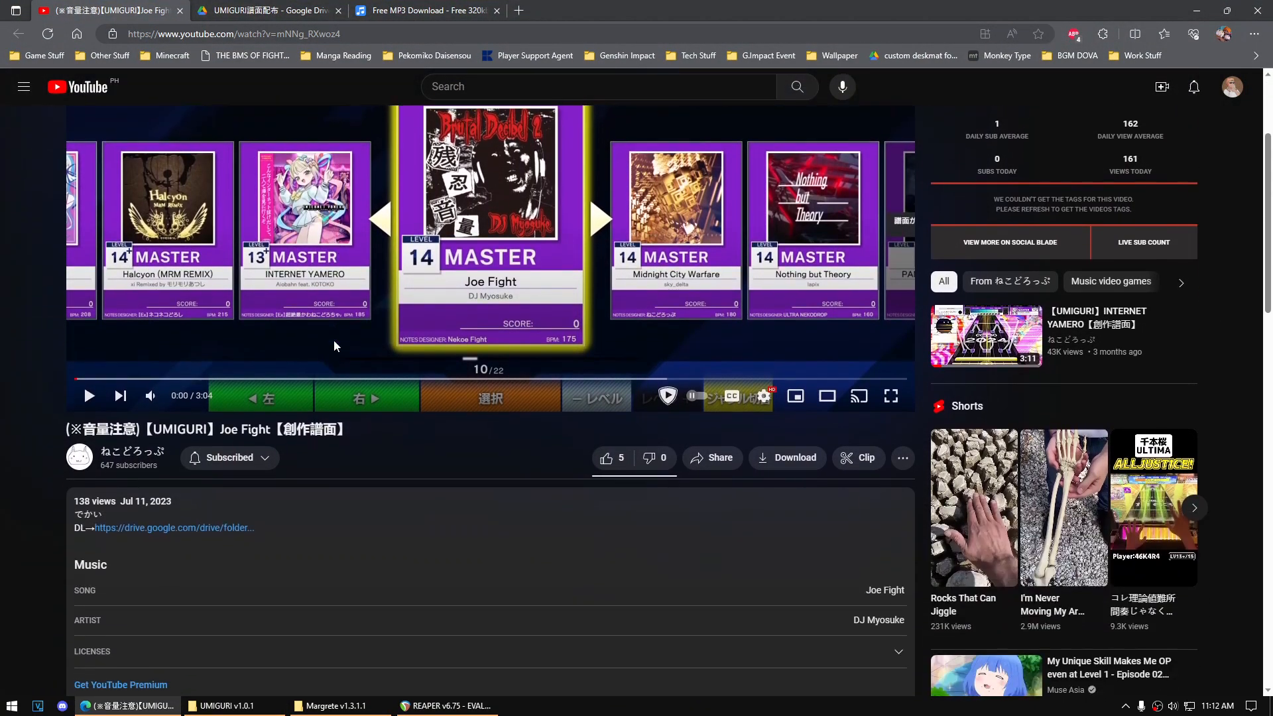
scroll(up, 3)
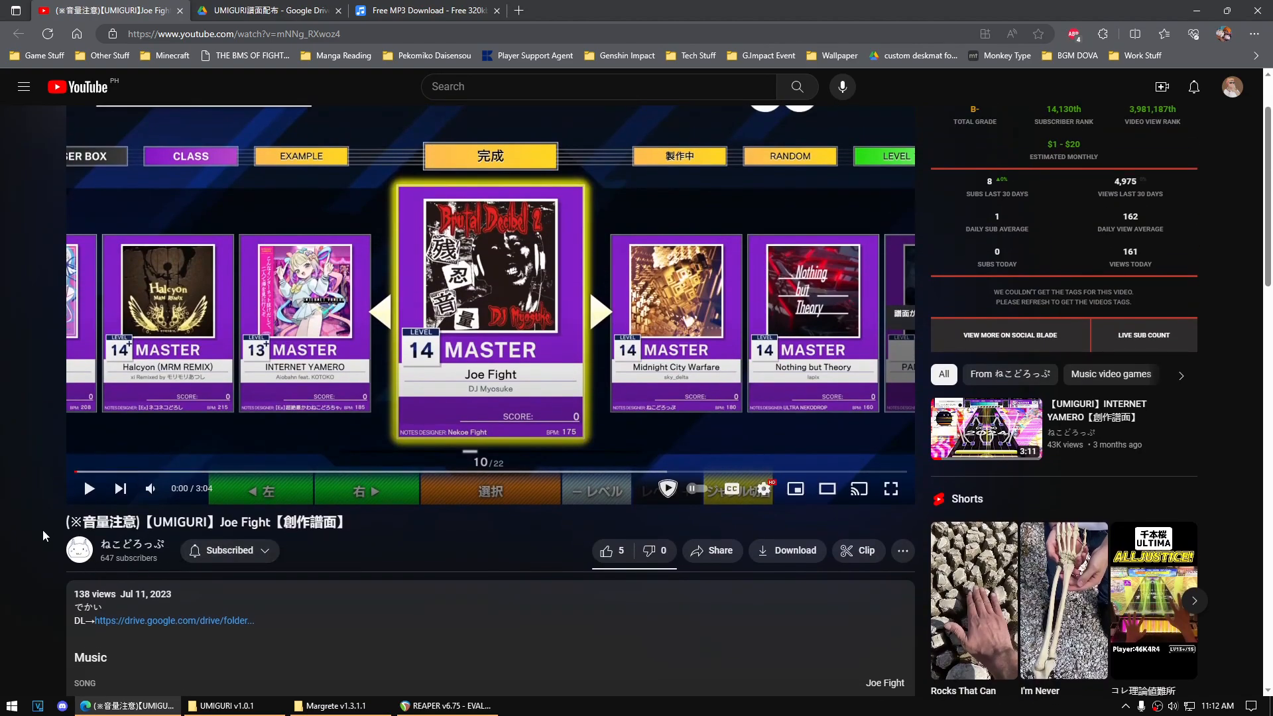
mouse_move(144, 554)
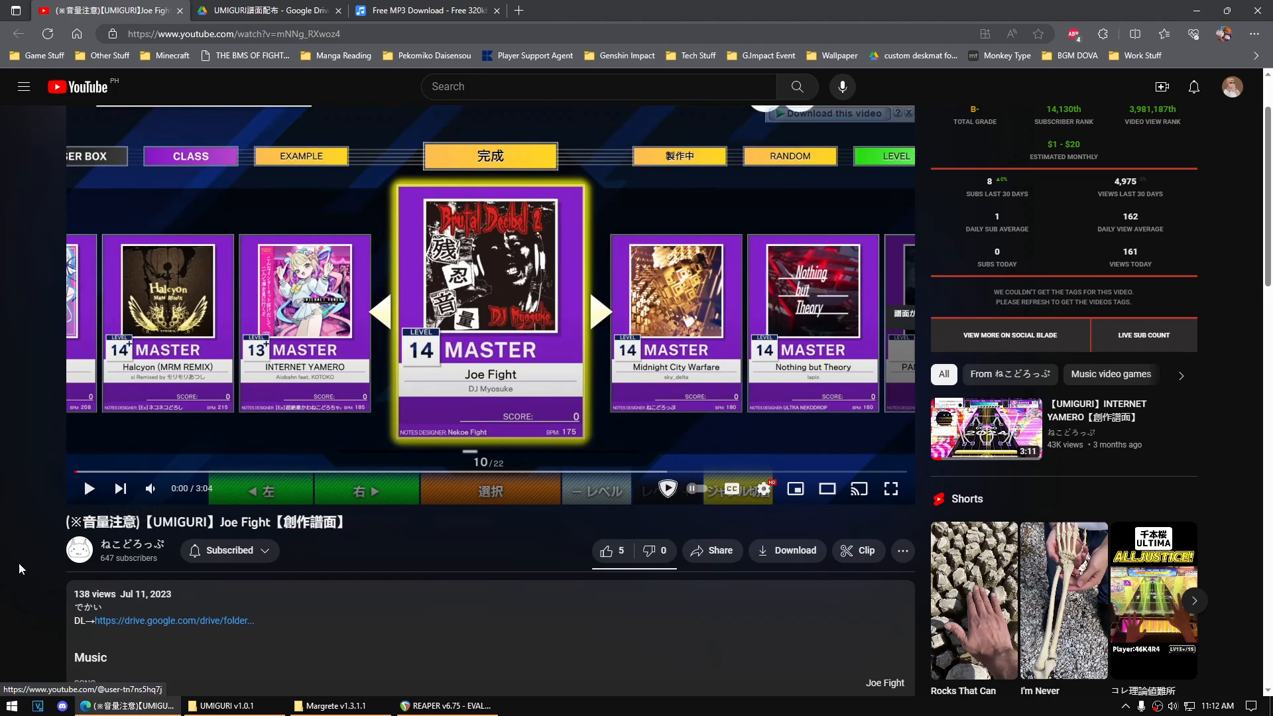
scroll(down, 3)
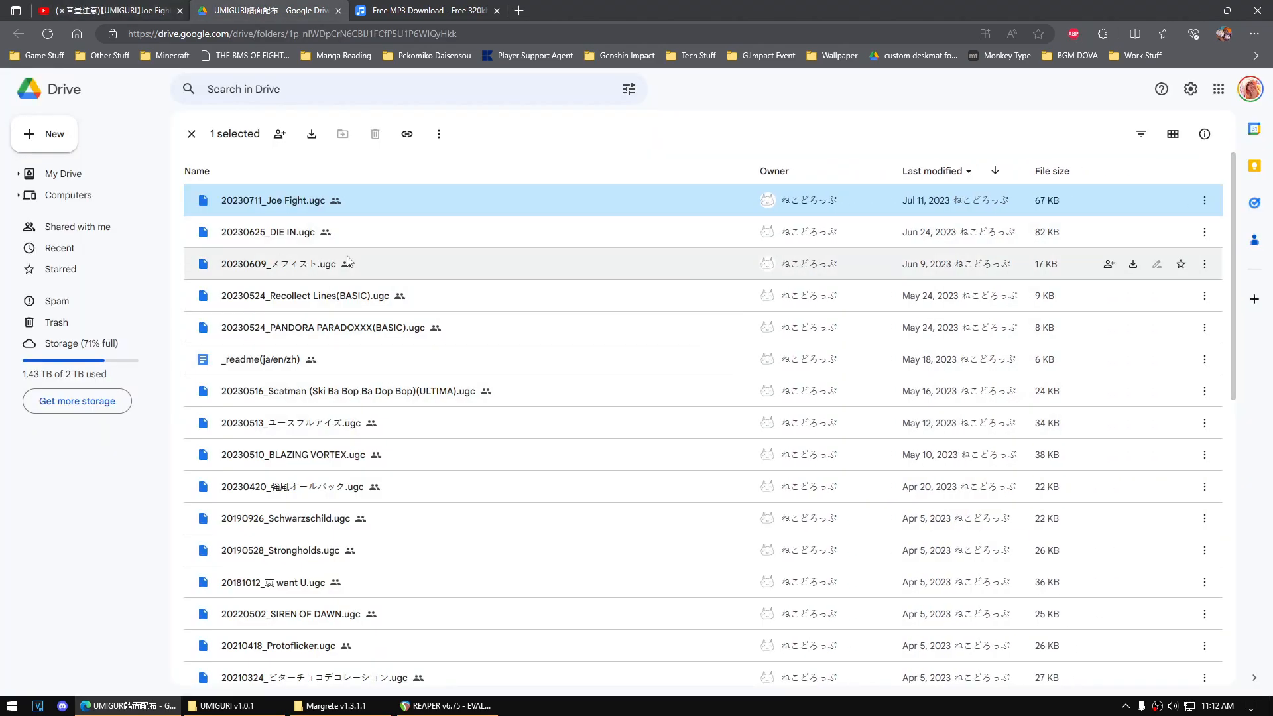
scroll(down, 3)
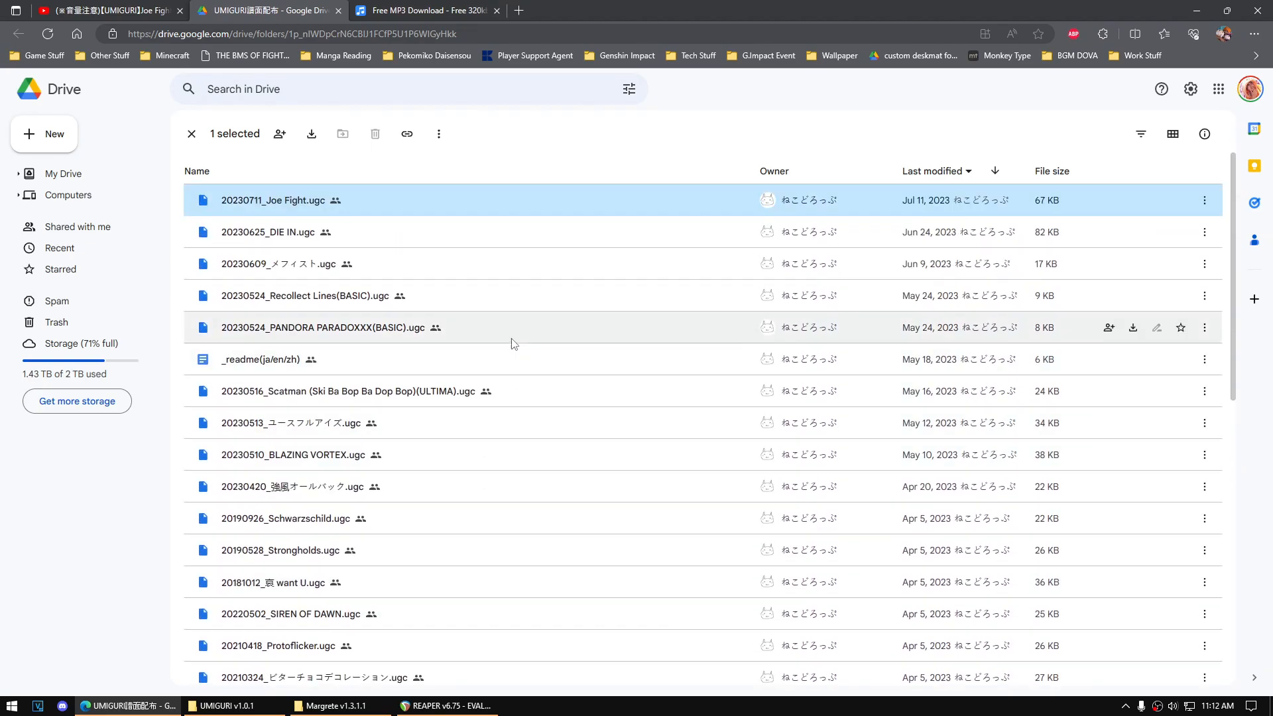
mouse_move(505, 336)
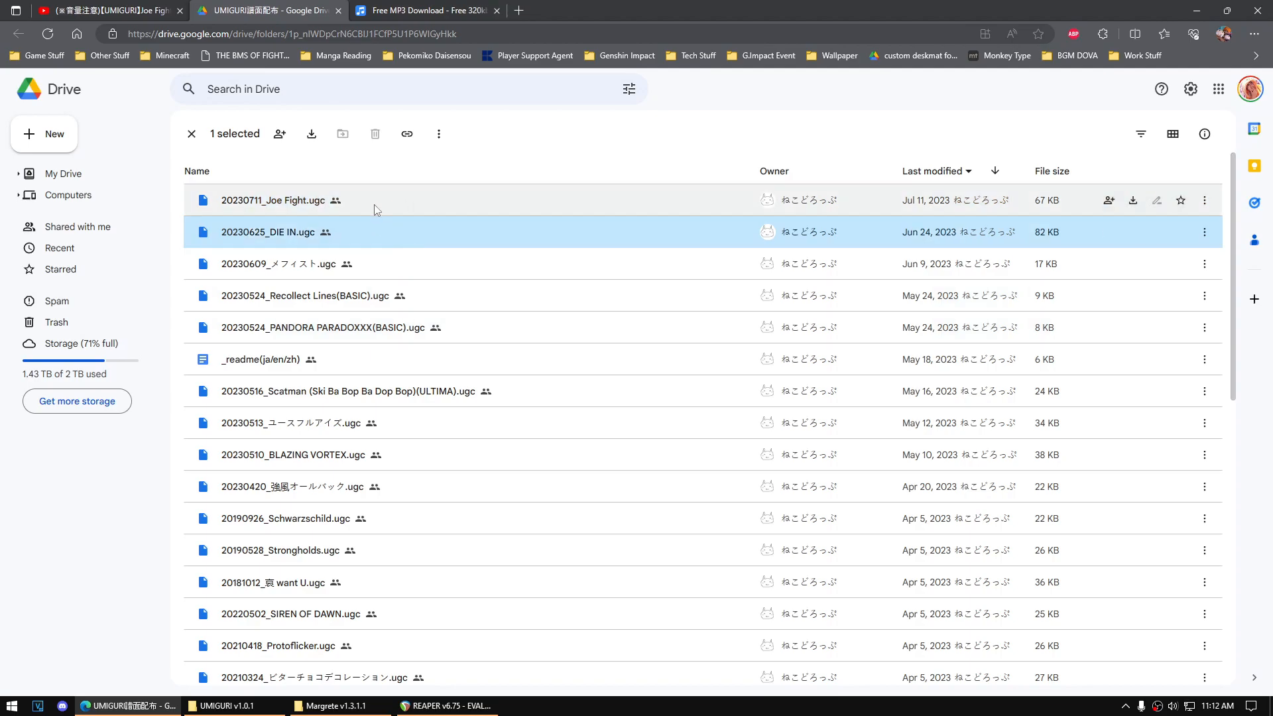
click(273, 200)
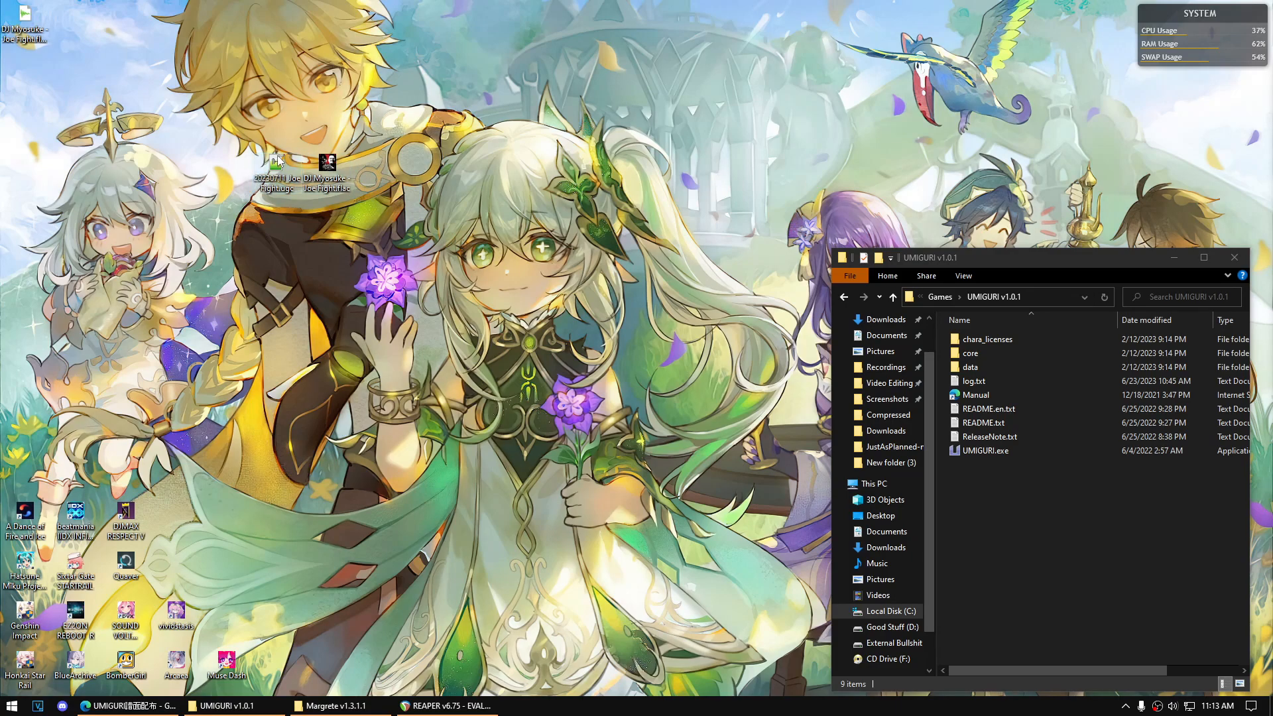
mouse_move(332, 271)
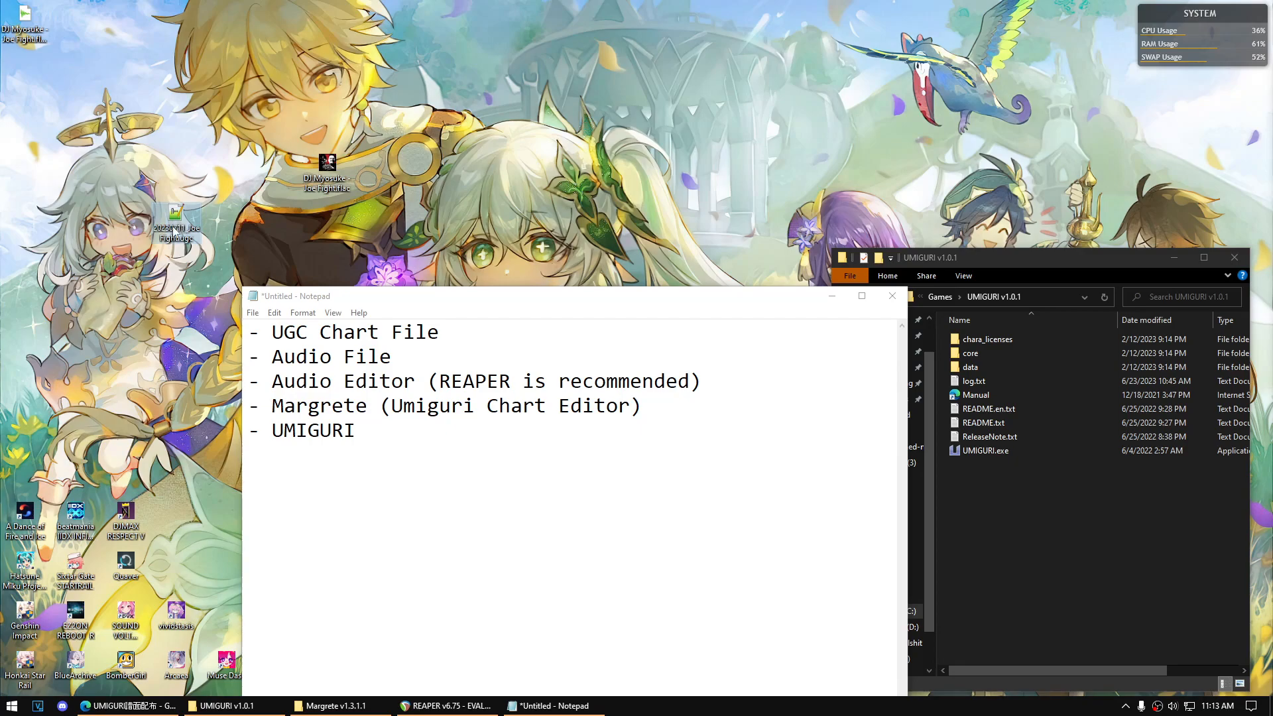
Highlight the Audio File line in the Notepad requirements list
double_click(330, 356)
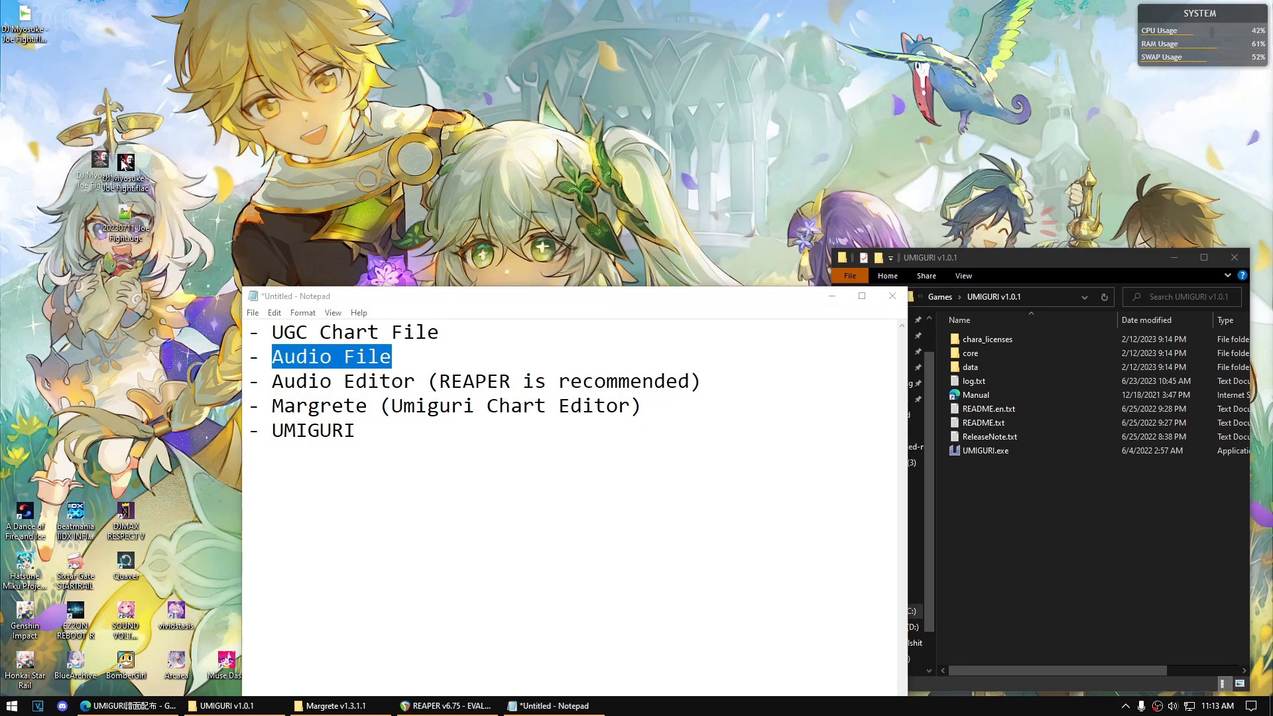
View the Joe Fight FLAC's title, artist, album and cover in Mp3tag, then close it
right_click(126, 162)
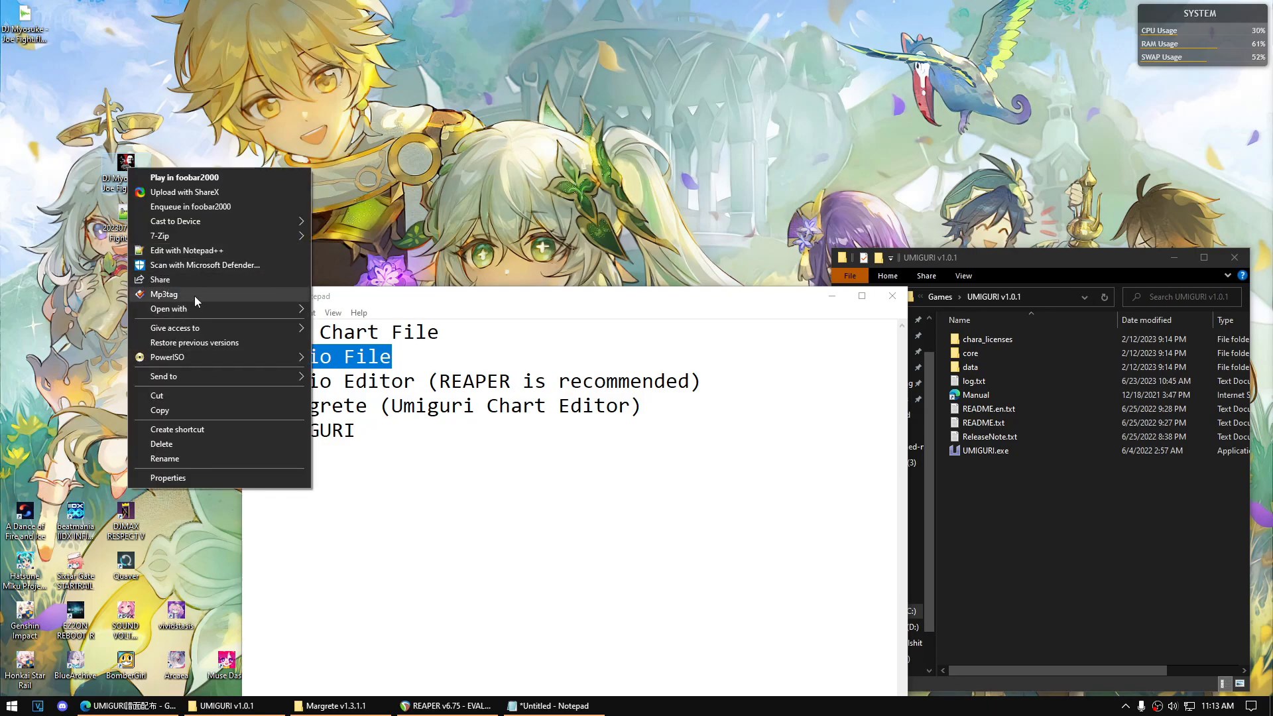
click(165, 294)
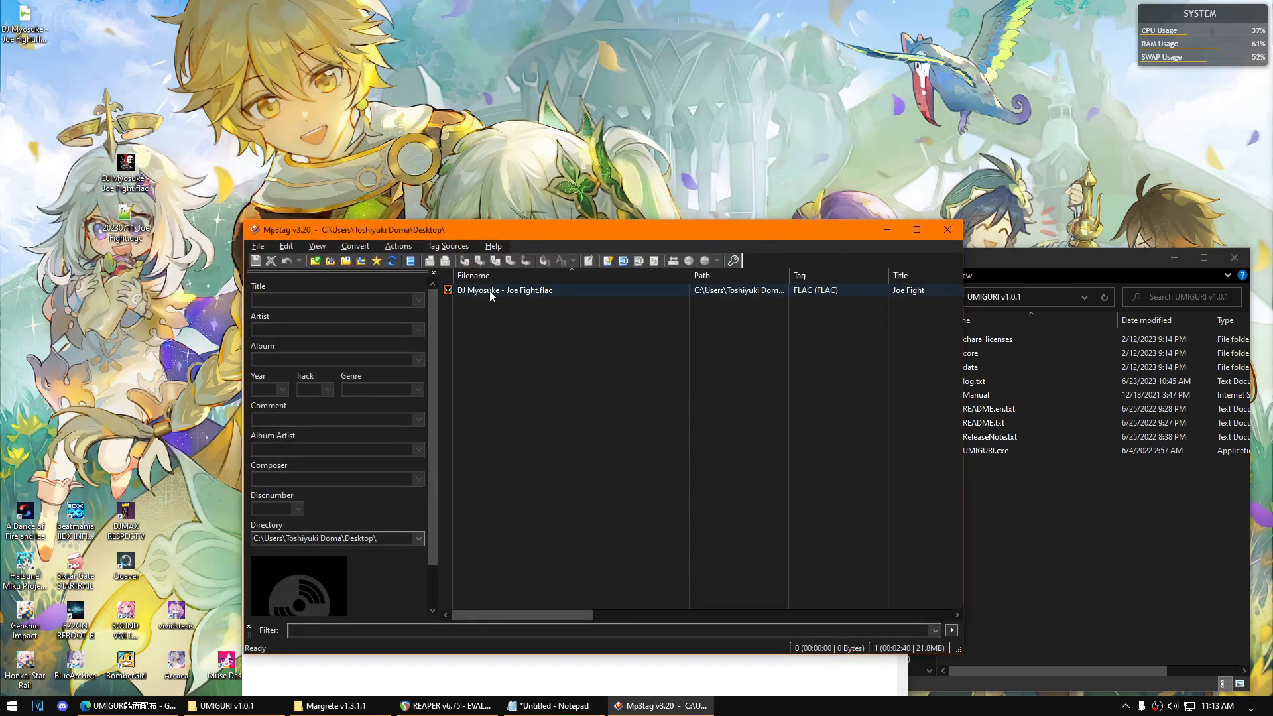
click(504, 291)
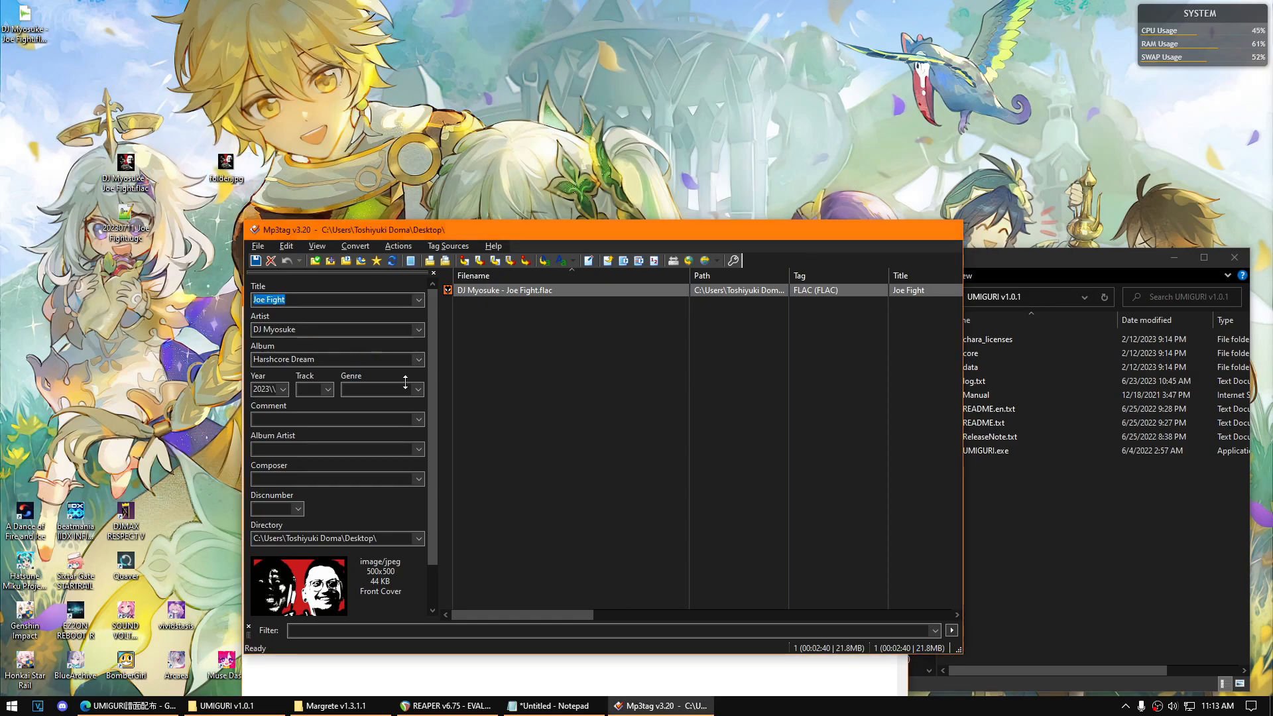
click(549, 704)
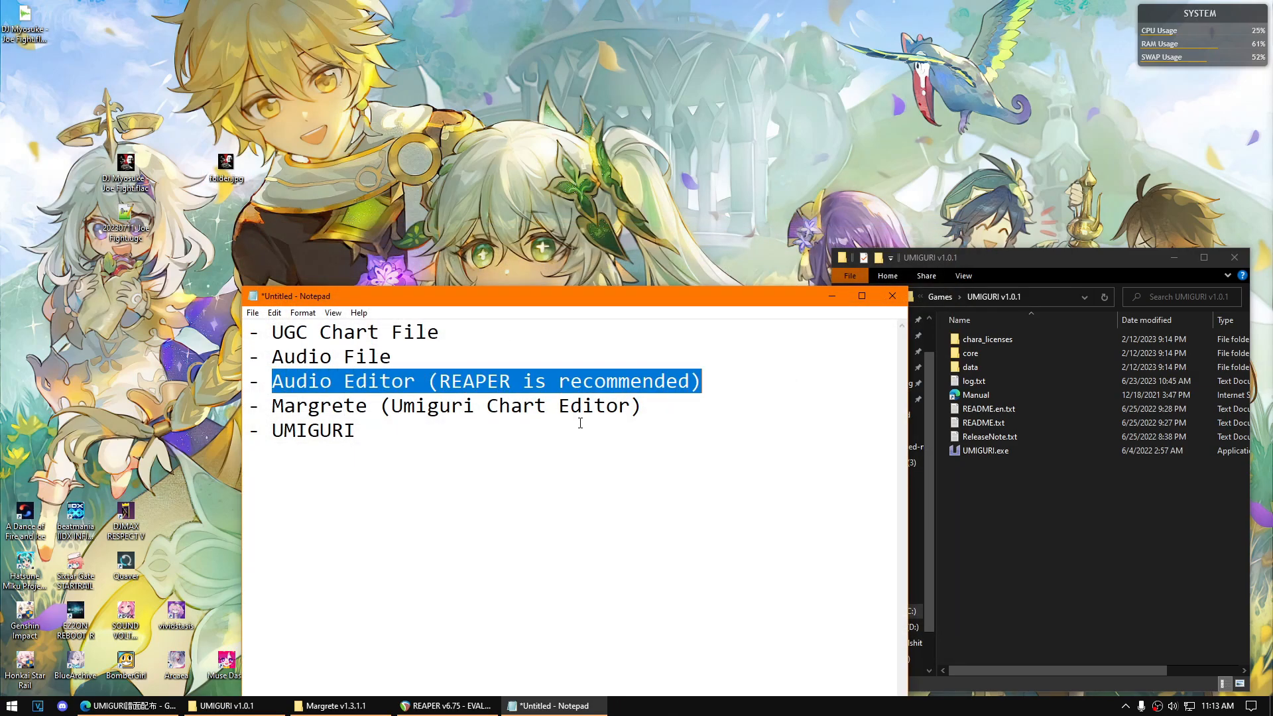
Highlight the REAPER recommendation and bring REAPER's empty project to the front
double_click(475, 380)
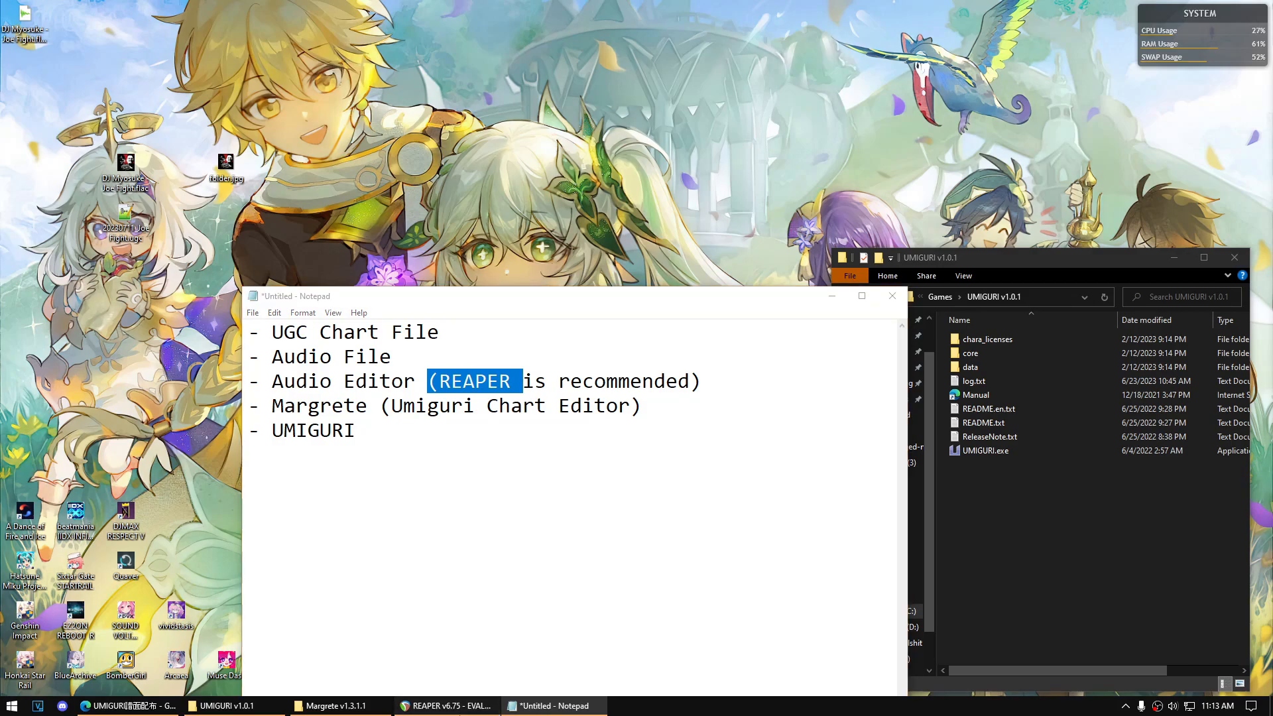
click(445, 705)
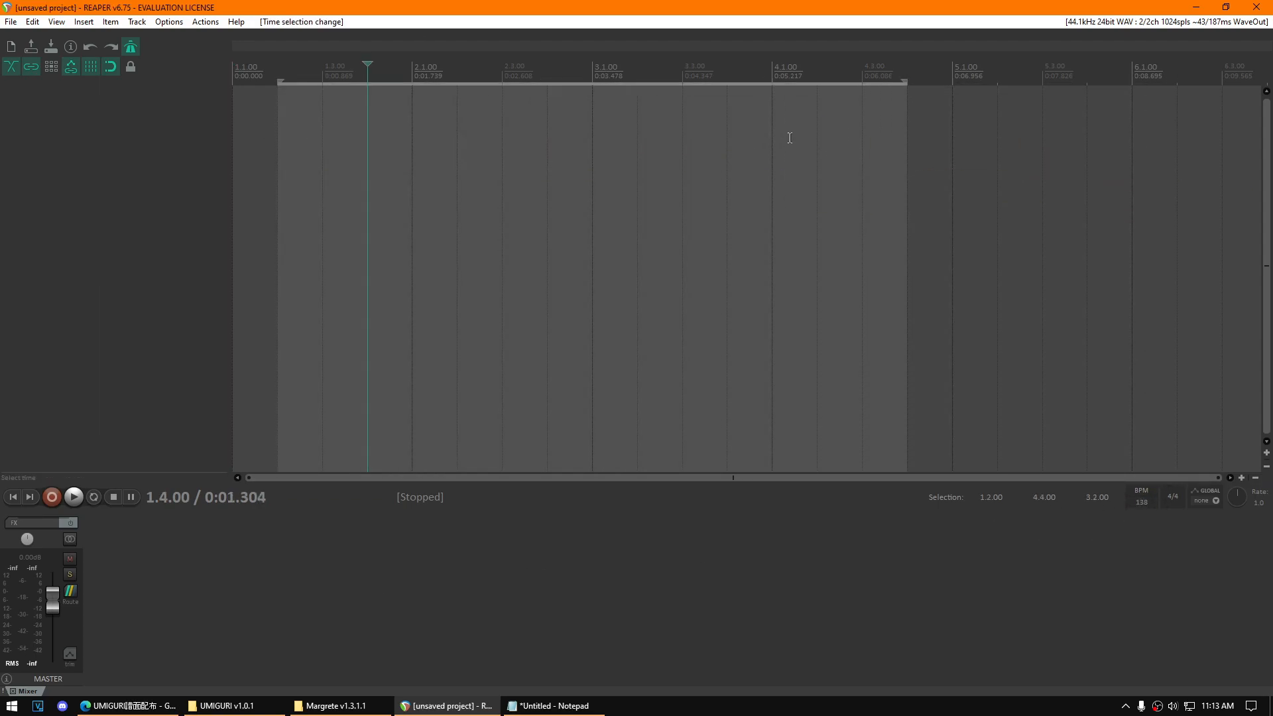
Switch from REAPER back to the browser with the Drive chart folder
click(554, 705)
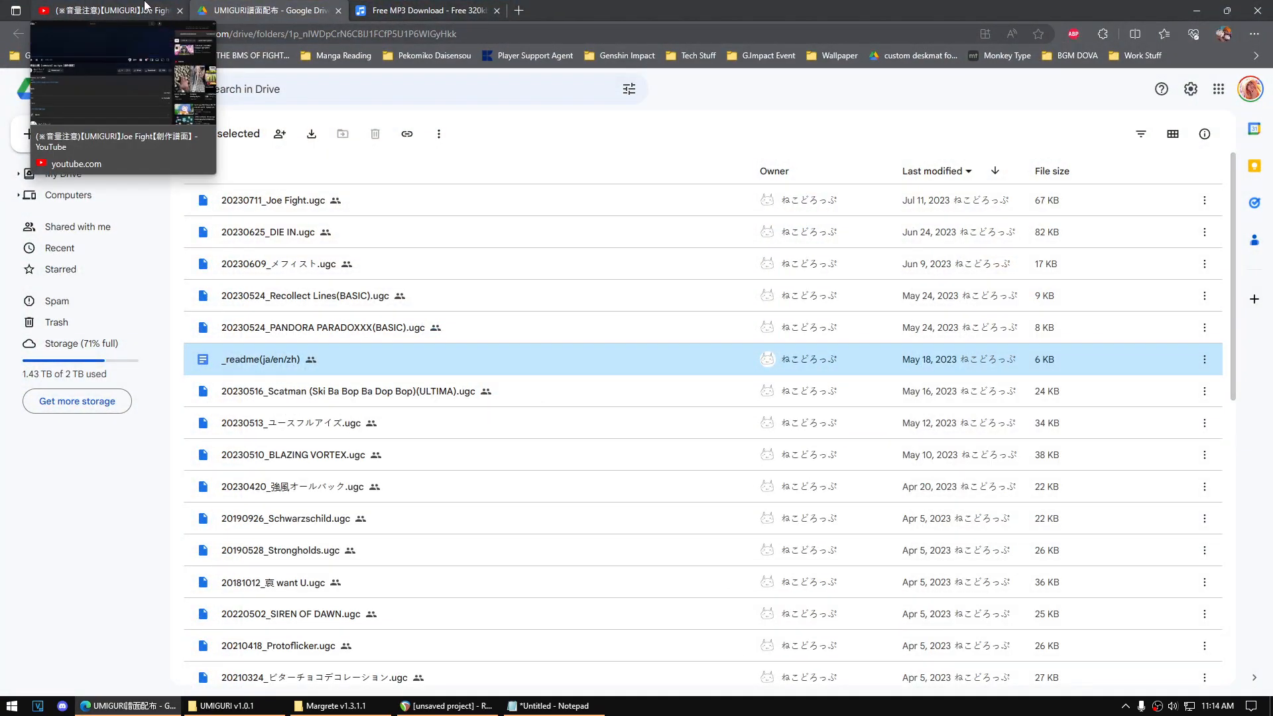
Watch the Joe Fight chart video into its opening gameplay, pause it, and return to REAPER
click(106, 9)
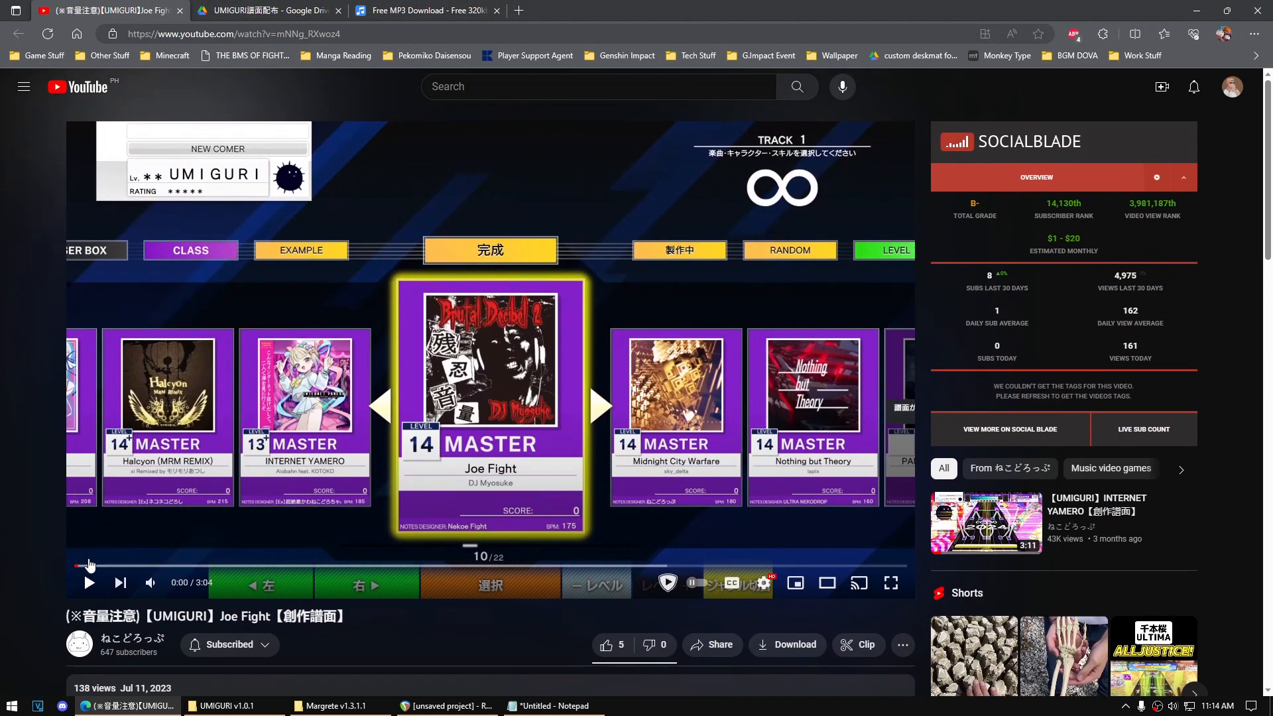
click(81, 566)
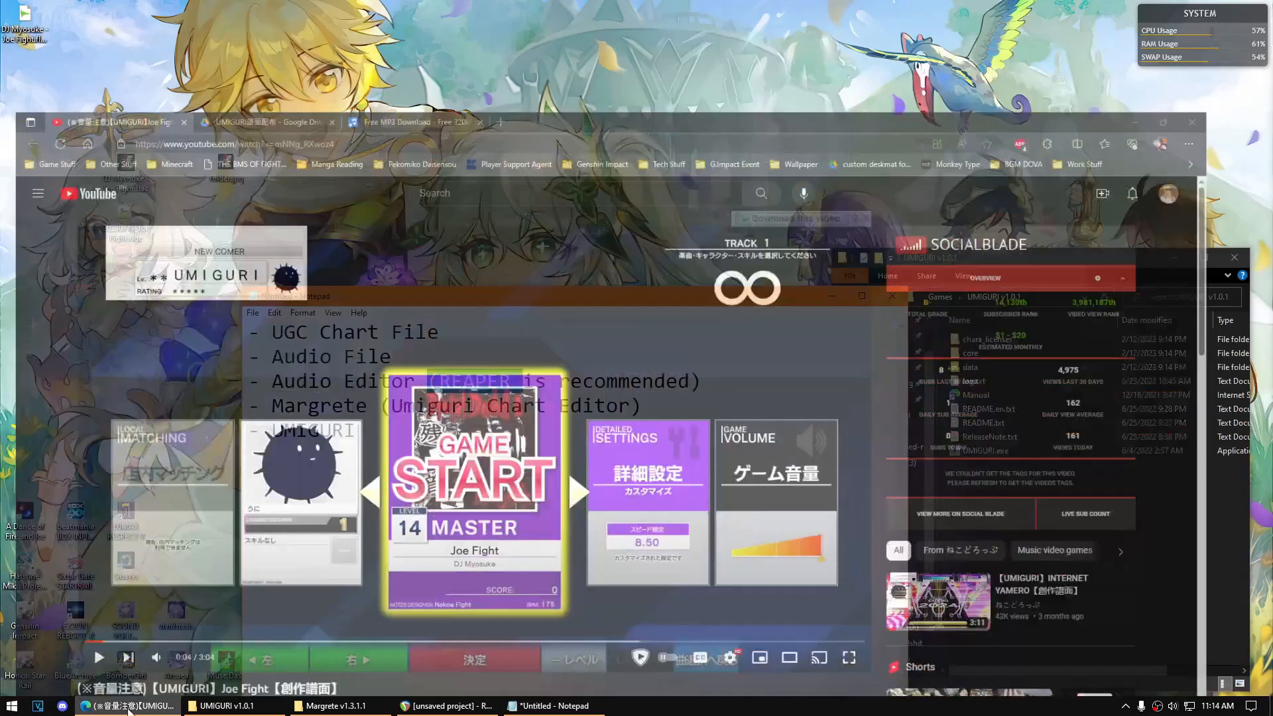
click(445, 705)
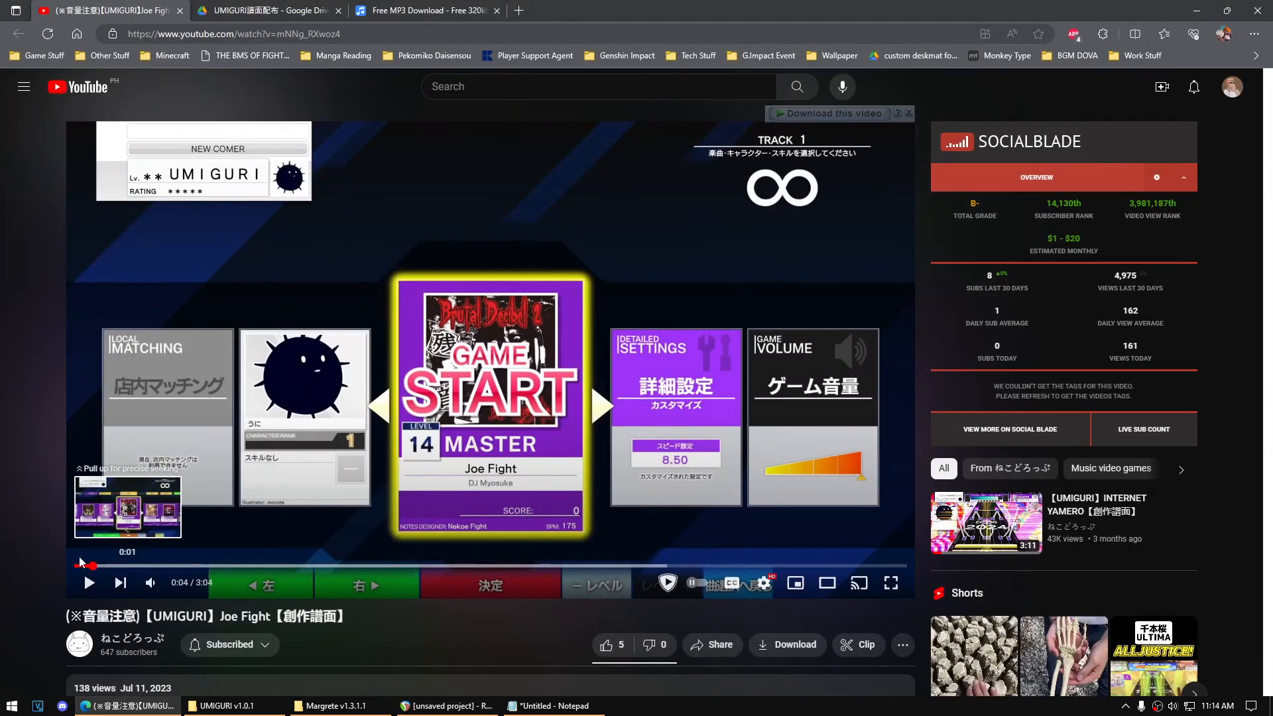
click(117, 566)
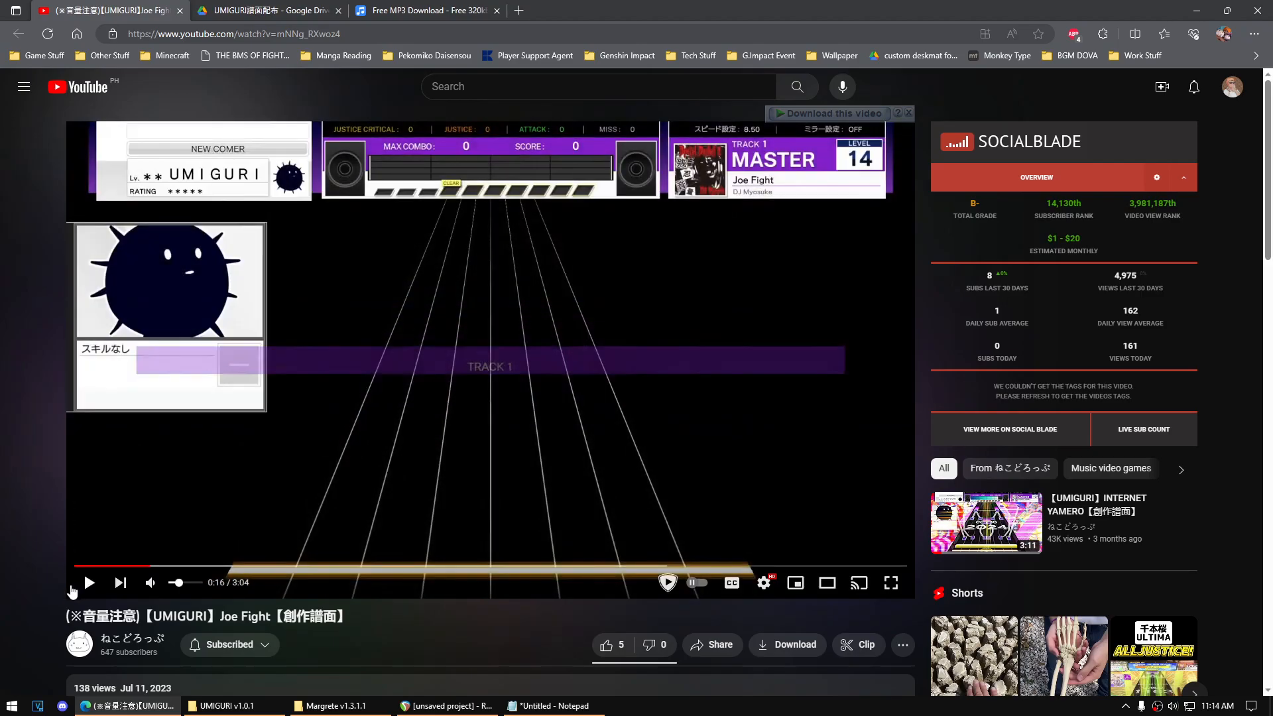
mouse_move(89, 582)
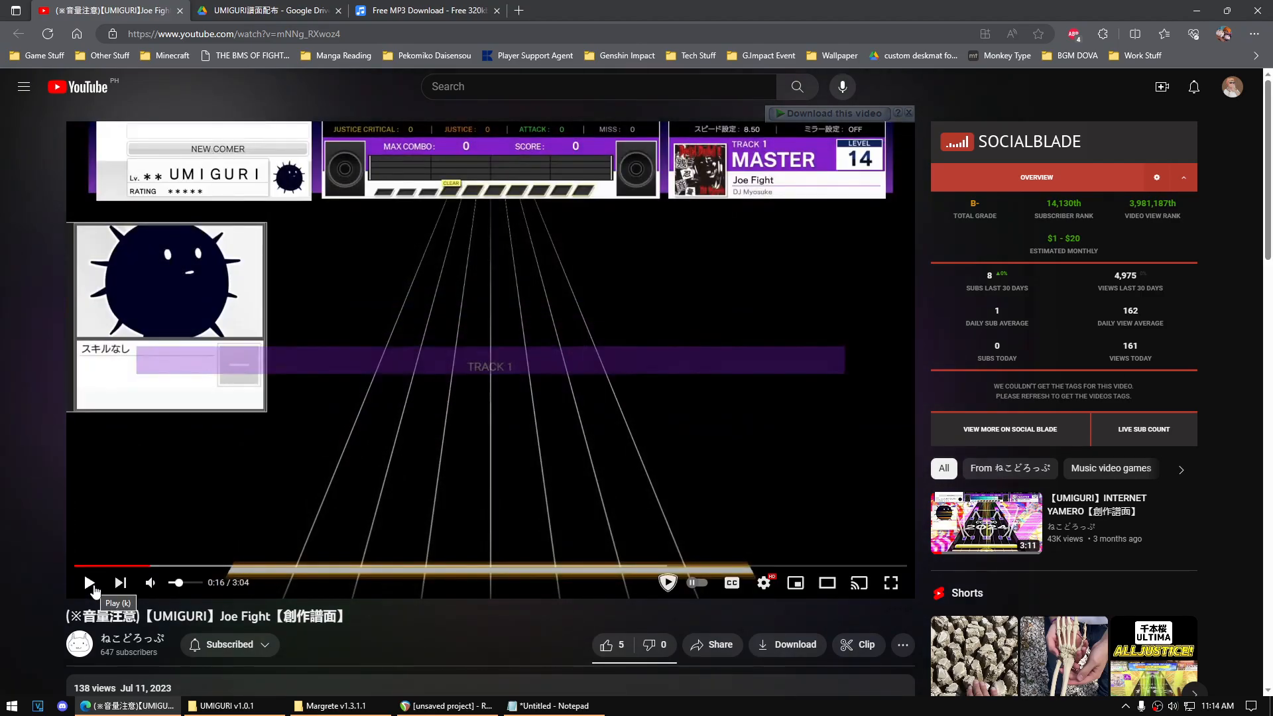
click(88, 582)
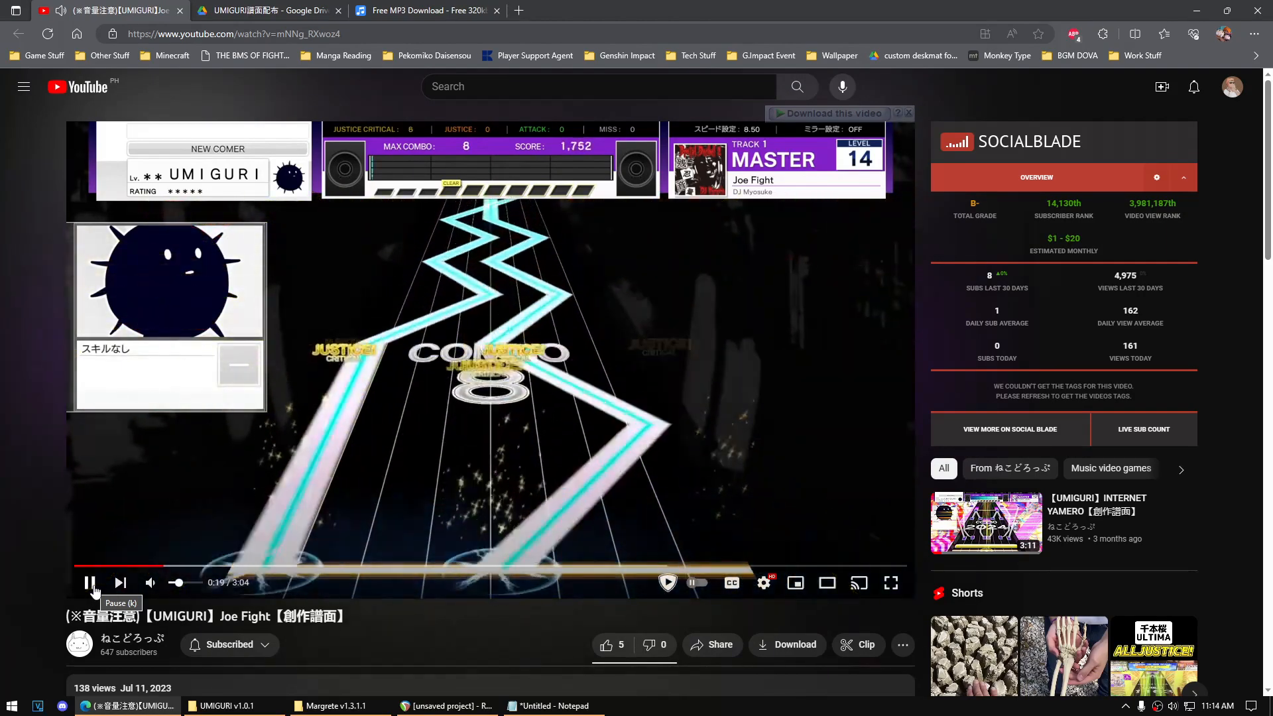
click(89, 582)
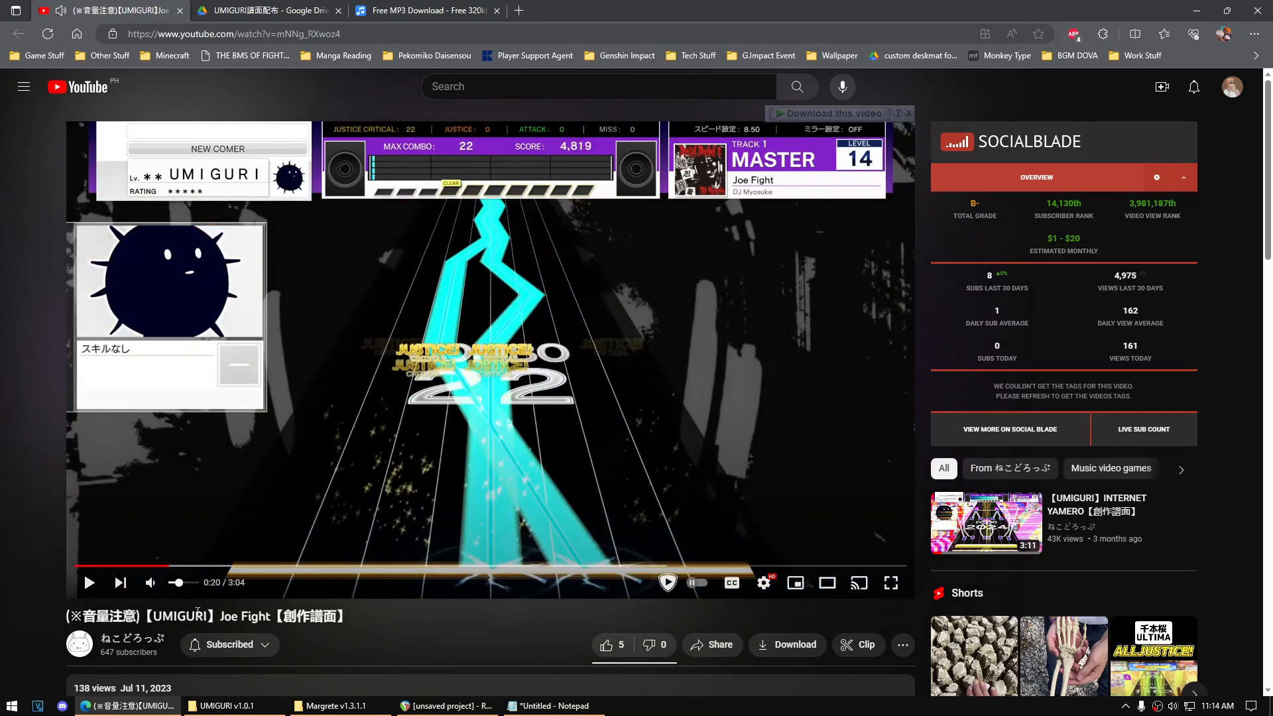
click(446, 704)
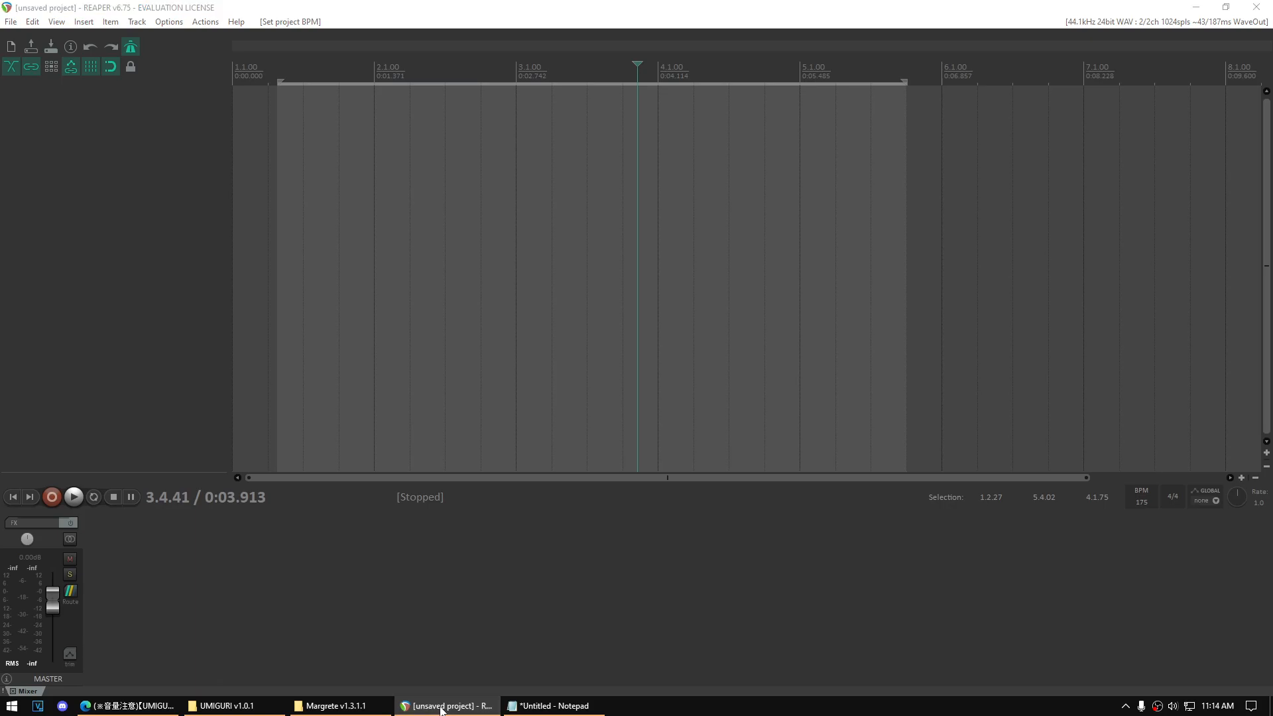
Import the Joe Fight FLAC onto its own track with the project tempo at 175 BPM
click(445, 703)
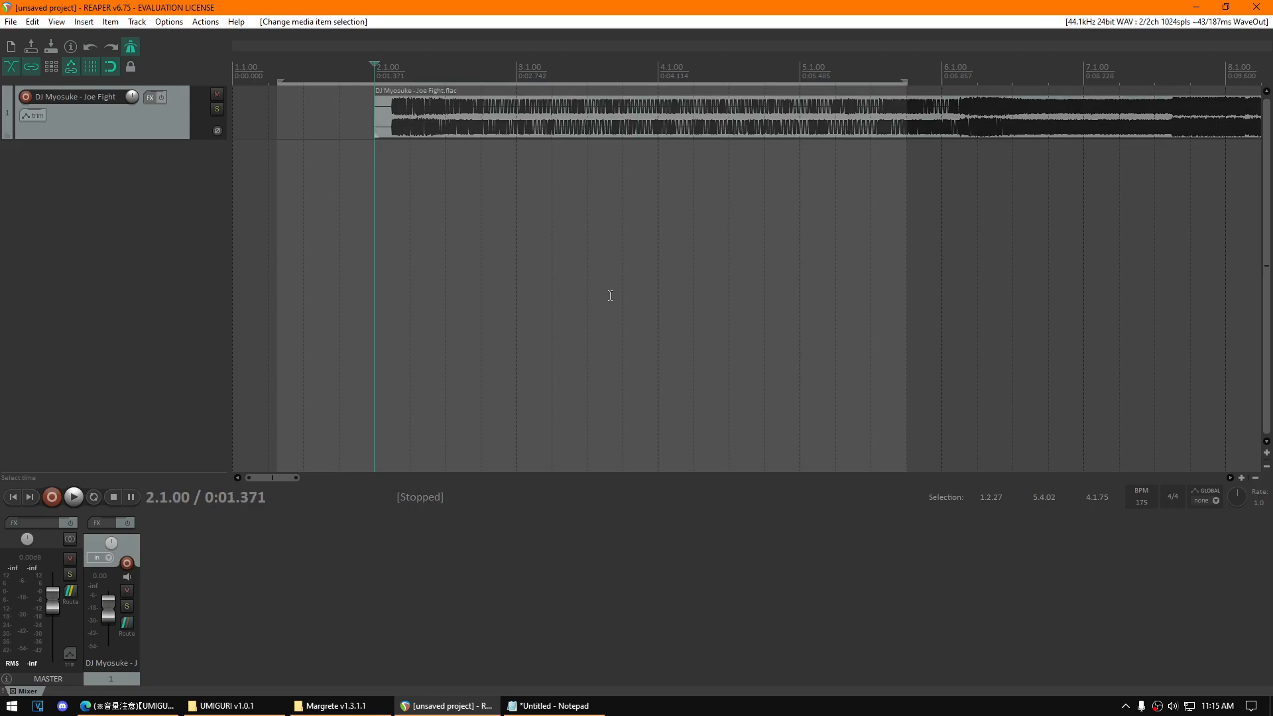
mouse_move(109, 66)
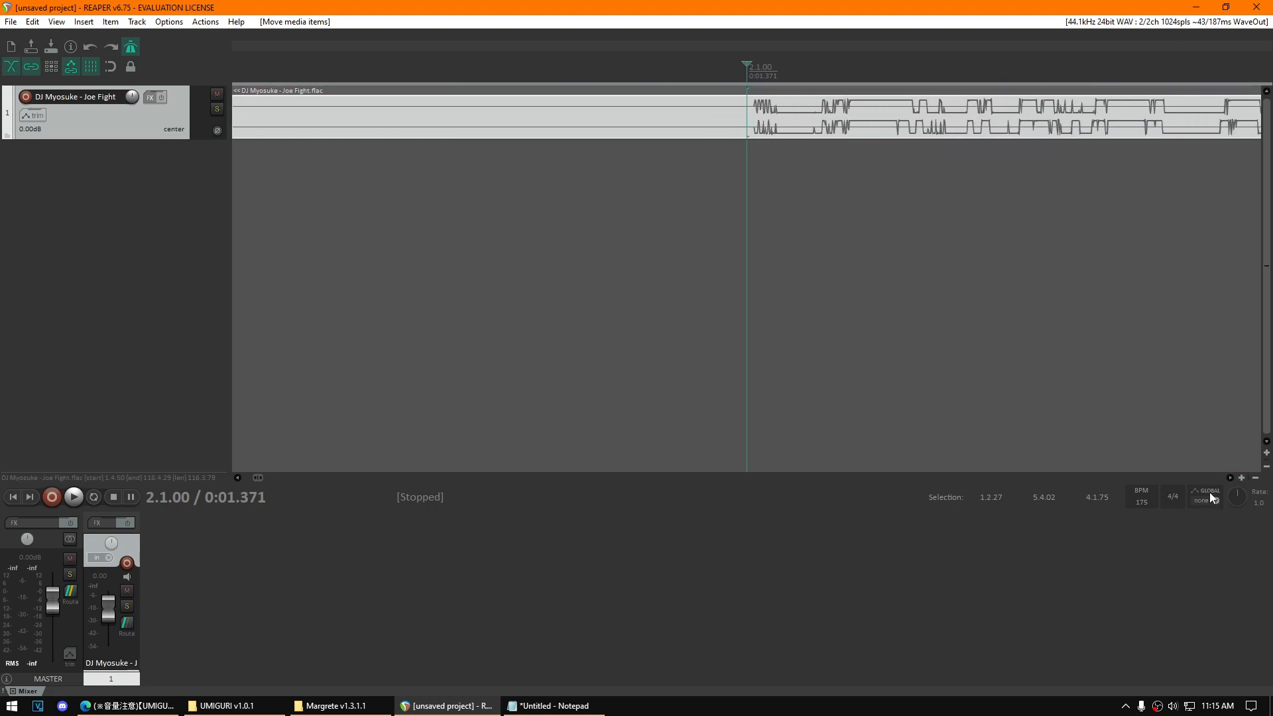
Zoom in on the song's opening and show the ruler in Measures.Beats
click(1241, 477)
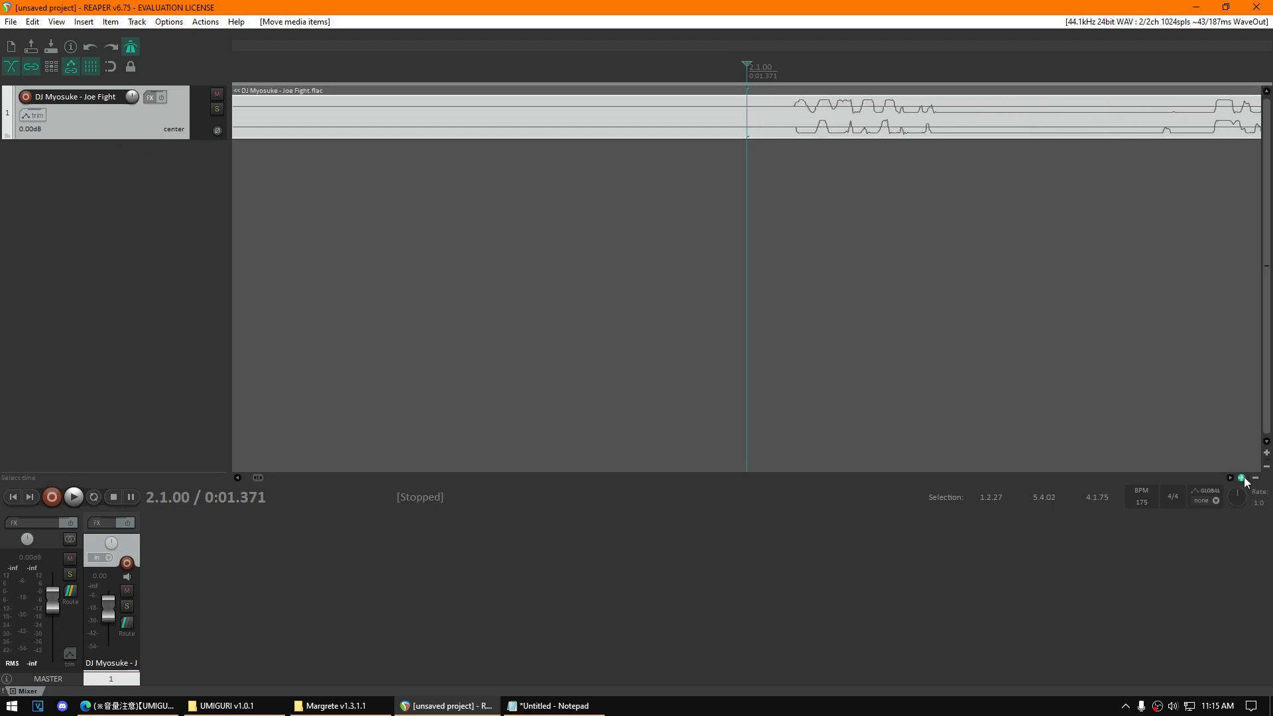
mouse_move(779, 130)
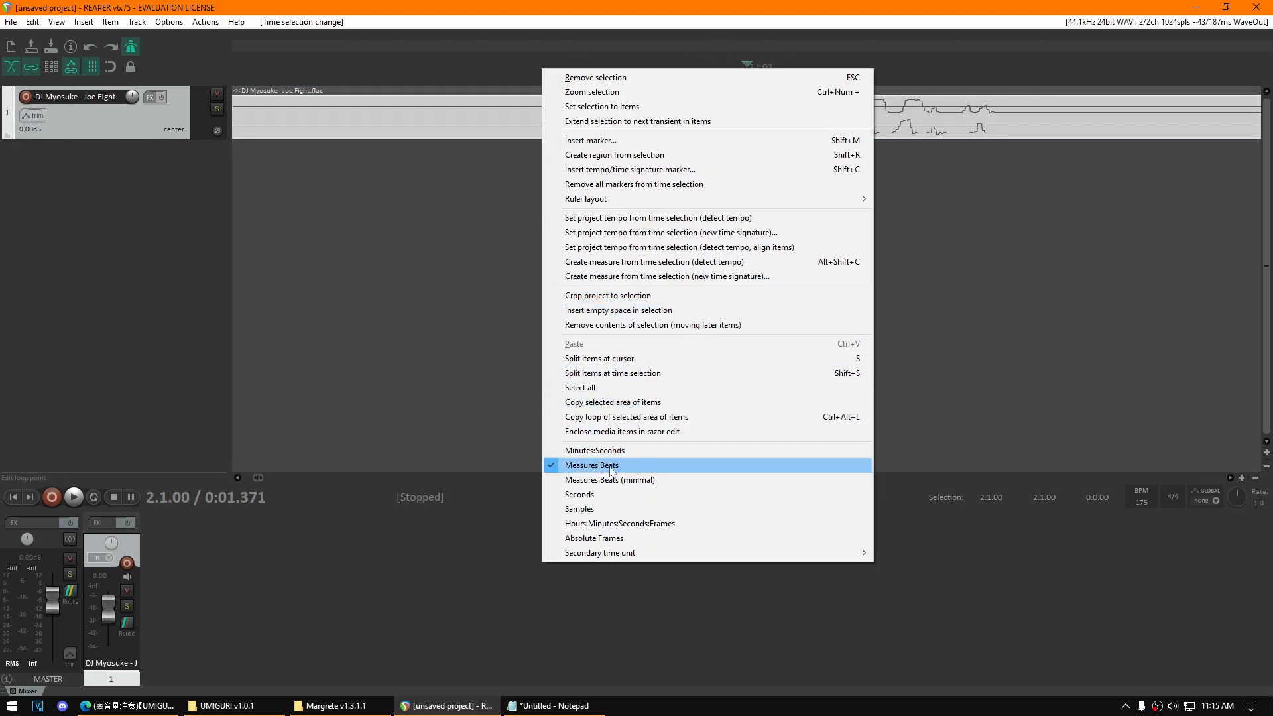
mouse_move(610, 471)
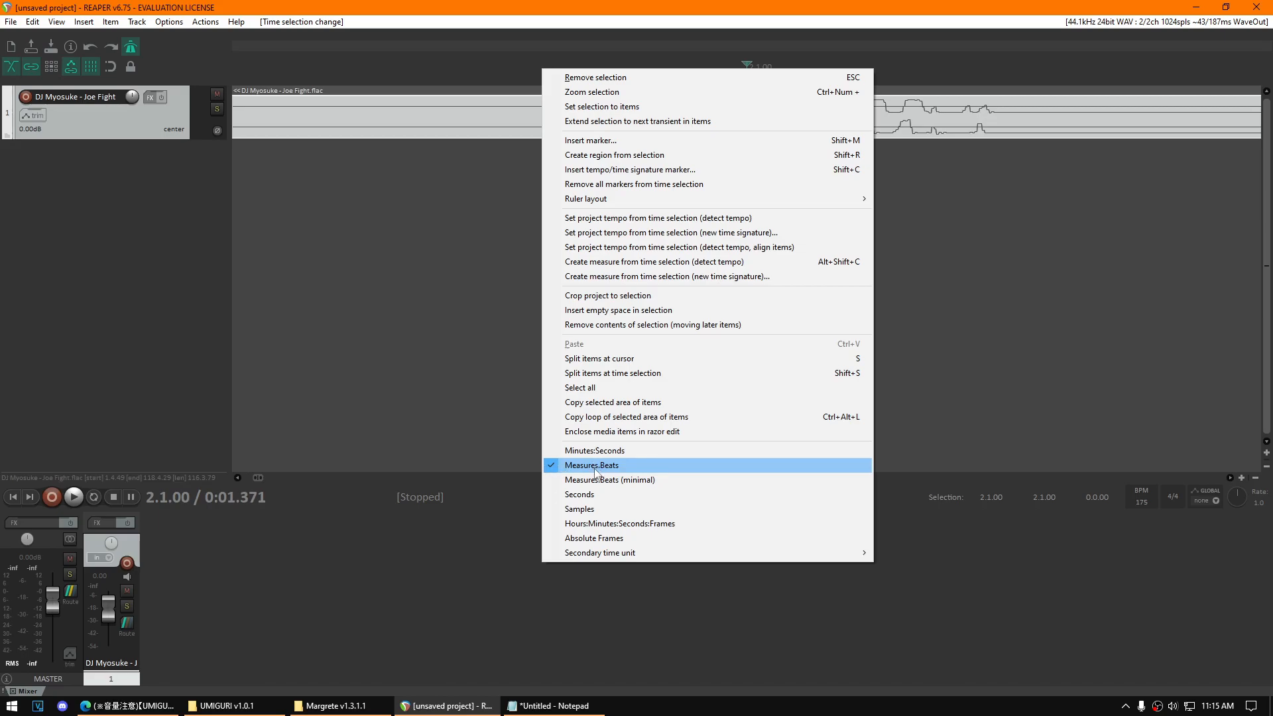
click(591, 464)
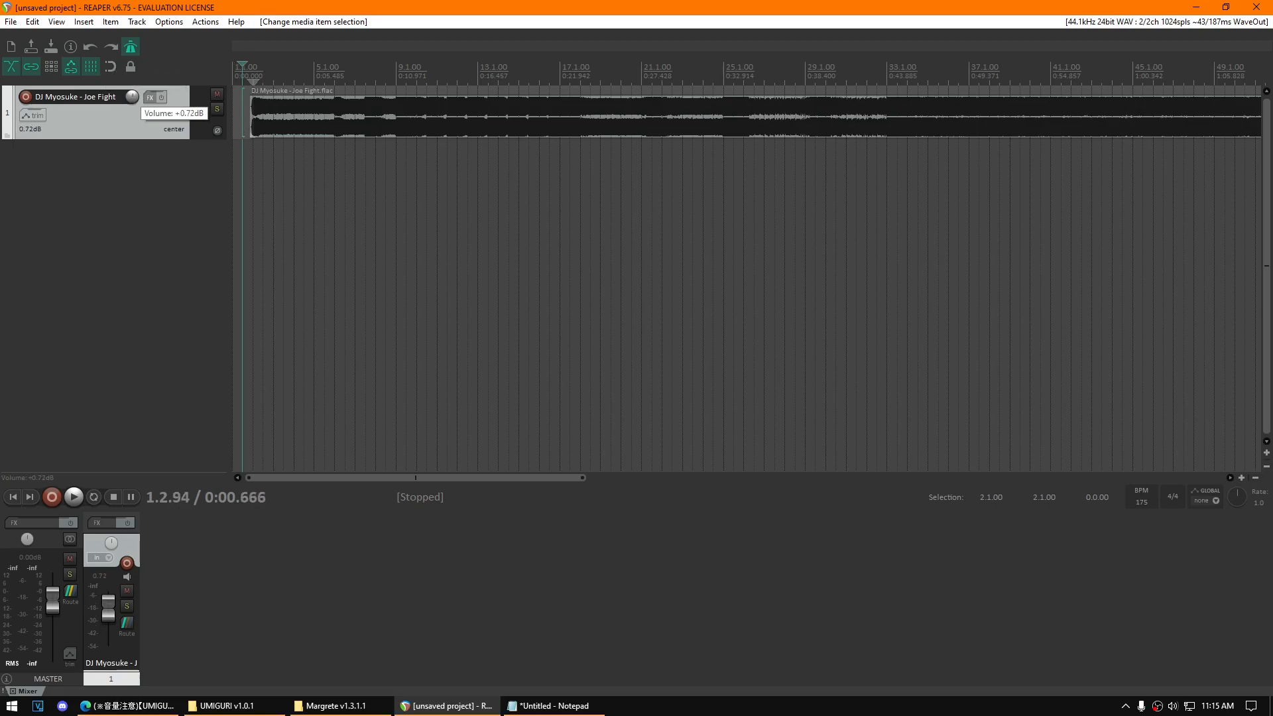
Play the Joe Fight track and lower its volume fader to test levels
click(73, 497)
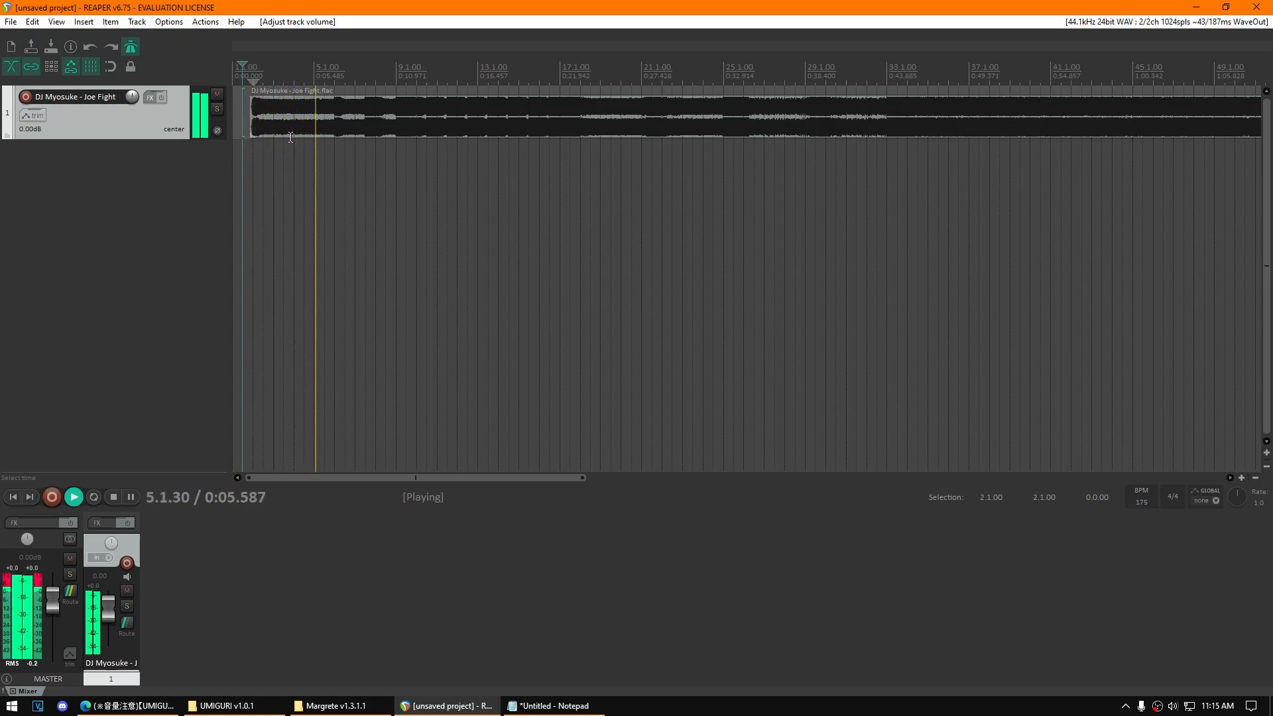
drag(198, 110, 199, 122)
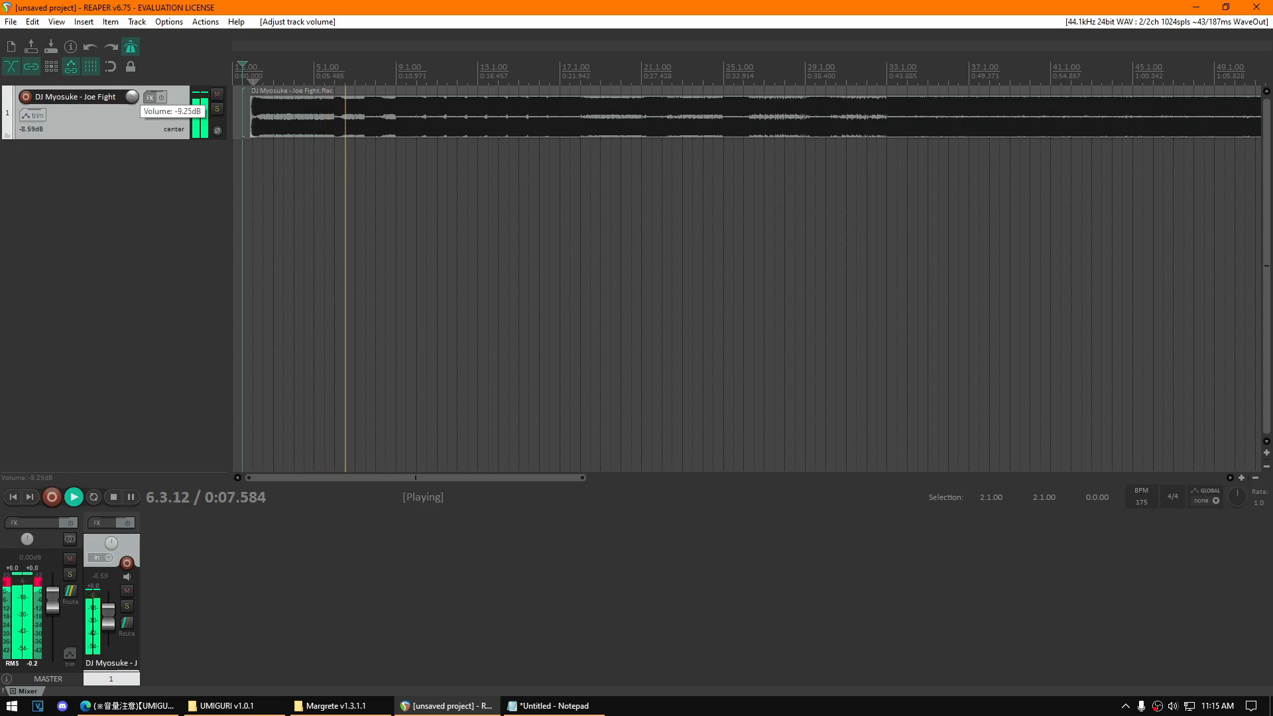
drag(131, 96, 131, 114)
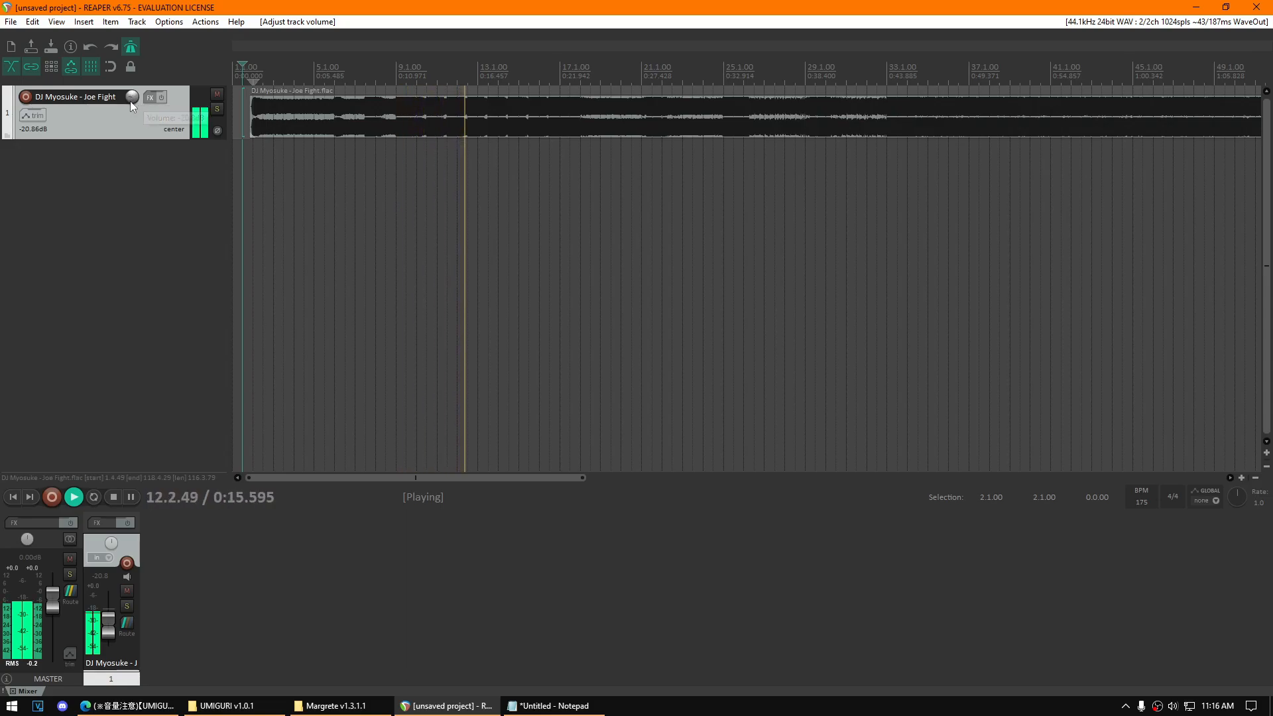
mouse_move(132, 100)
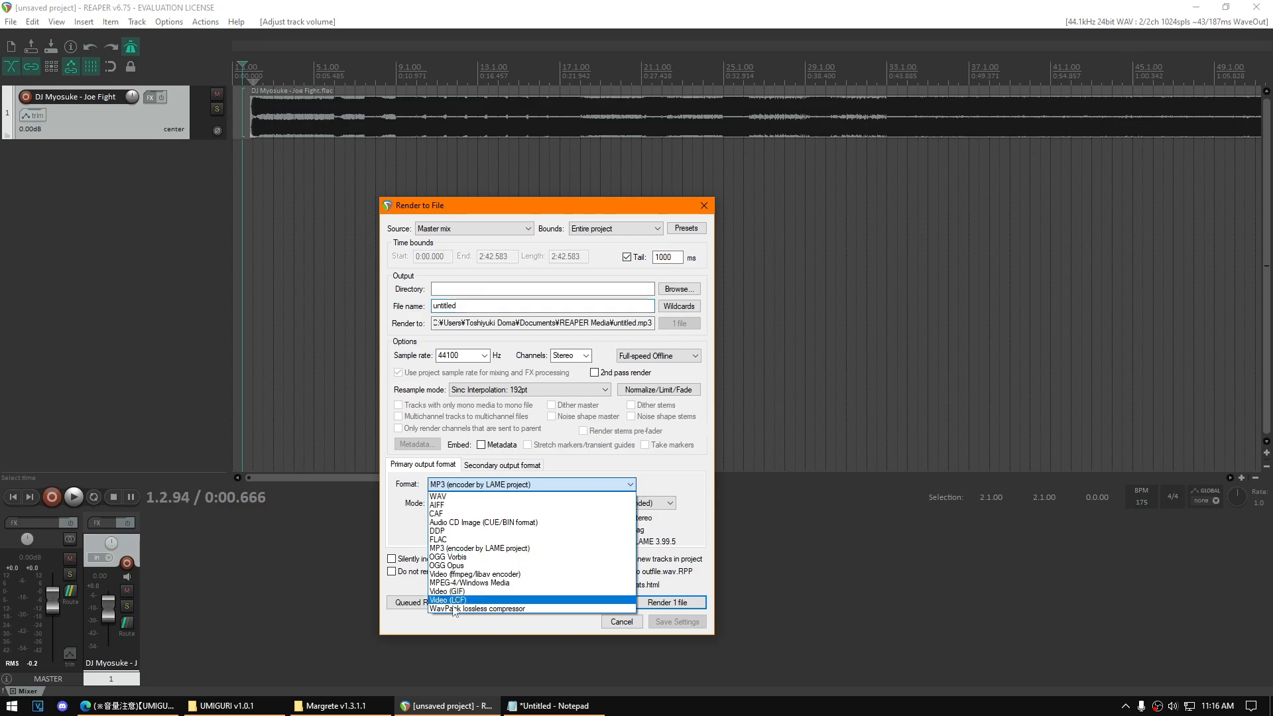
Render the mix as 192 kbps CBR OGG Vorbis named audio.ogg to the Desktop
click(447, 557)
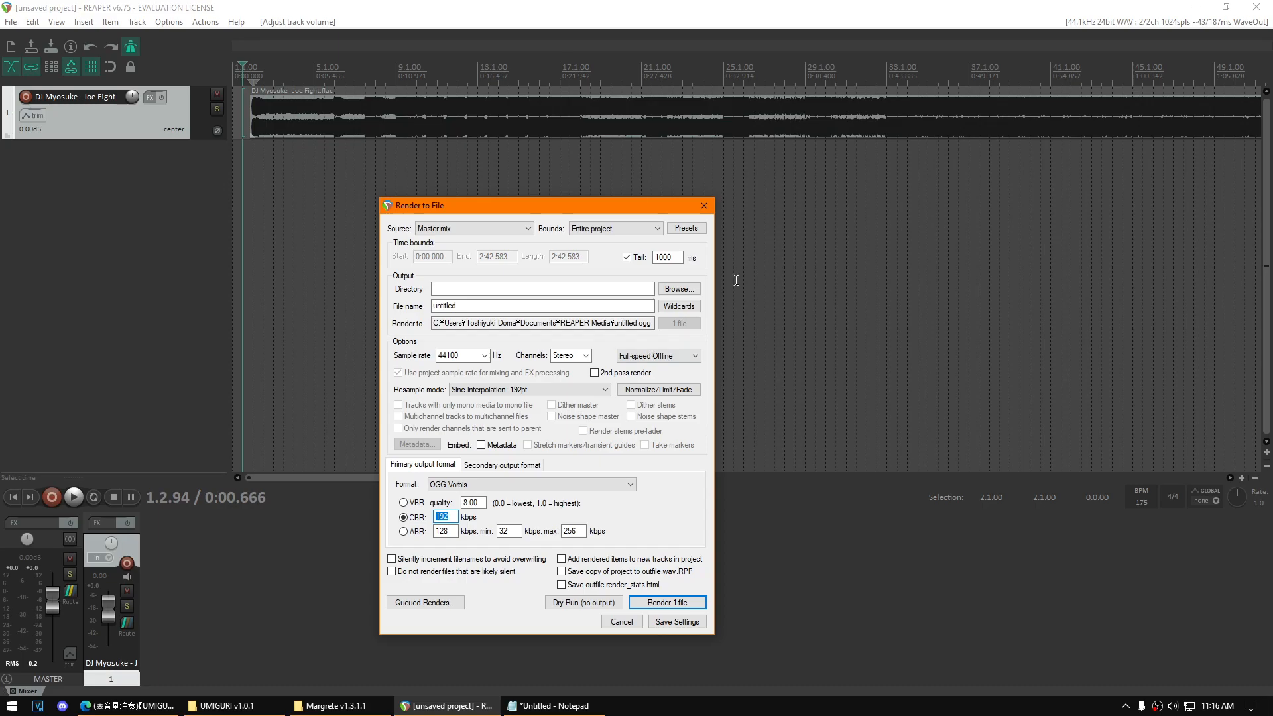
click(677, 289)
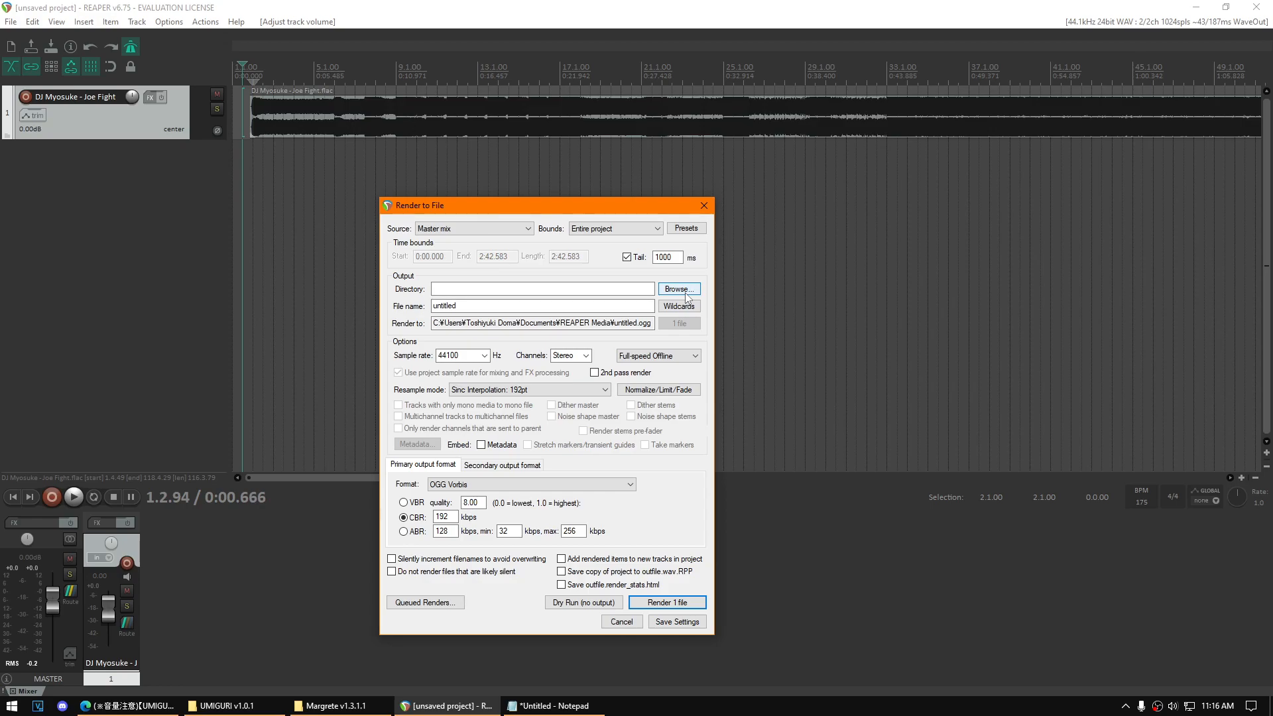
click(678, 287)
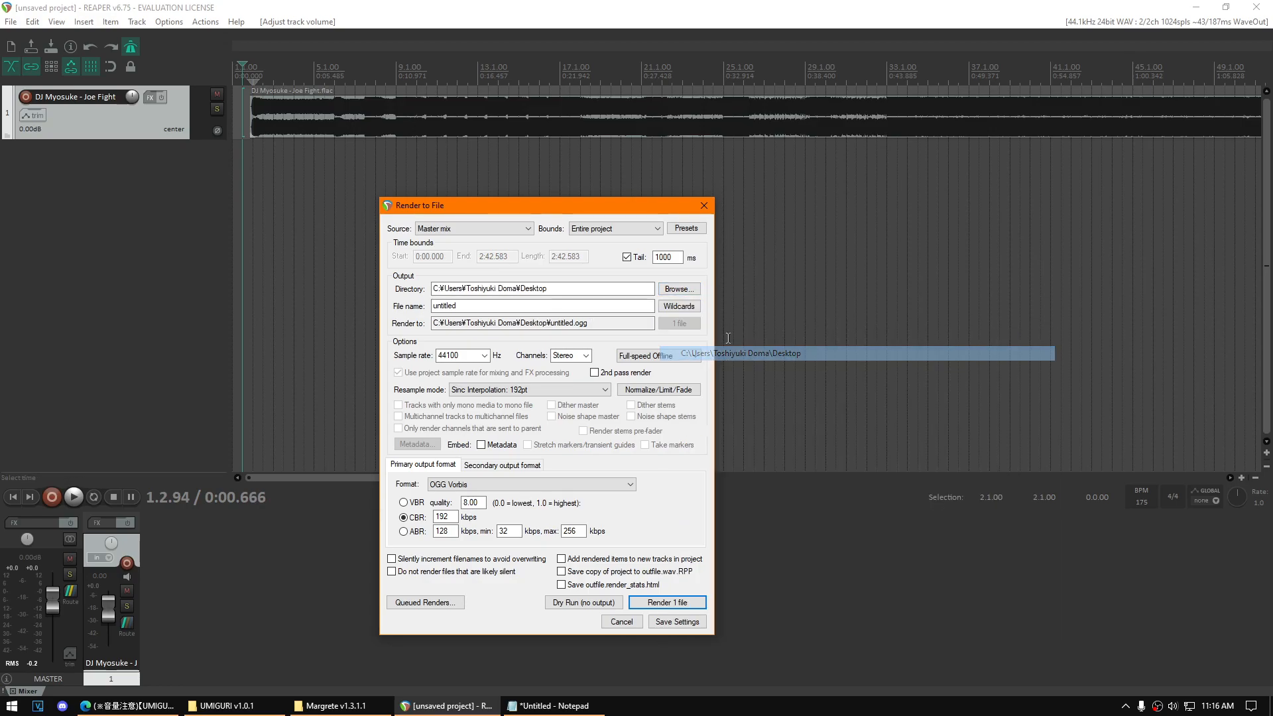
click(541, 287)
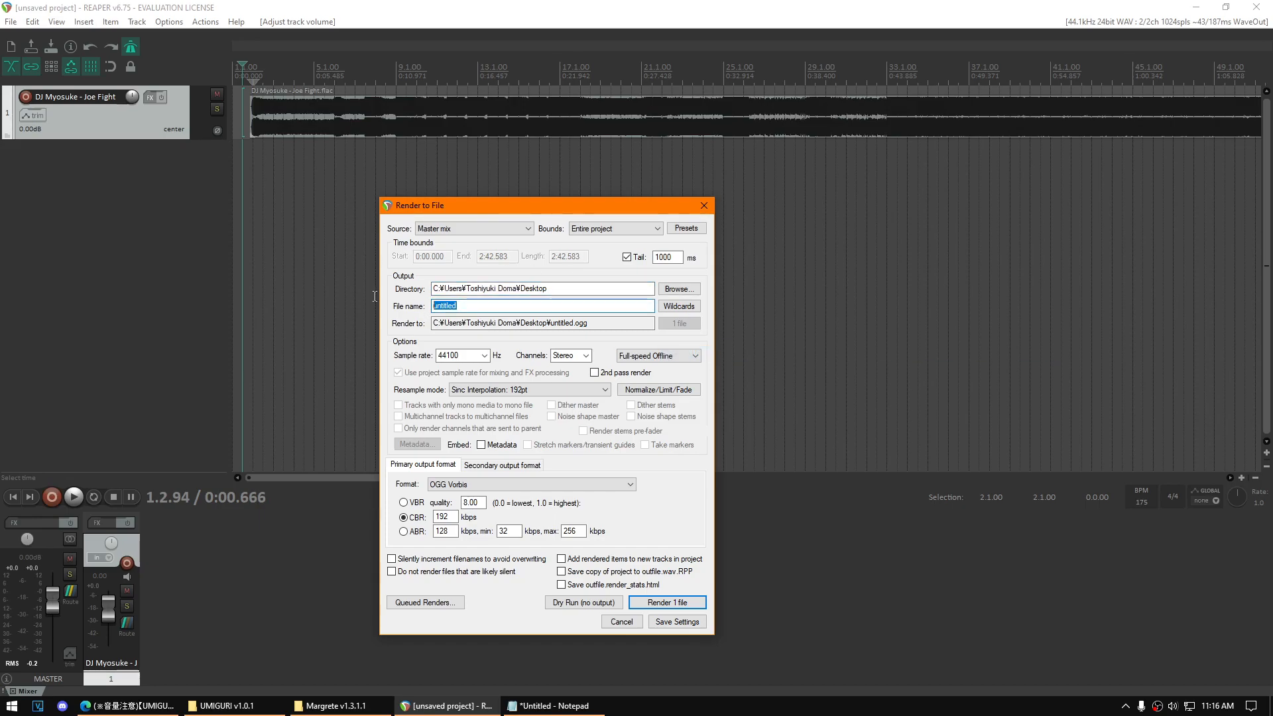
text(aud)
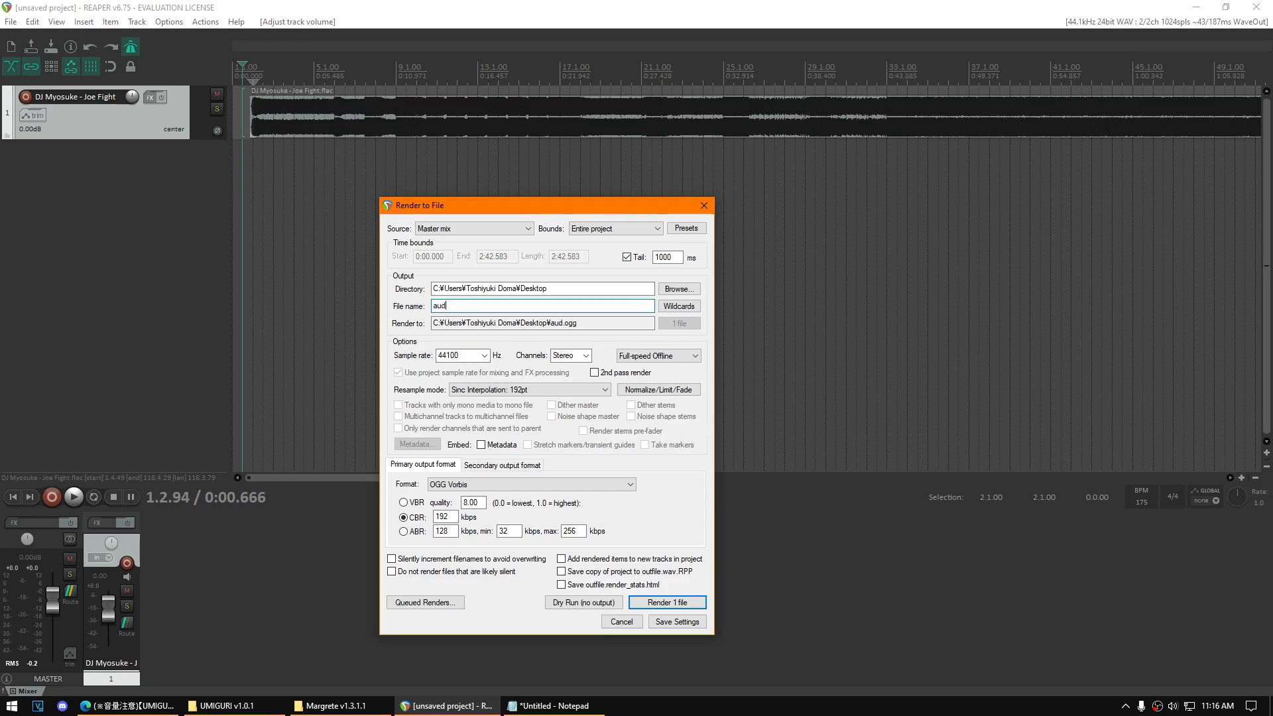
click(667, 602)
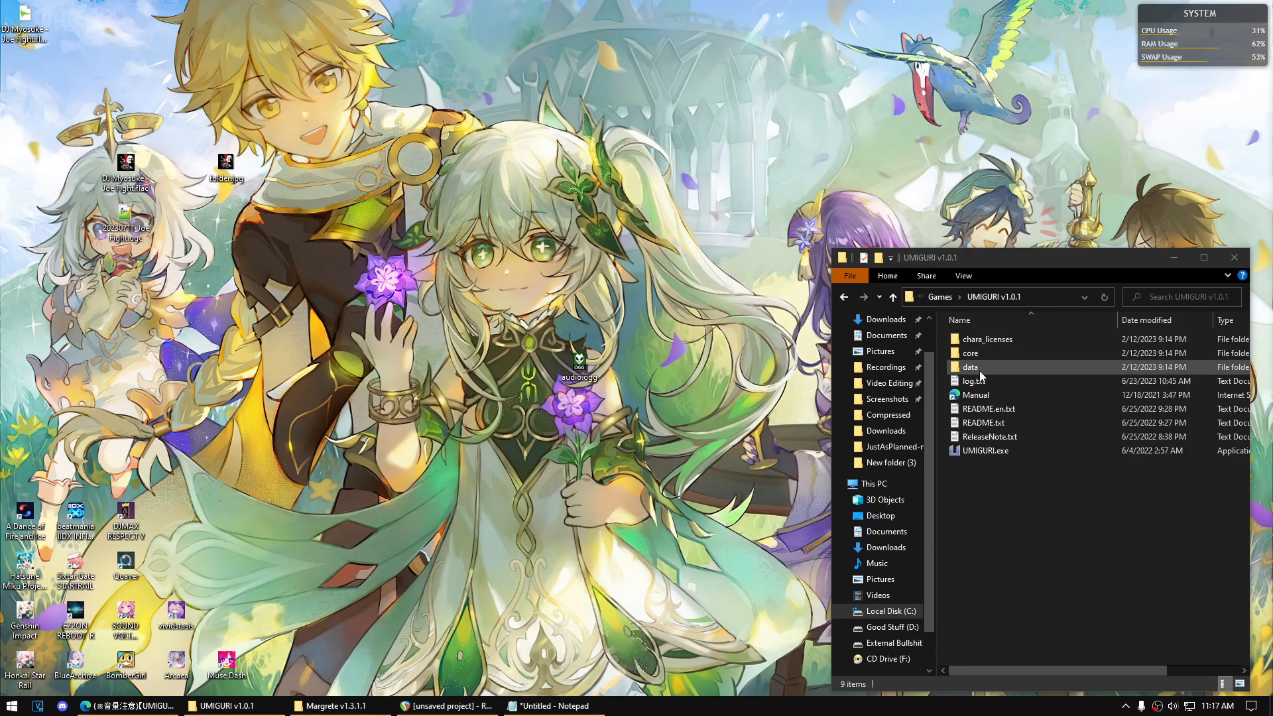
Create a Joe Fight folder inside data/music/DOWNLOADS and move into it
double_click(970, 367)
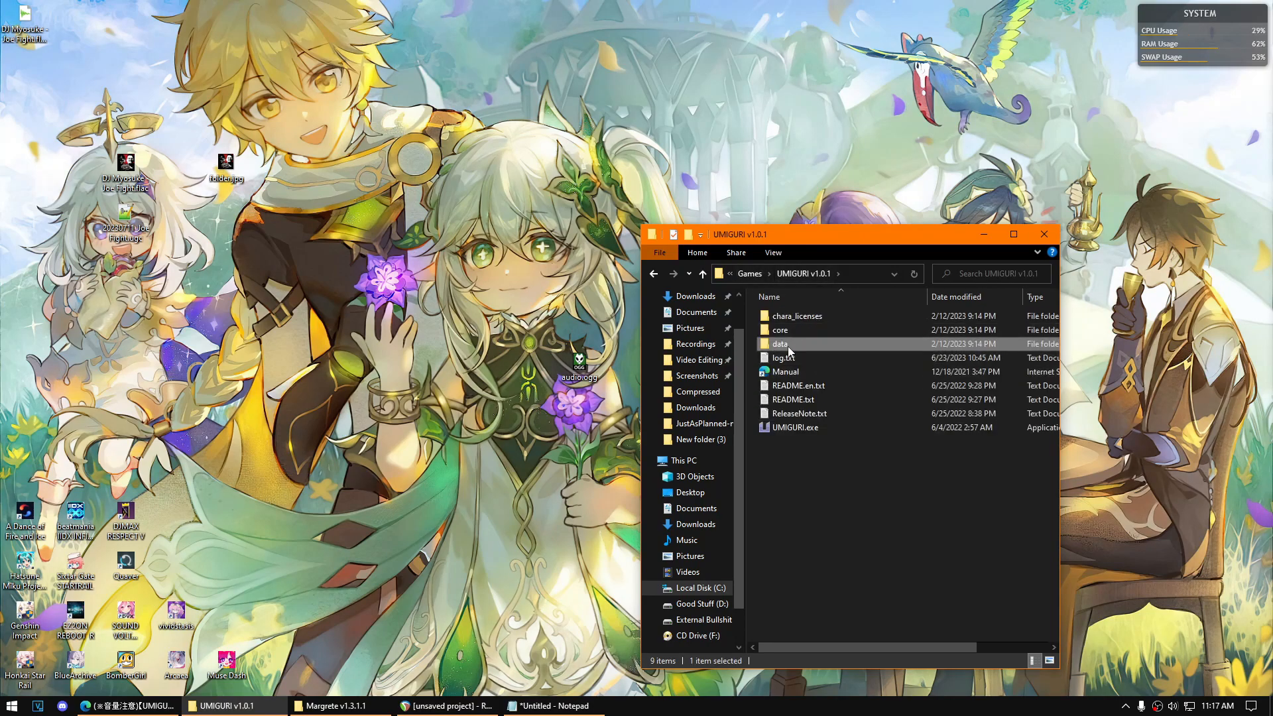
double_click(780, 343)
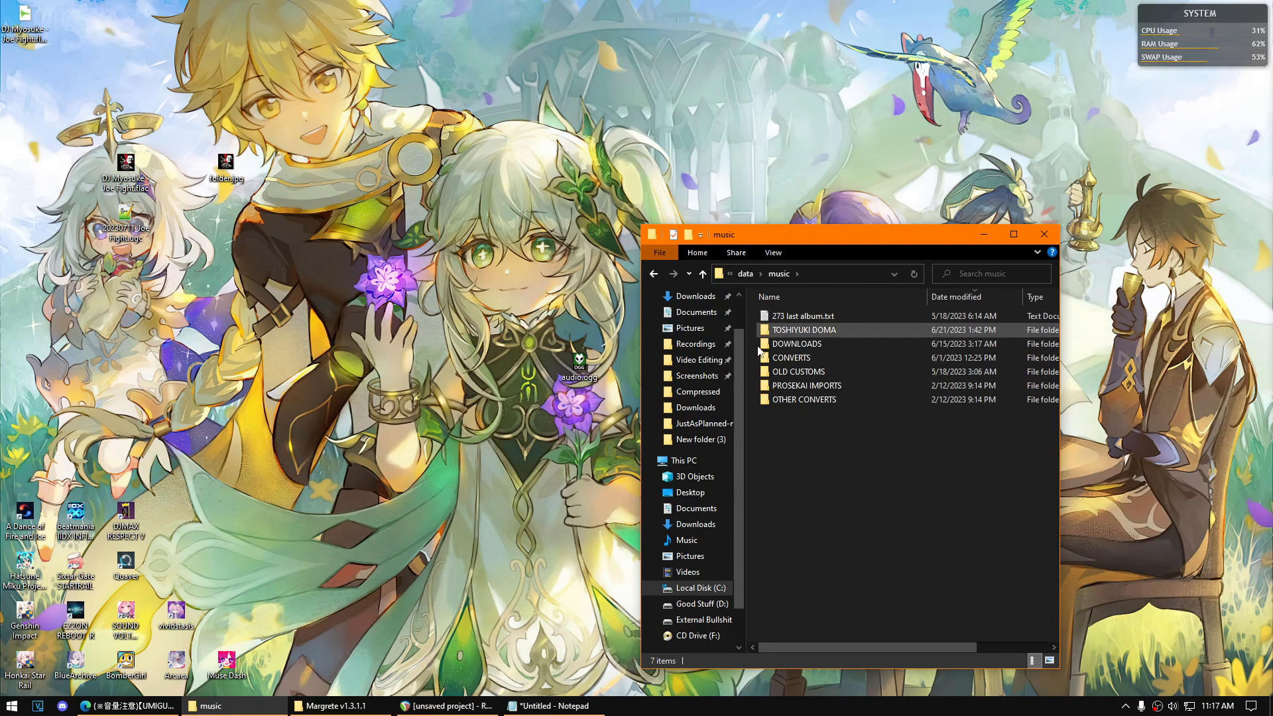
right_click(860, 422)
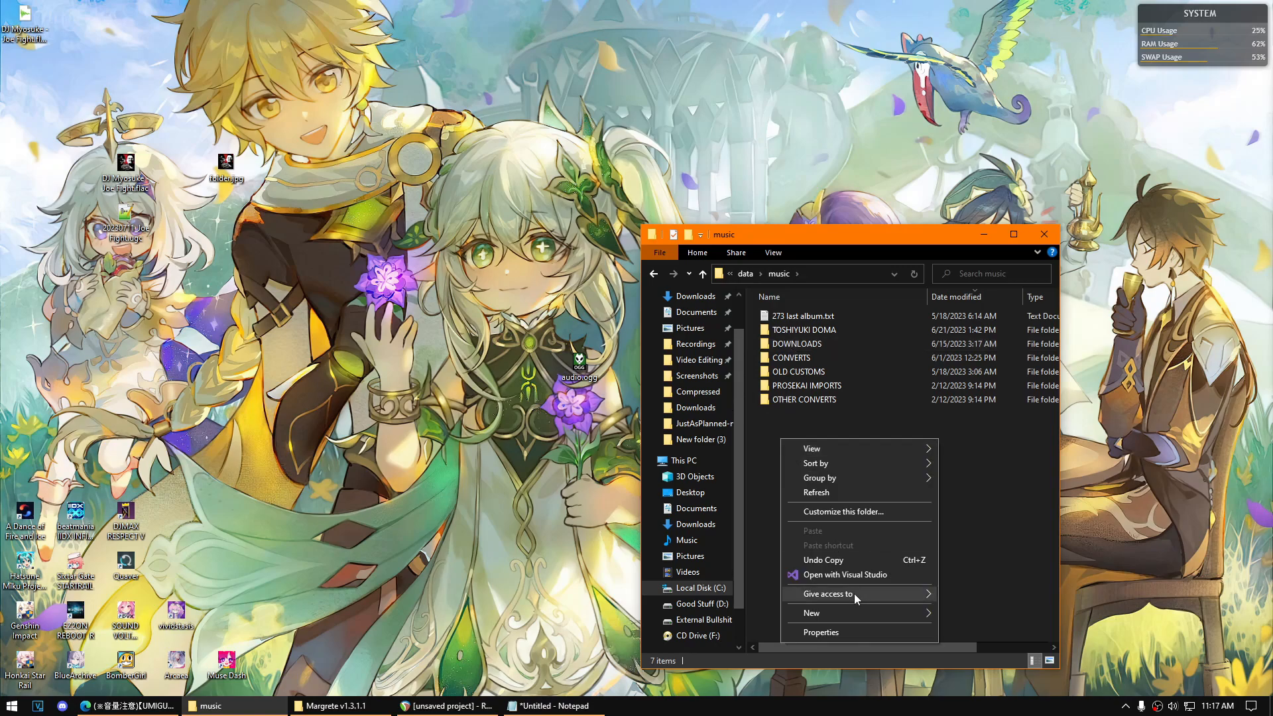
click(810, 613)
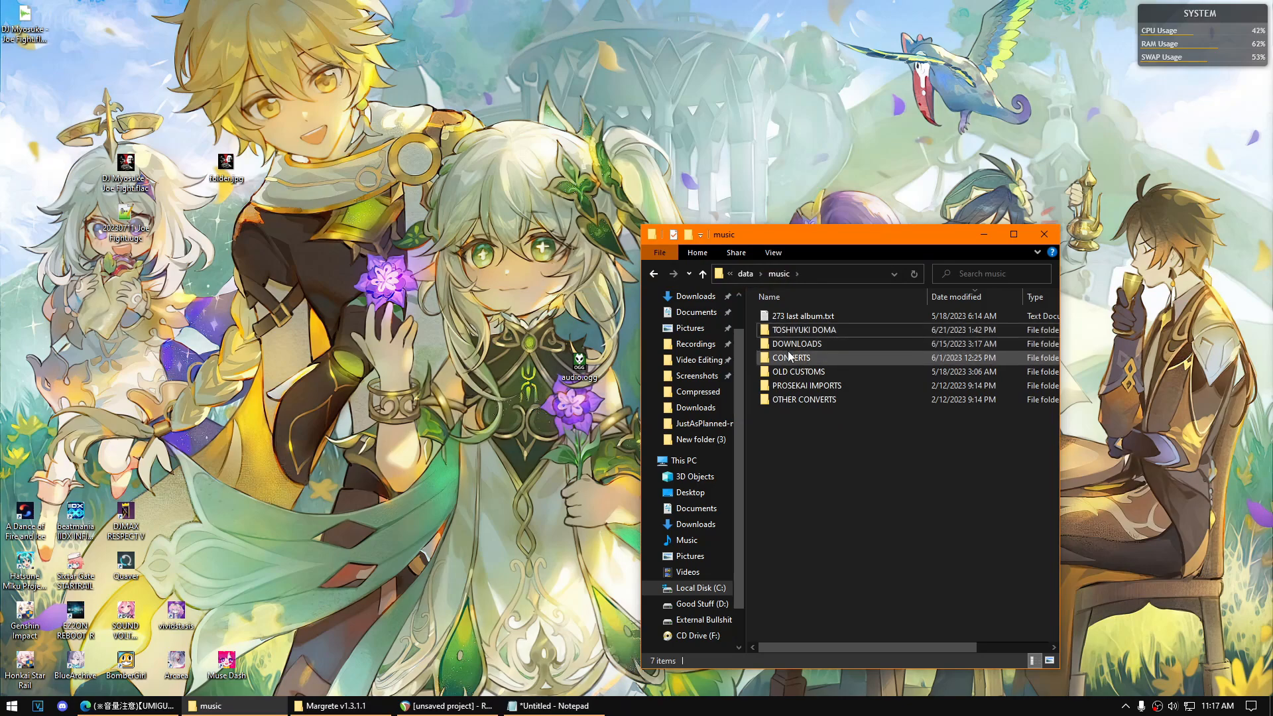
double_click(797, 344)
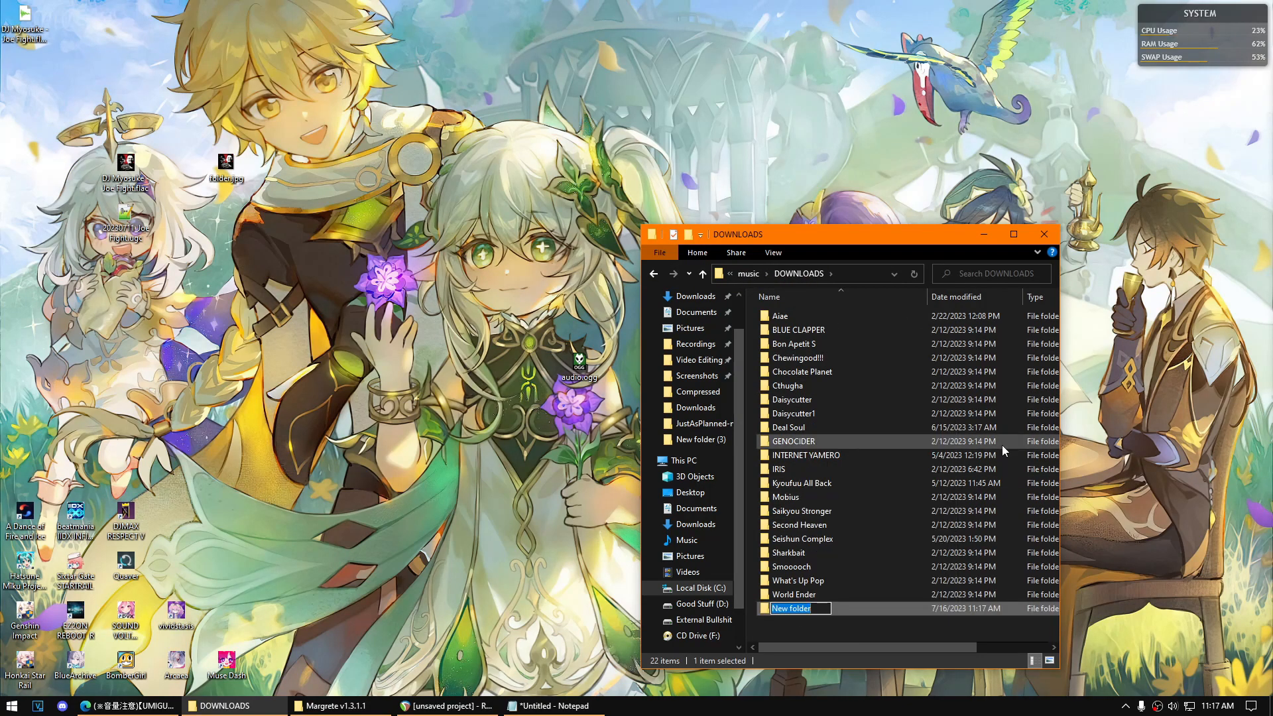
text(Joe Fig)
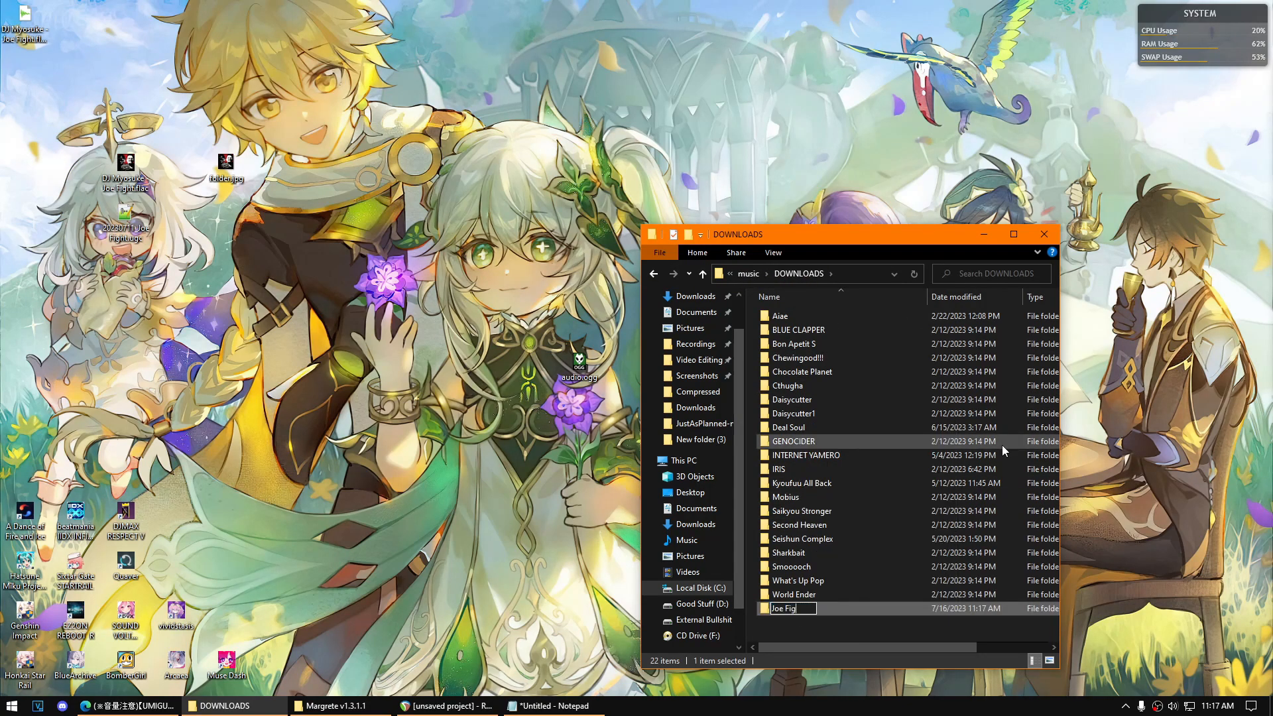
double_click(782, 609)
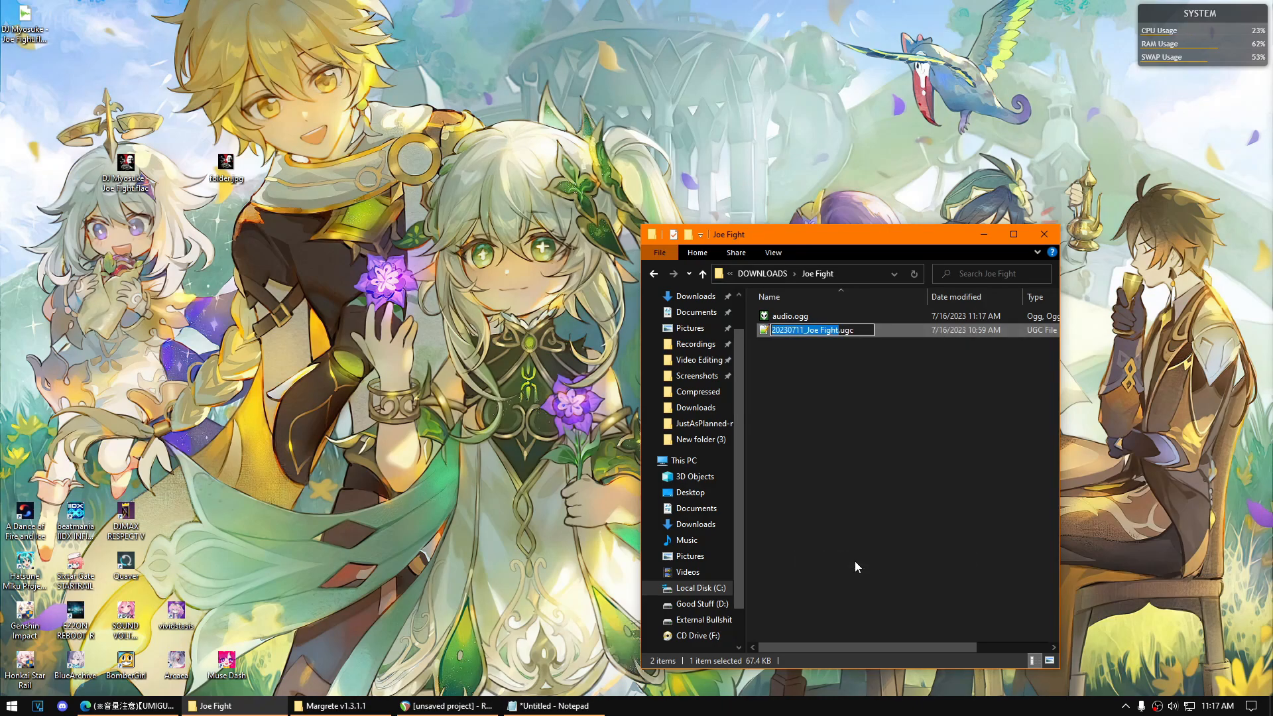
Place the chart as 003.ugc with audio.ogg and jacket.jpg, then launch Margrete
text(MASTER)
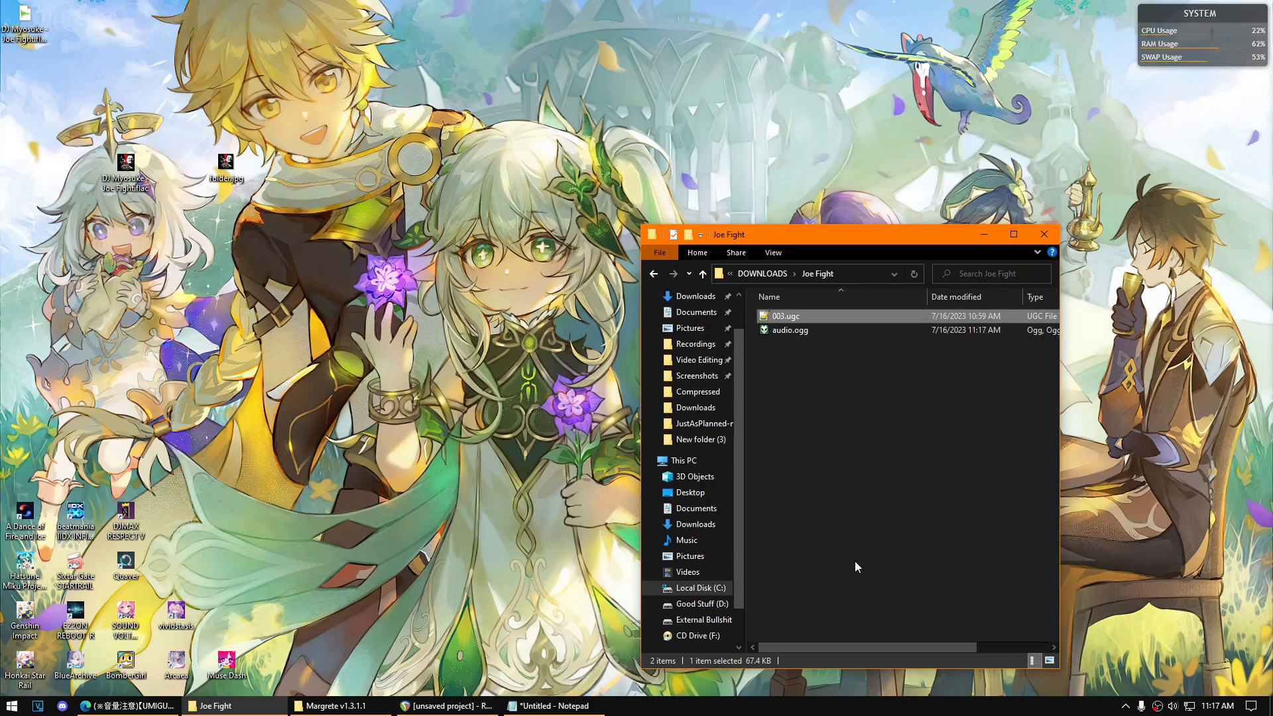
mouse_move(787, 371)
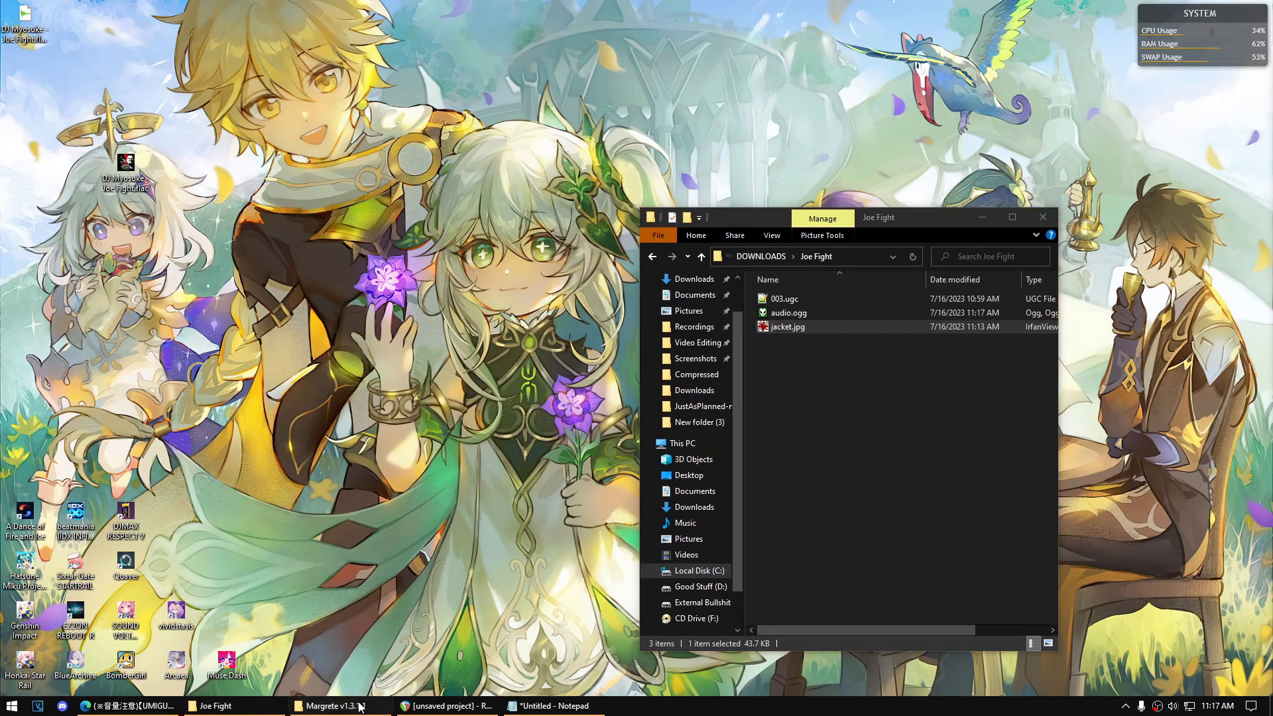
click(332, 705)
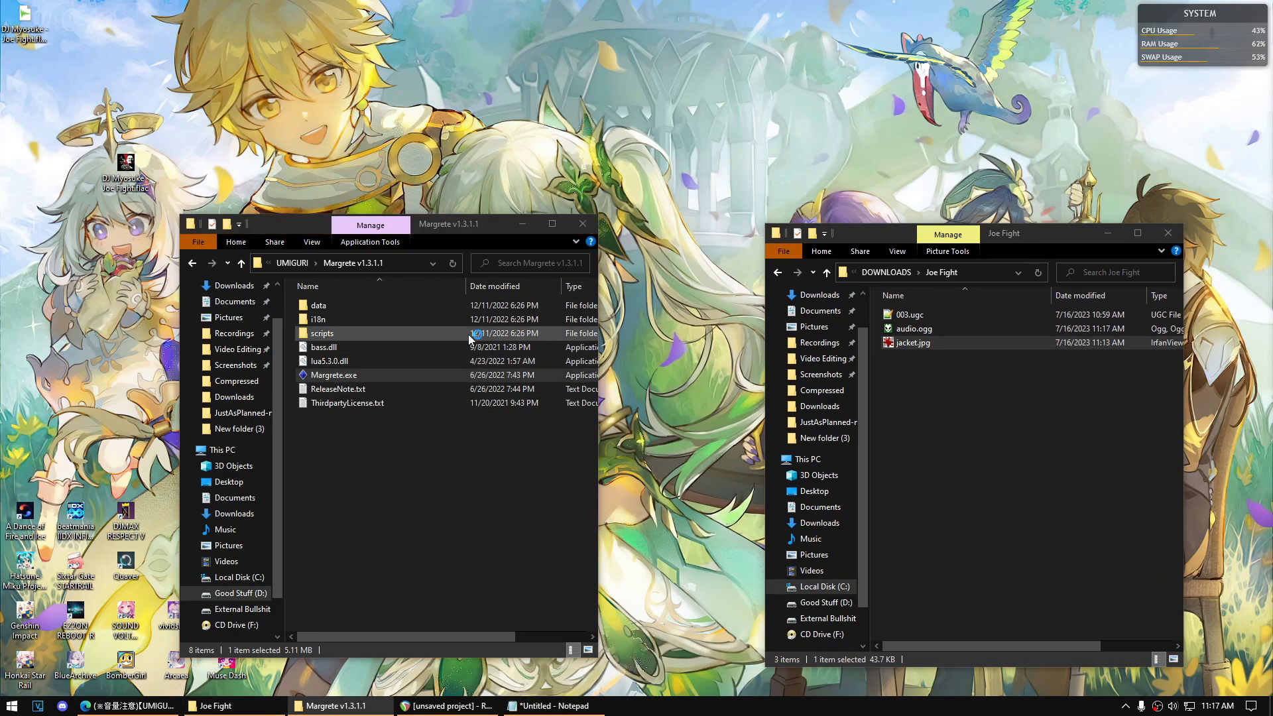
double_click(331, 375)
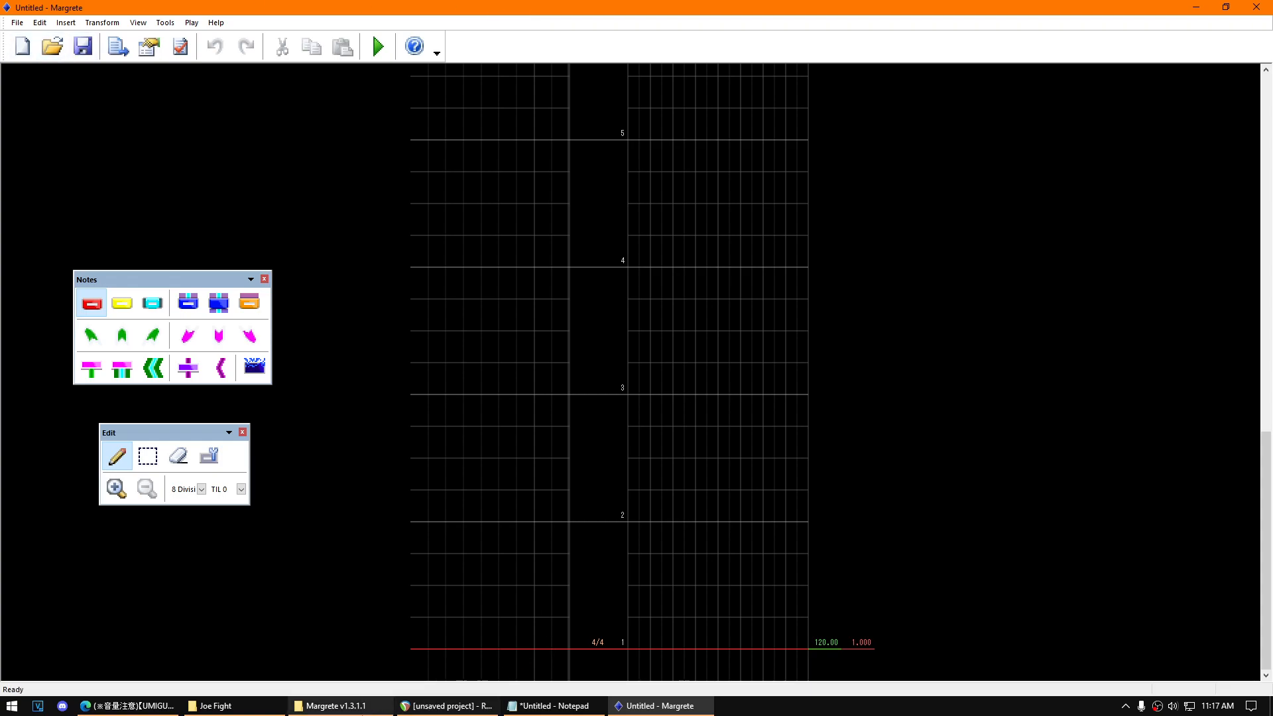
Import the Joe Fight chart and save it as 003.mgxc in the Joe Fight folder
click(15, 23)
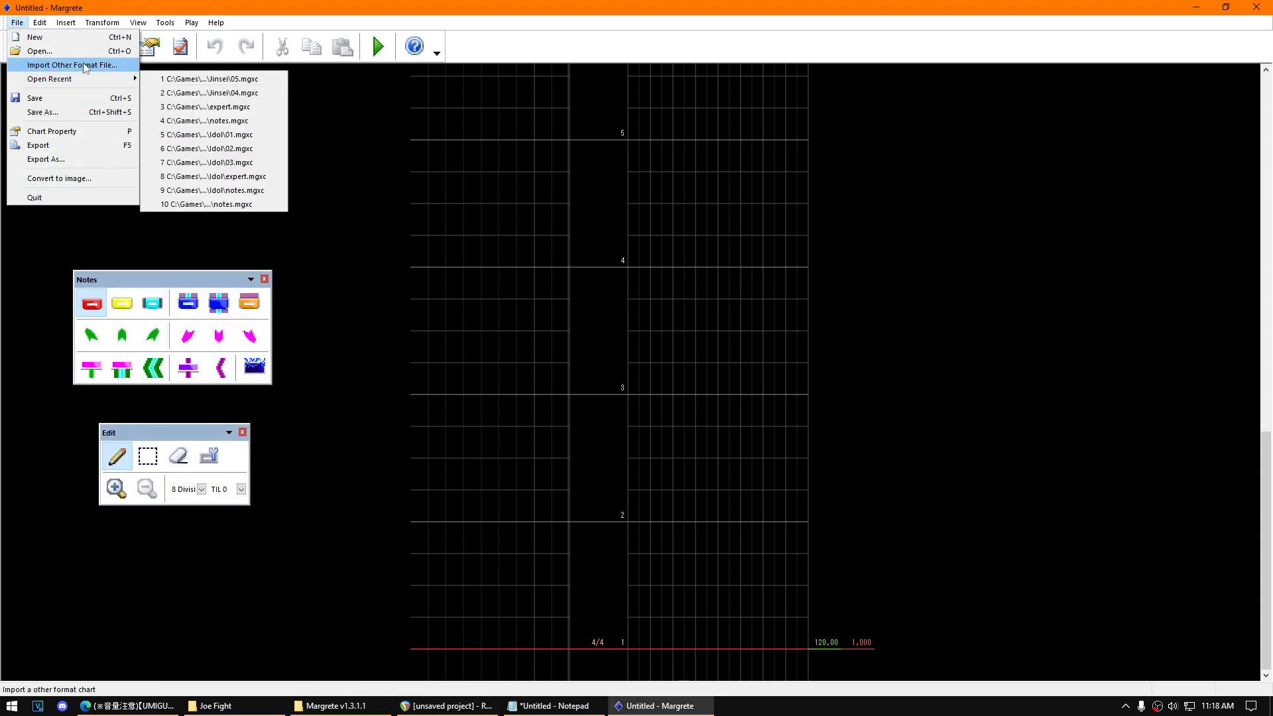
click(72, 65)
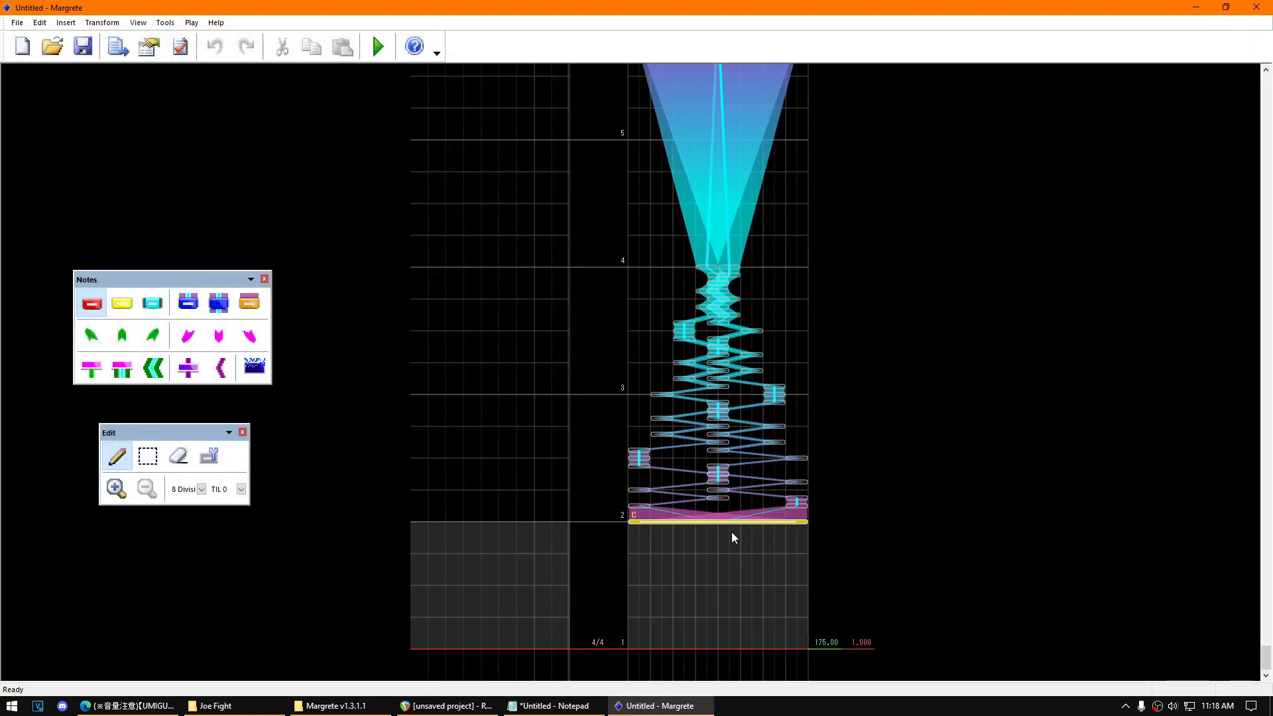
mouse_move(657, 369)
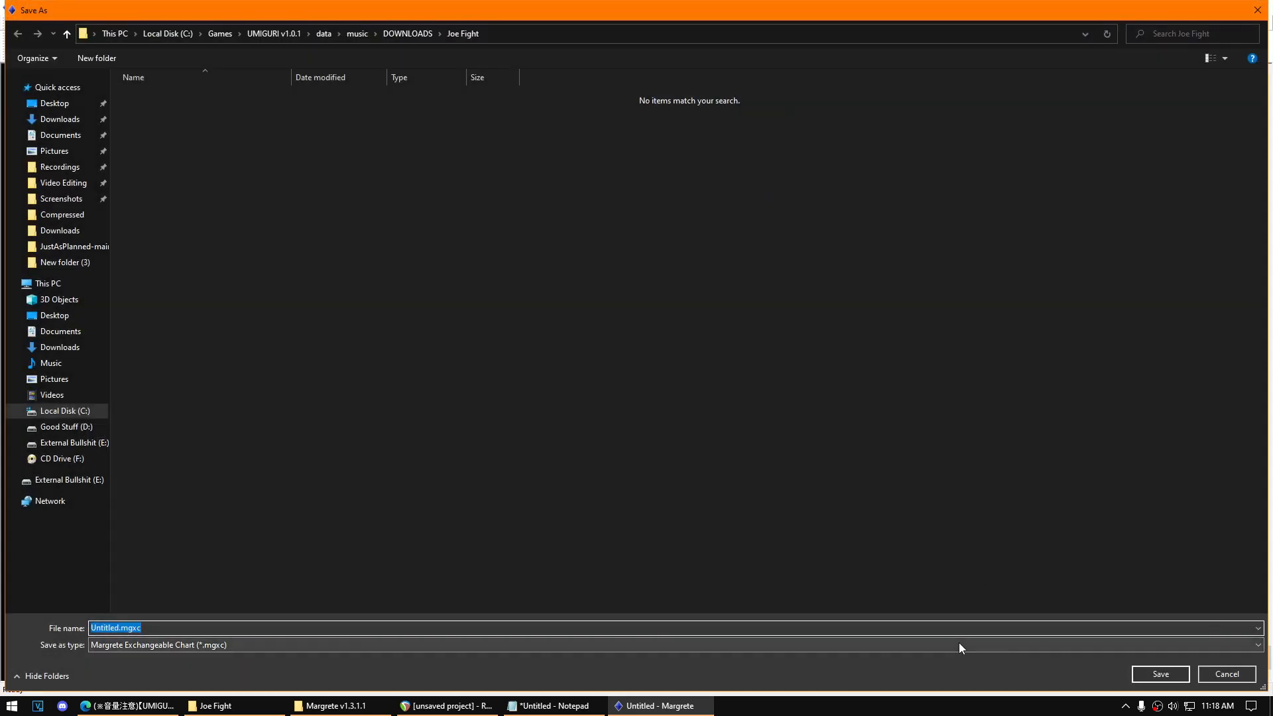
click(1159, 674)
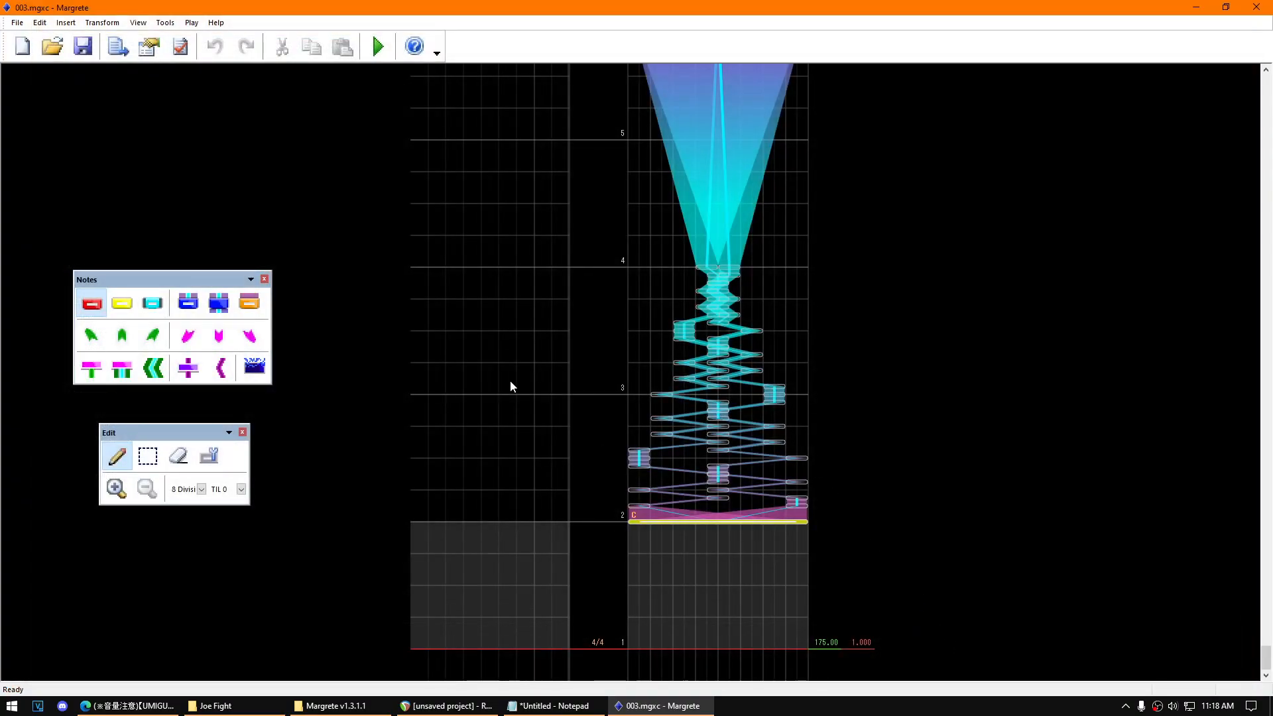
mouse_move(474, 216)
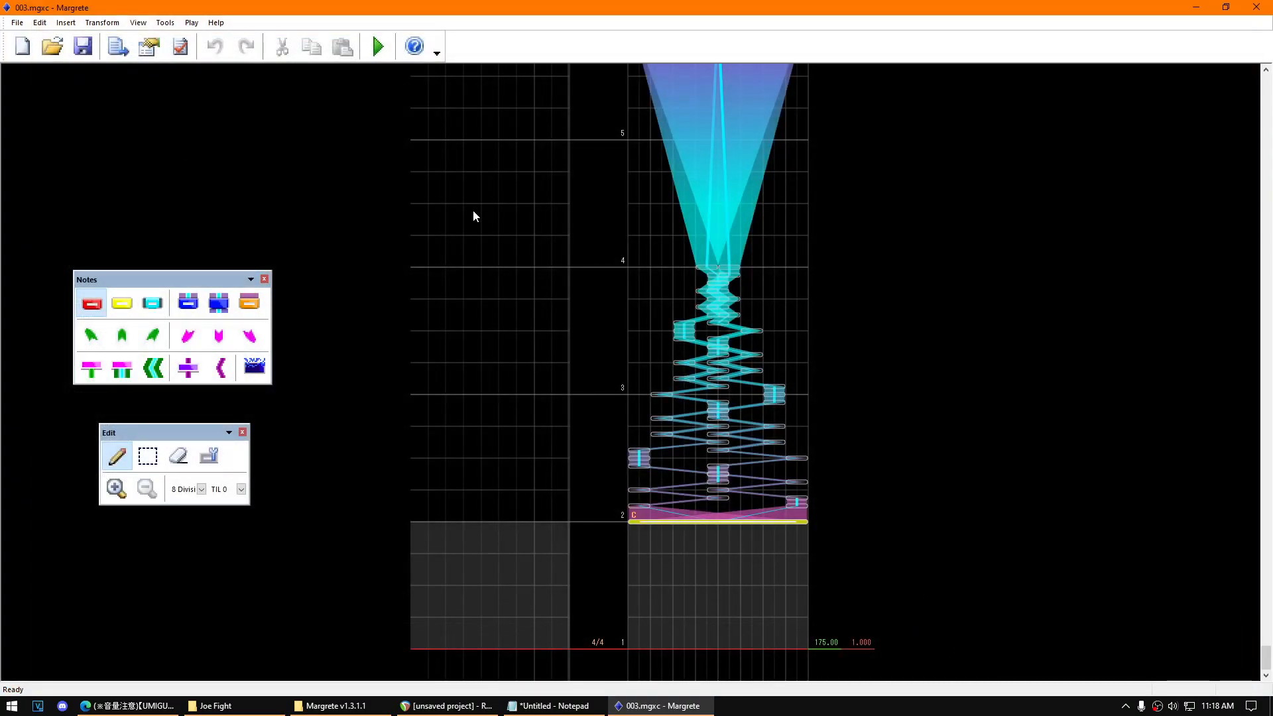
click(16, 23)
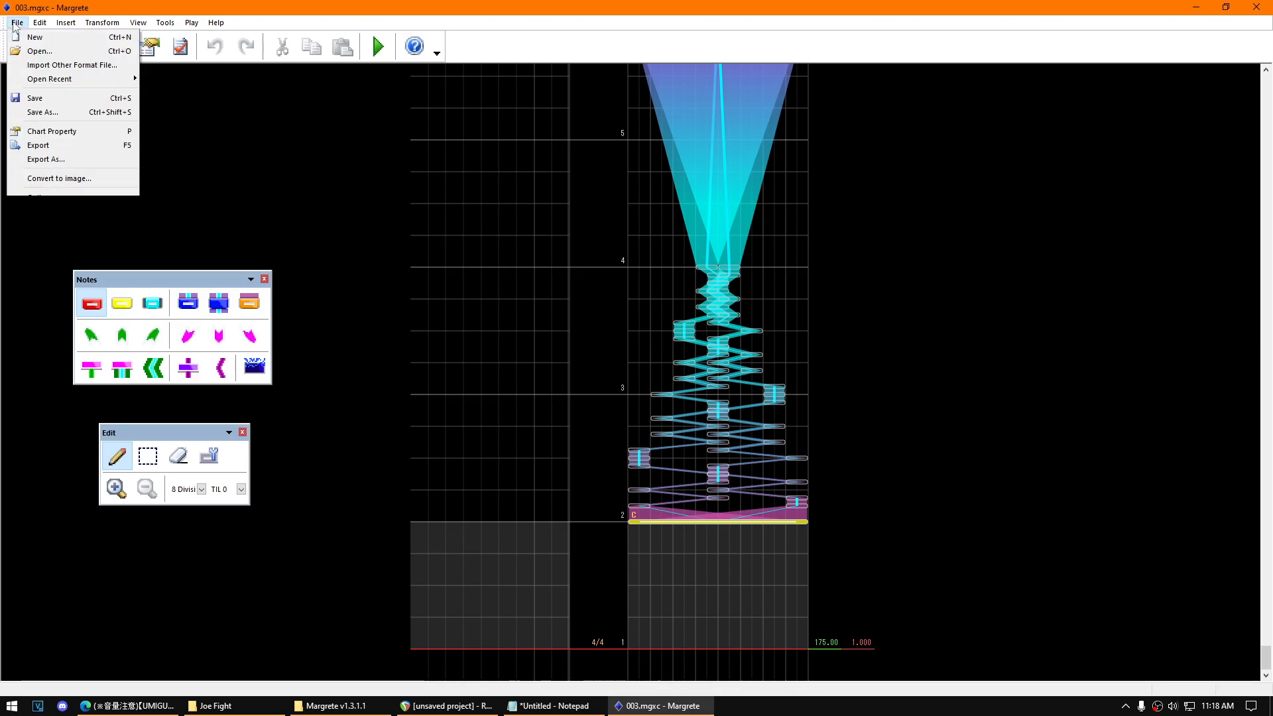
Set chart properties to BGM audio.ogg and jacket jacket.jpg, then preview playback
click(52, 131)
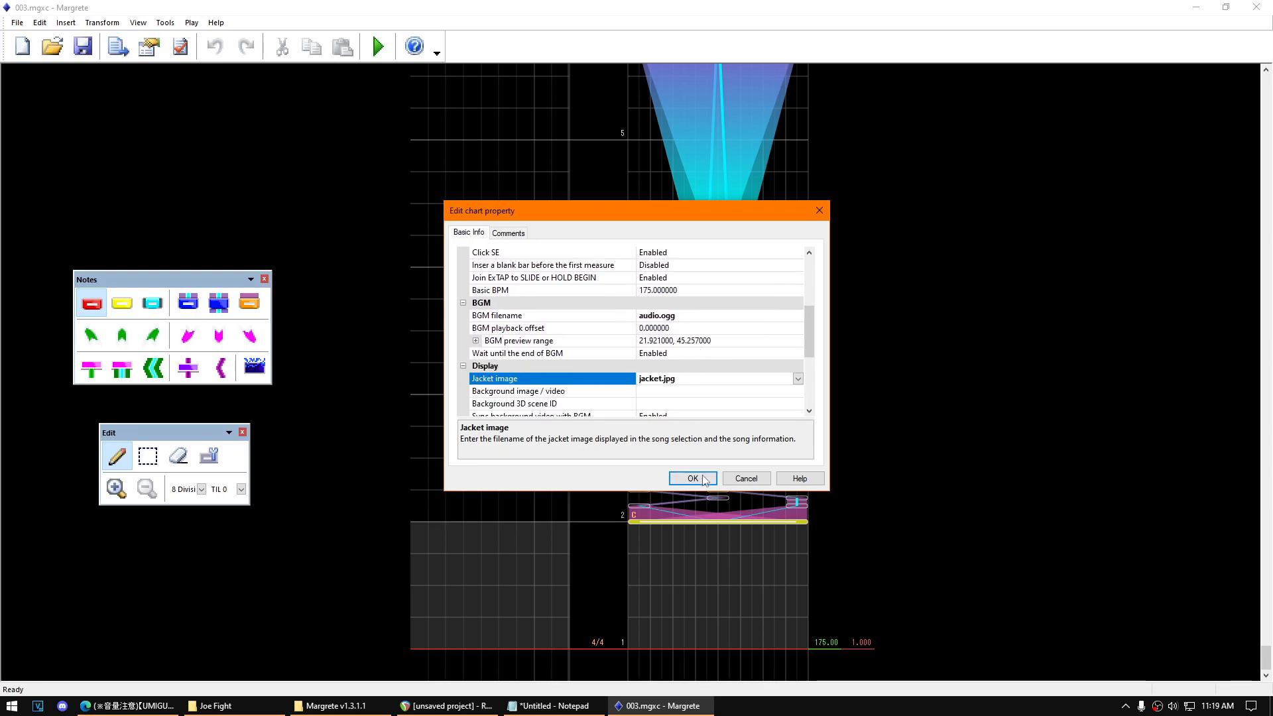
click(691, 478)
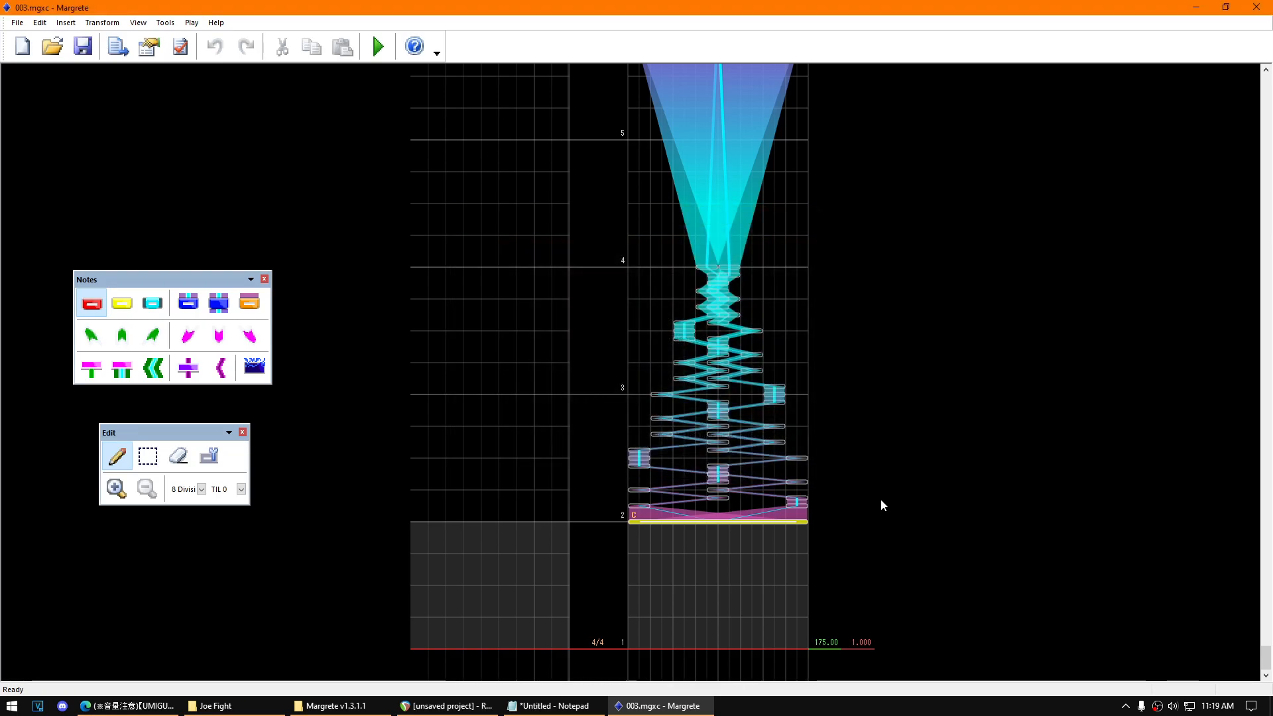
click(376, 45)
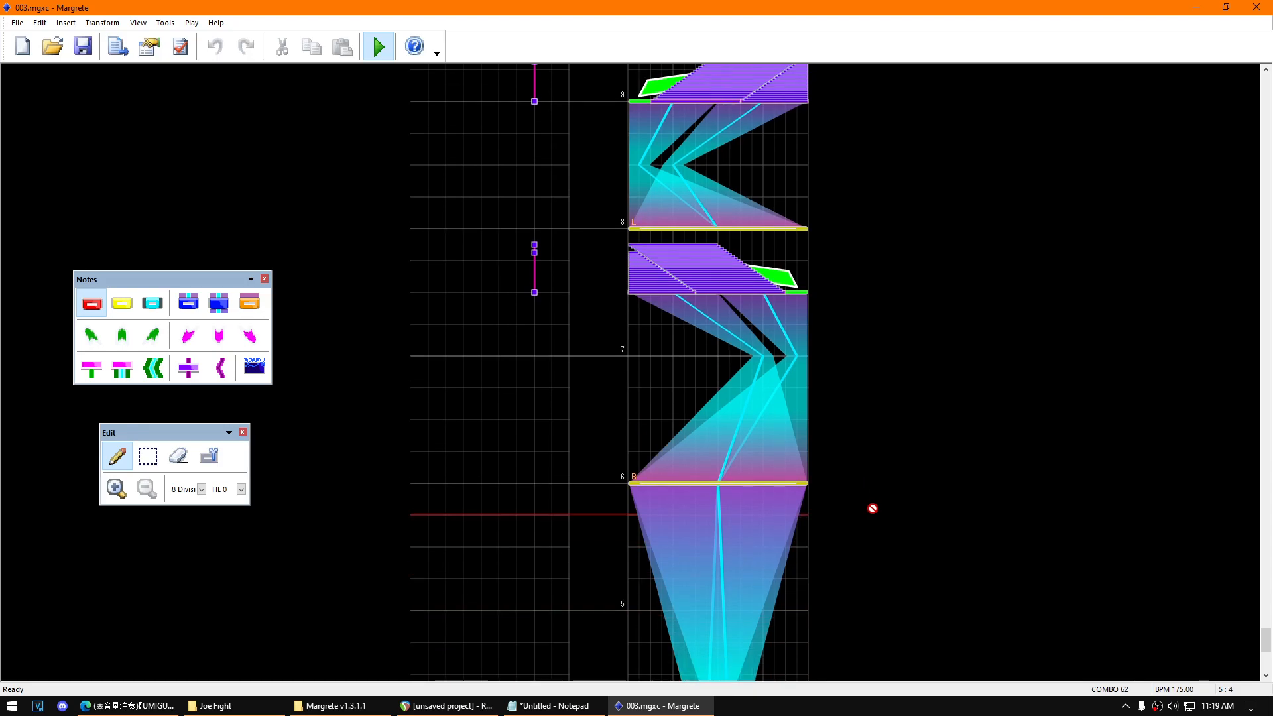
scroll(up, 3)
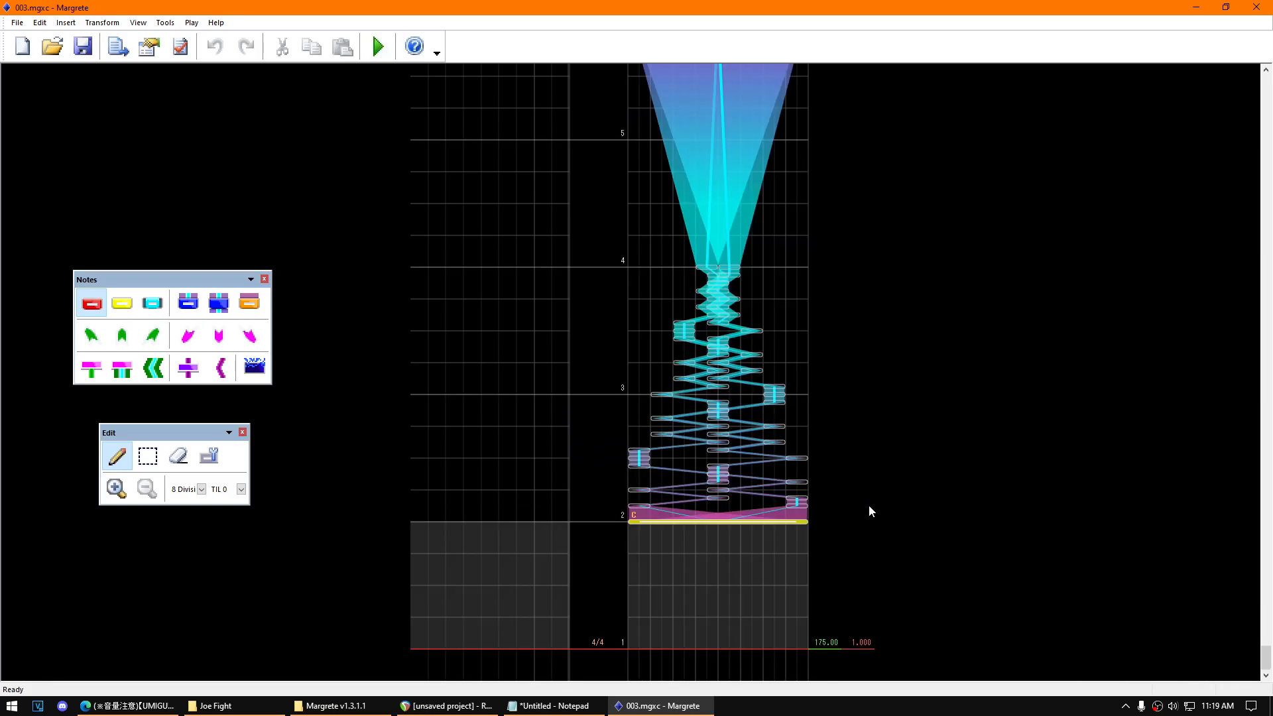
mouse_move(16, 23)
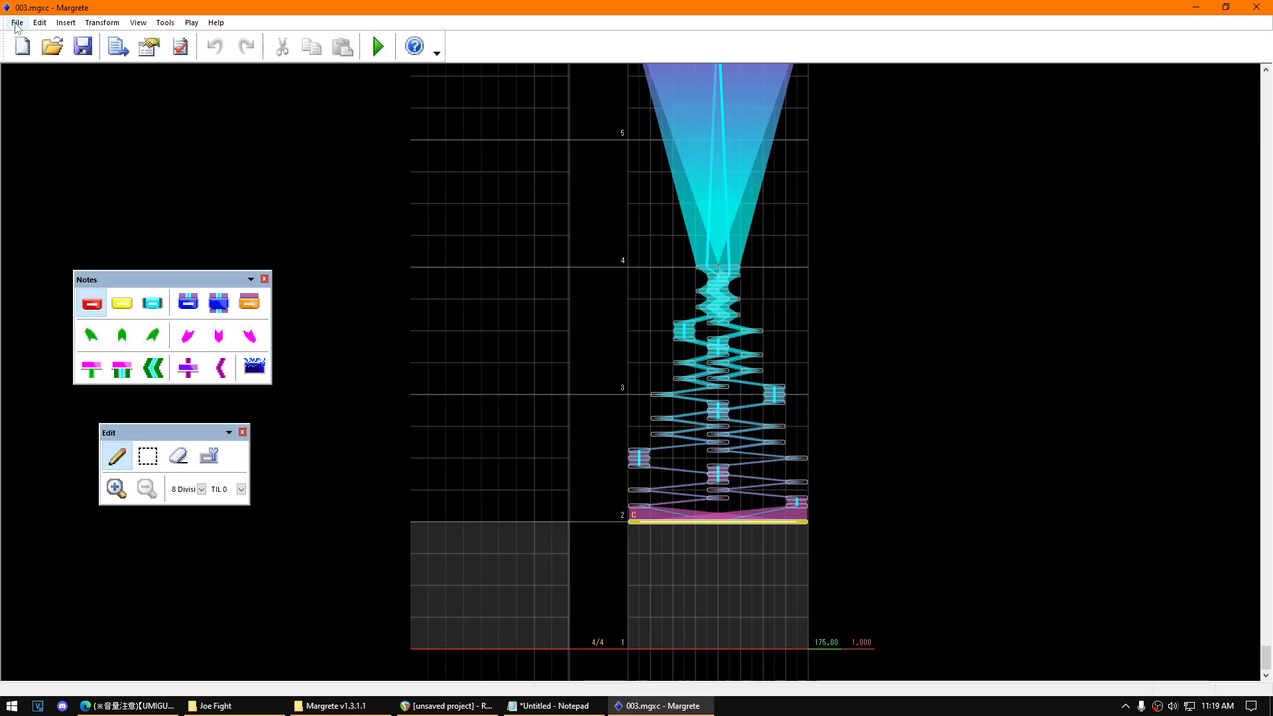
Export the chart as 003.ugc, replacing the existing file in the Joe Fight folder
click(16, 23)
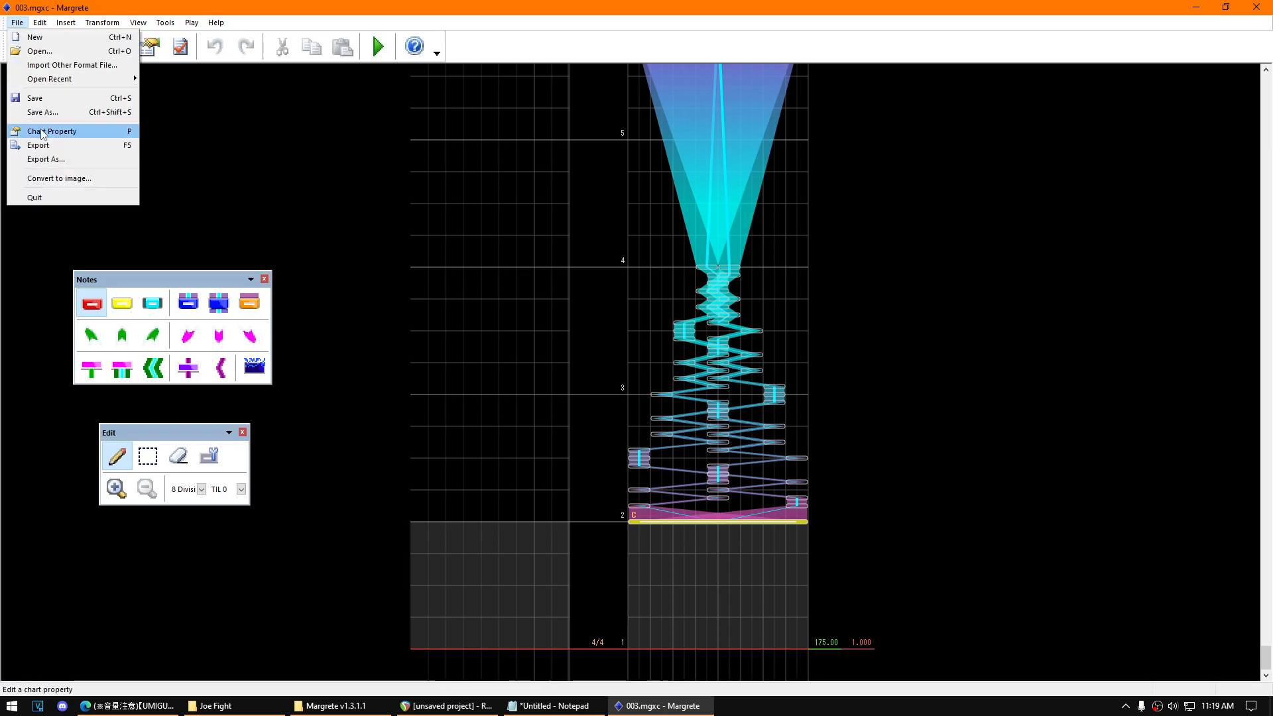
click(37, 145)
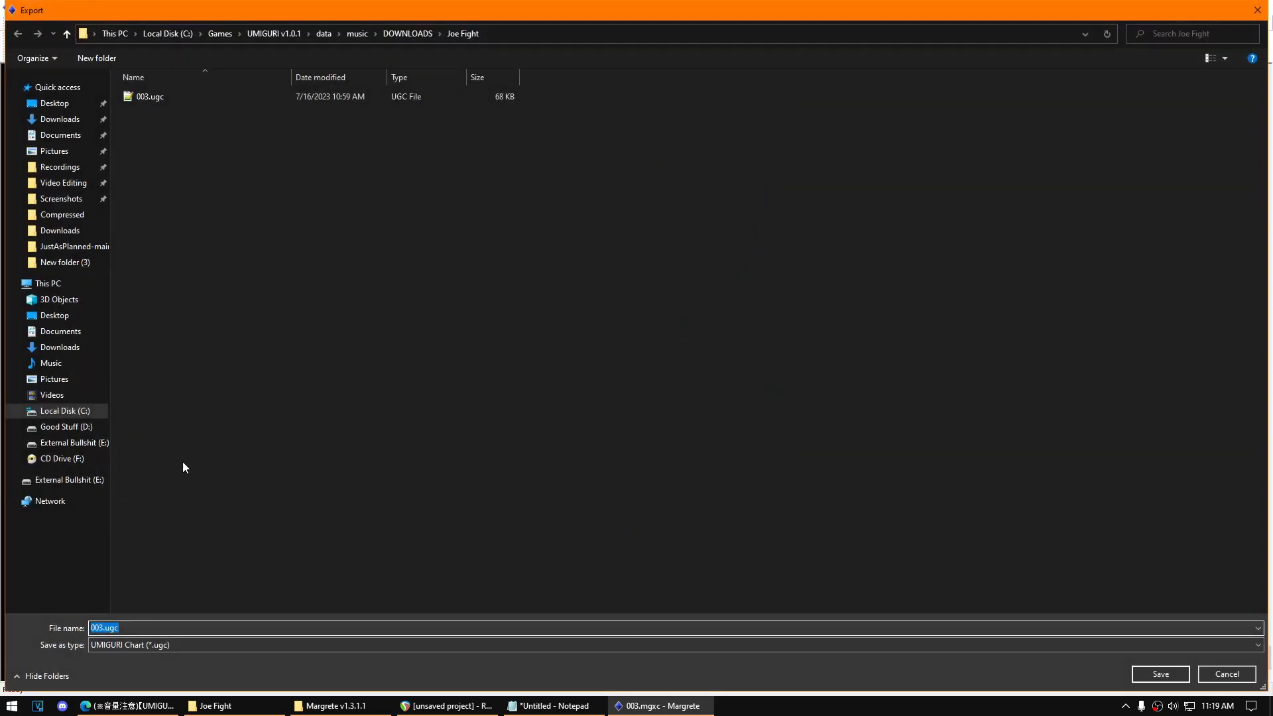
click(1158, 673)
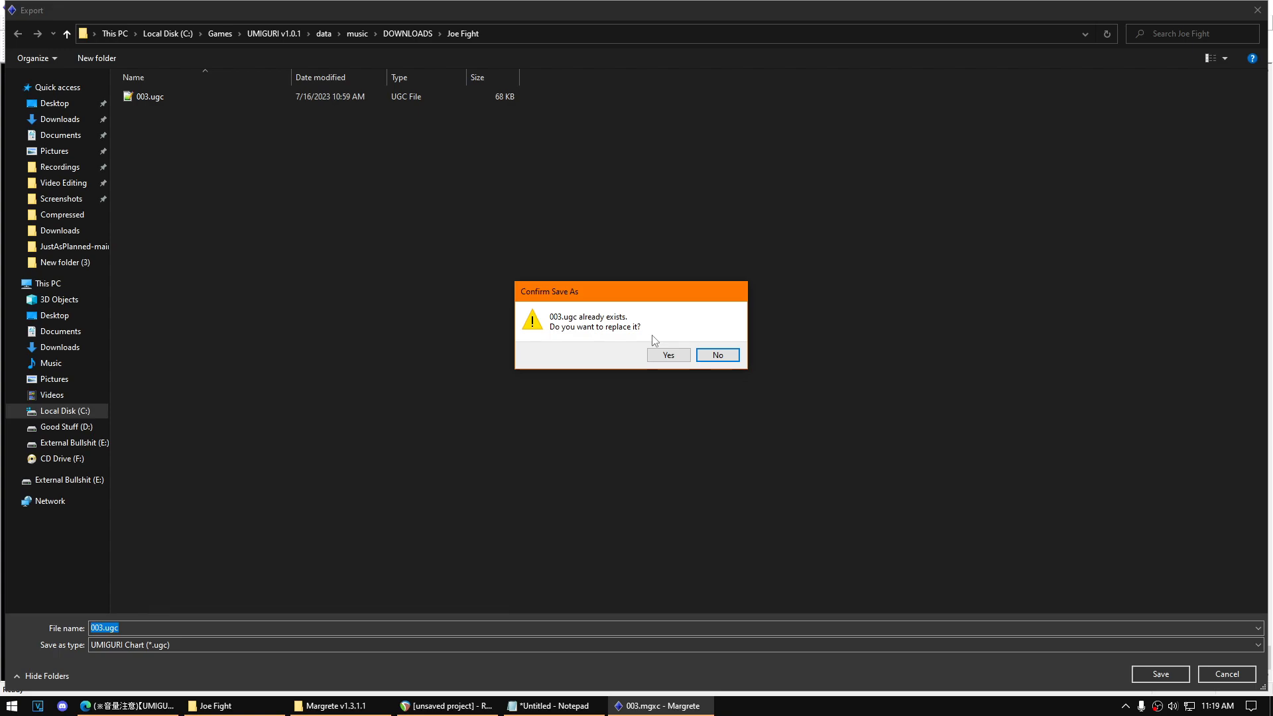
click(667, 356)
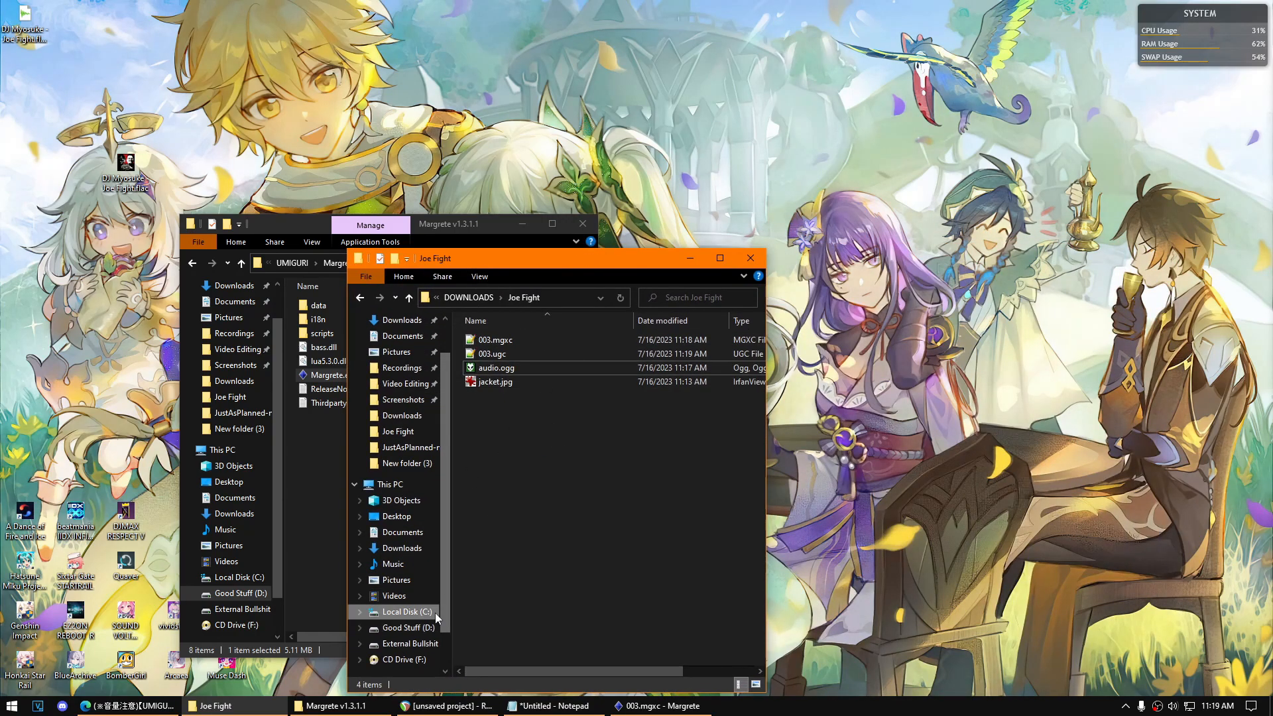
Return to the UMIGURI v1.0.1 folder and launch UMIGURI.exe
click(408, 296)
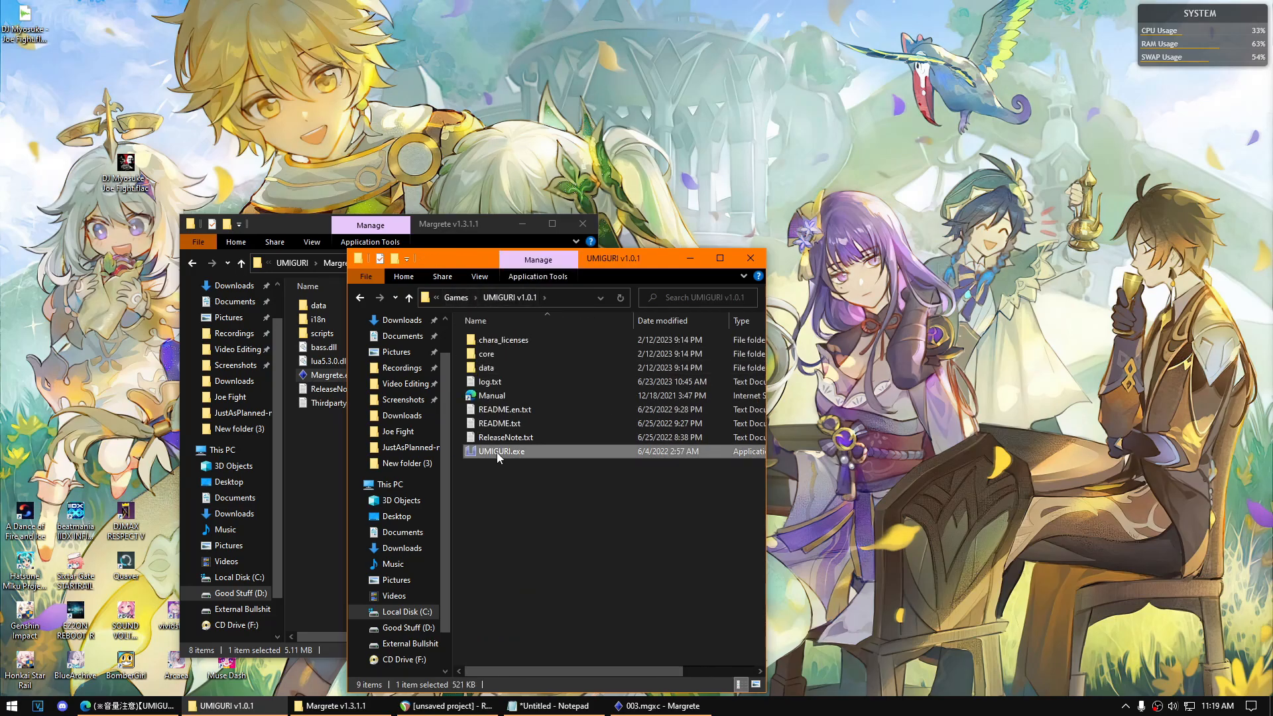
double_click(500, 451)
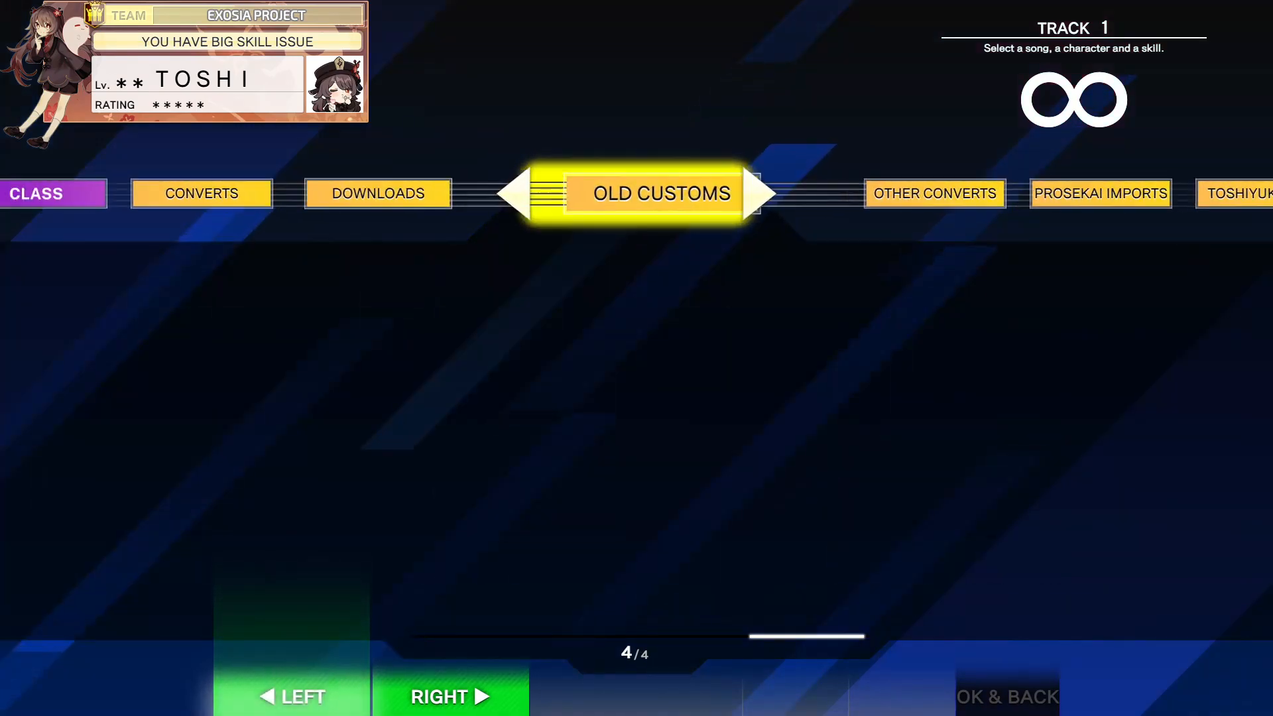
Choose Joe Fight MASTER 14 from DOWNLOADS with Auto Play ON in Detailed Settings
click(290, 696)
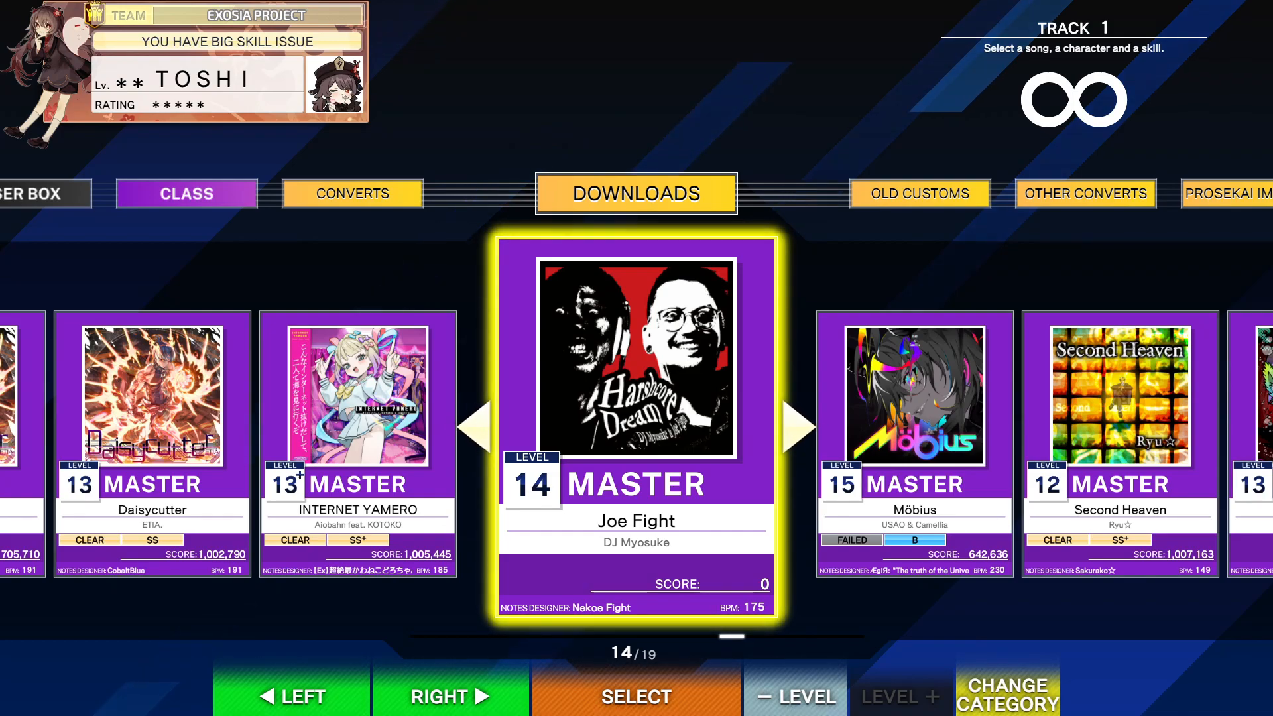
click(635, 696)
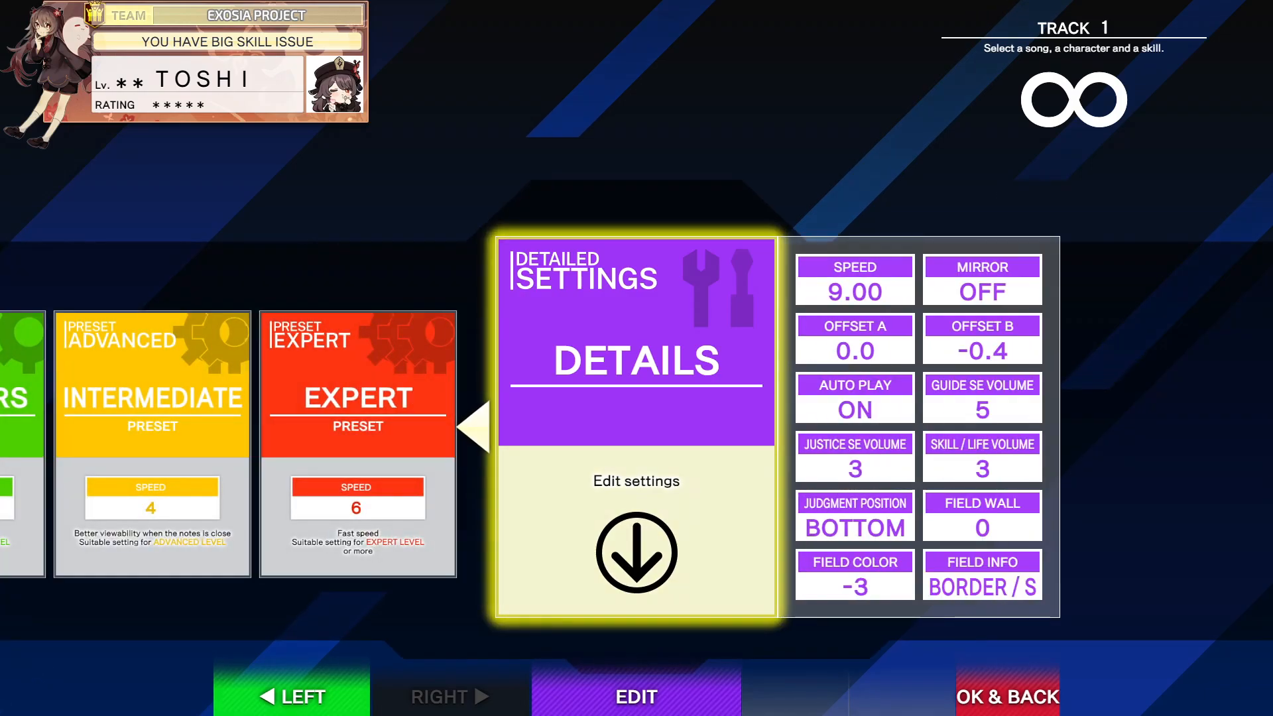
click(635, 695)
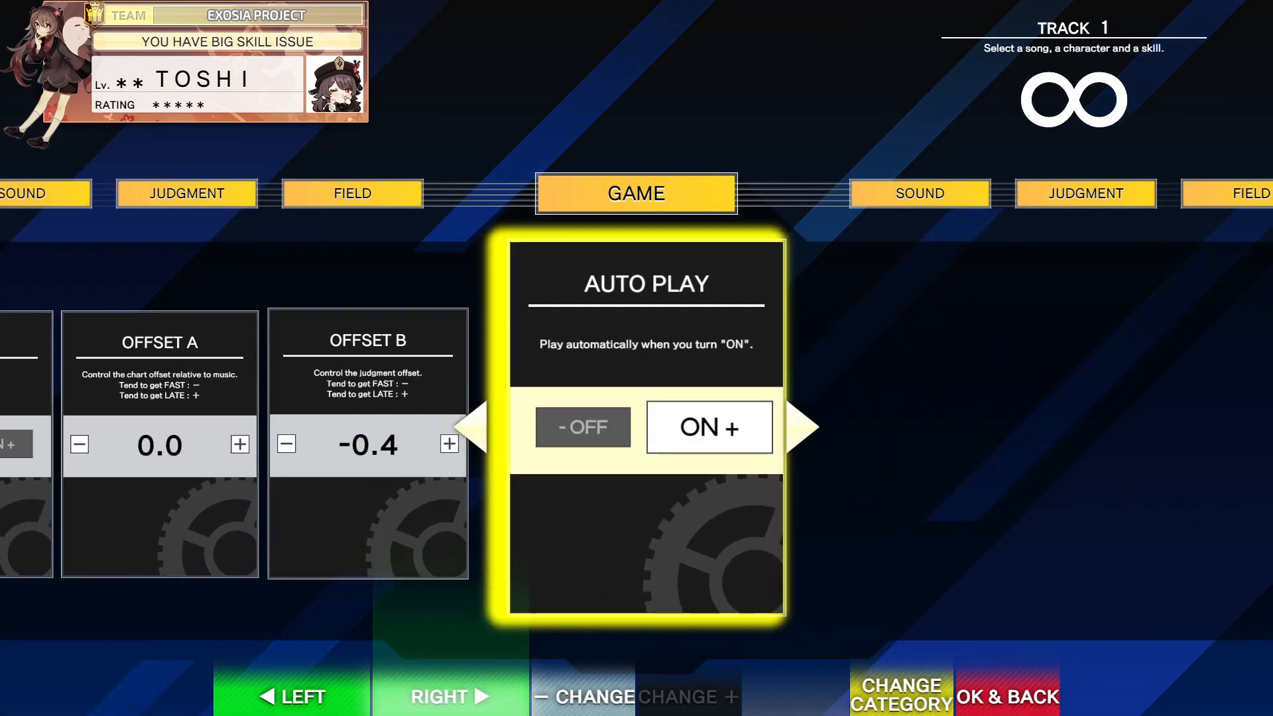
click(1008, 695)
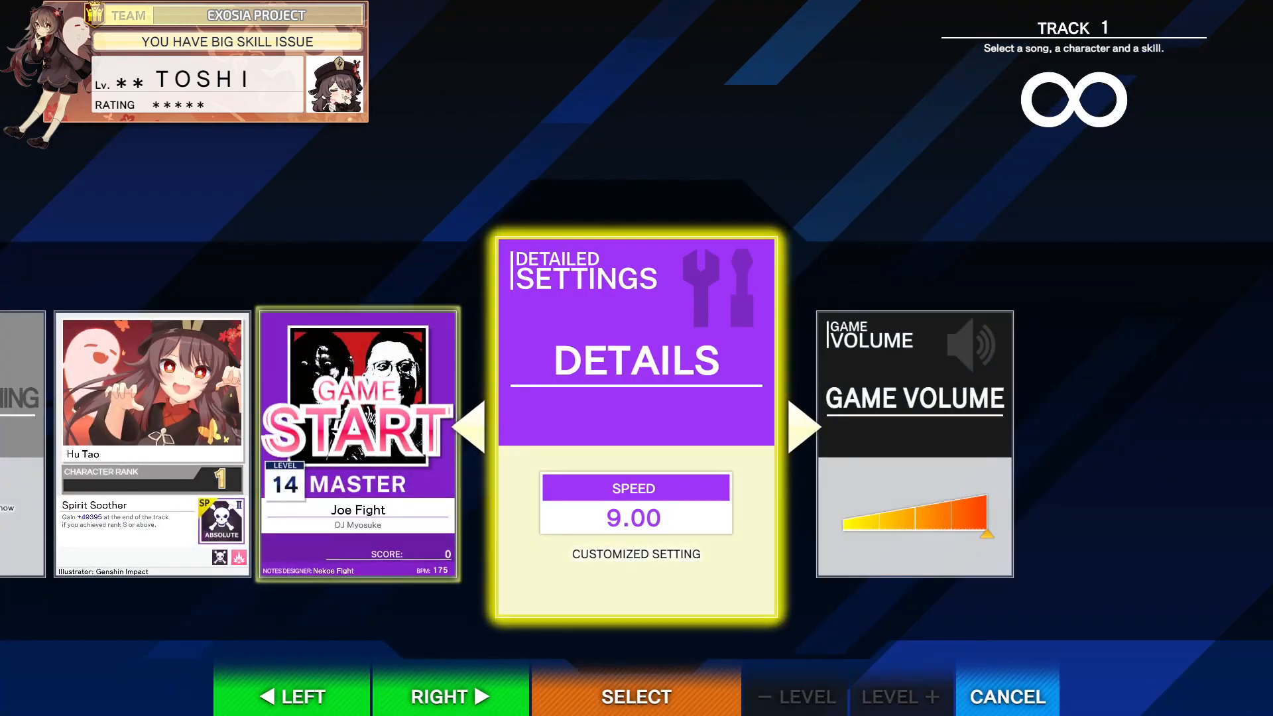
Start the Joe Fight run, let it play through, and exit UMIGURI
click(635, 696)
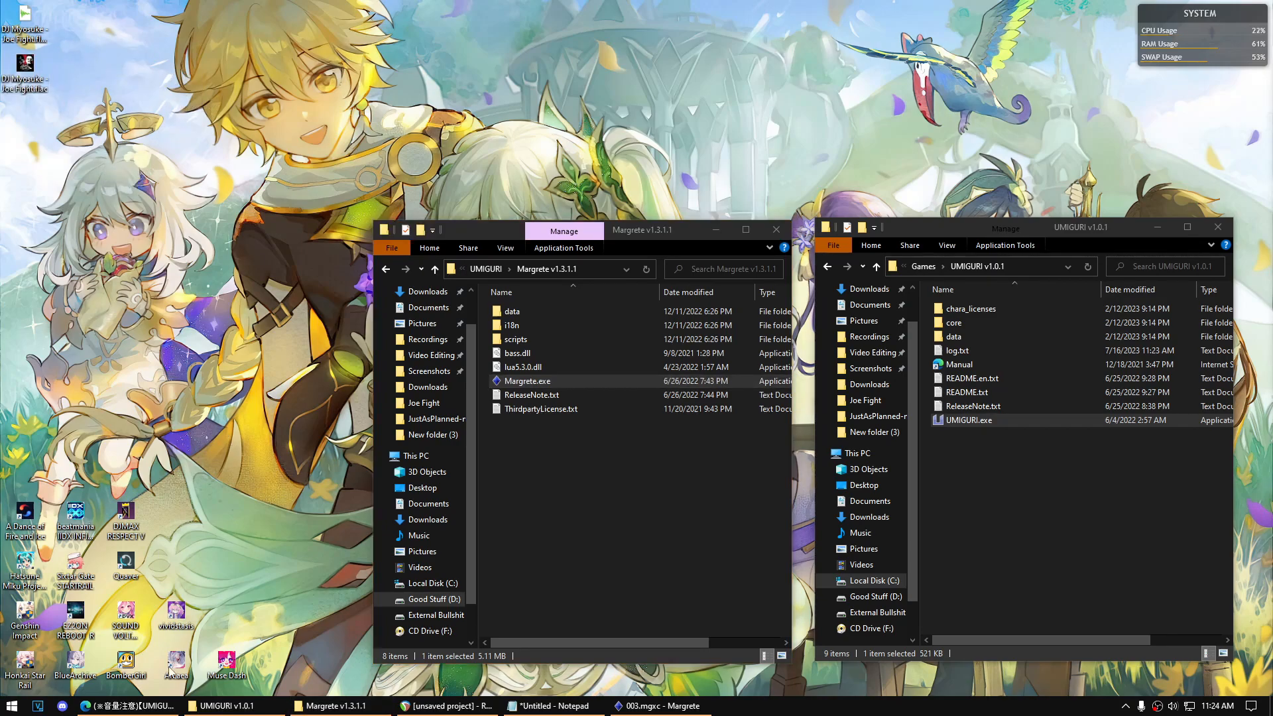
Bring the Notepad requirements checklist in front of the Margrete and UMIGURI folder windows
click(114, 704)
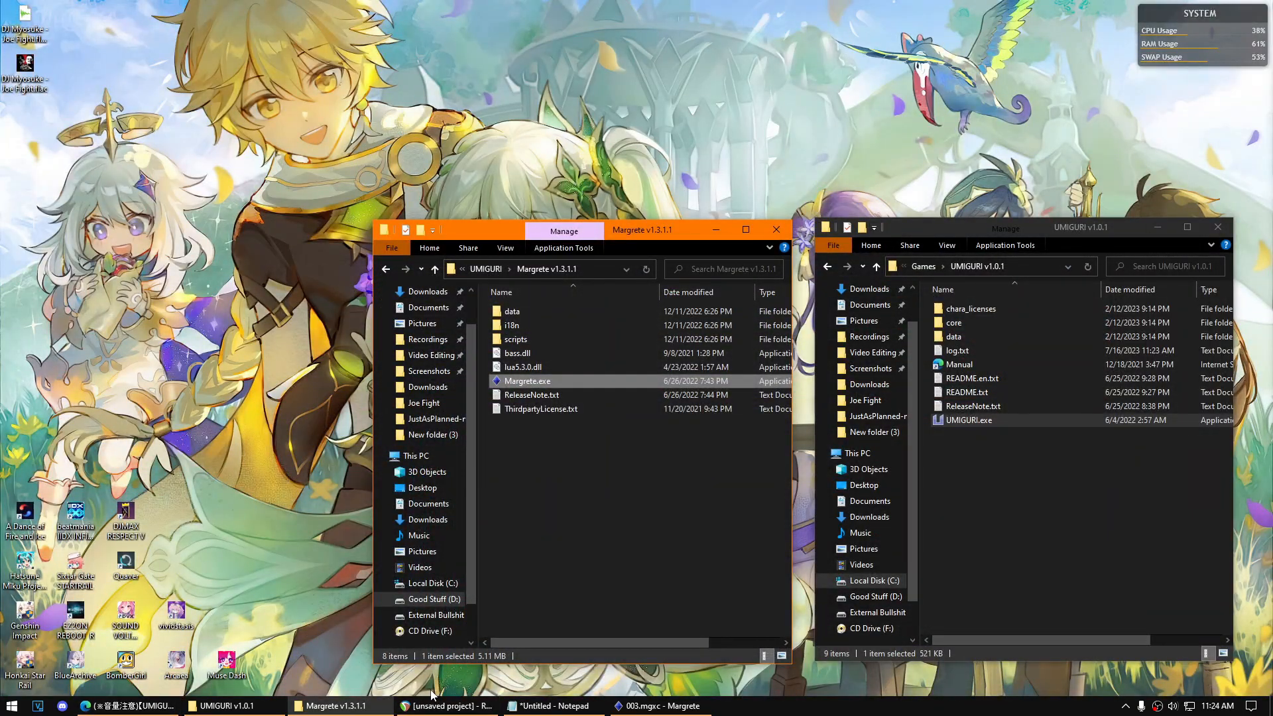
click(446, 705)
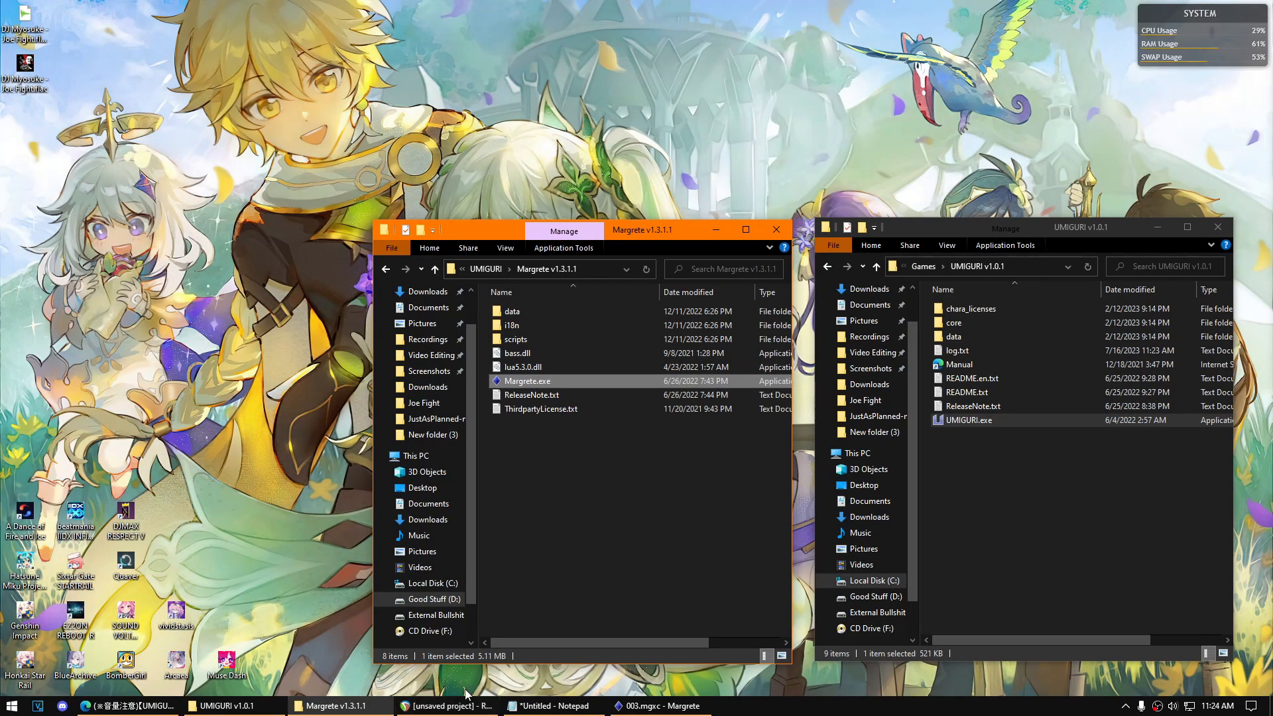
mouse_move(449, 704)
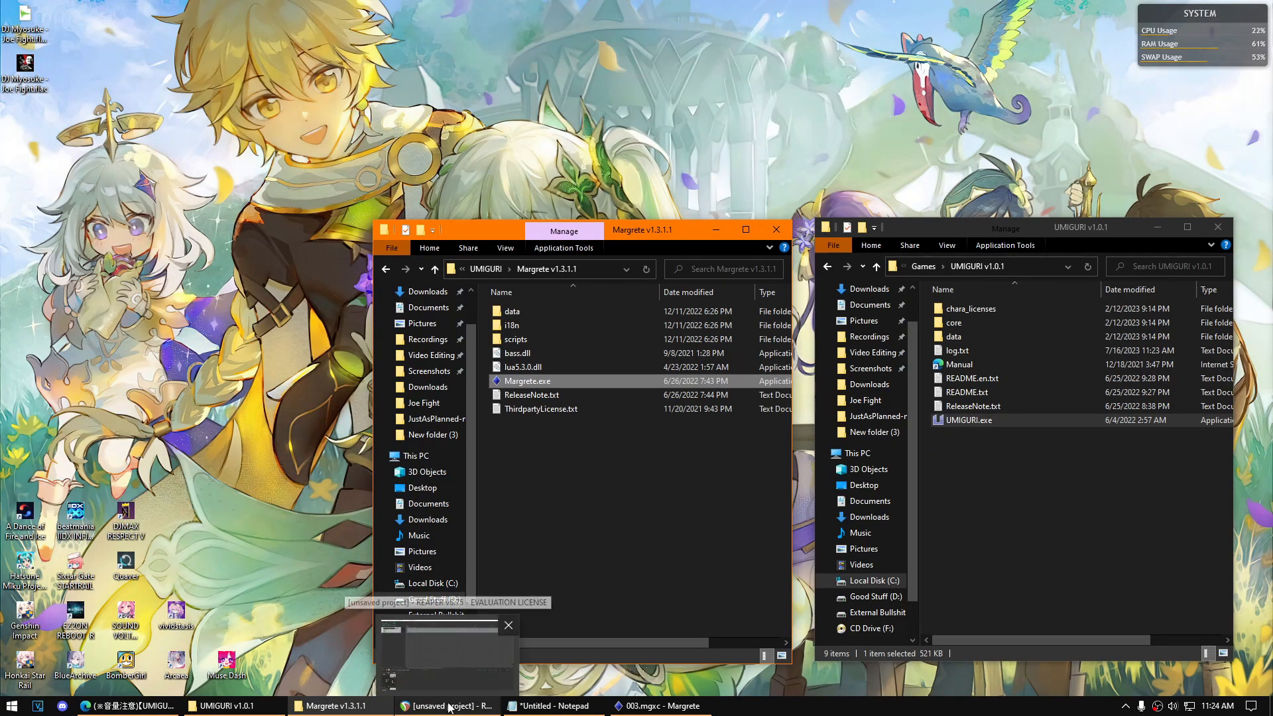
click(508, 624)
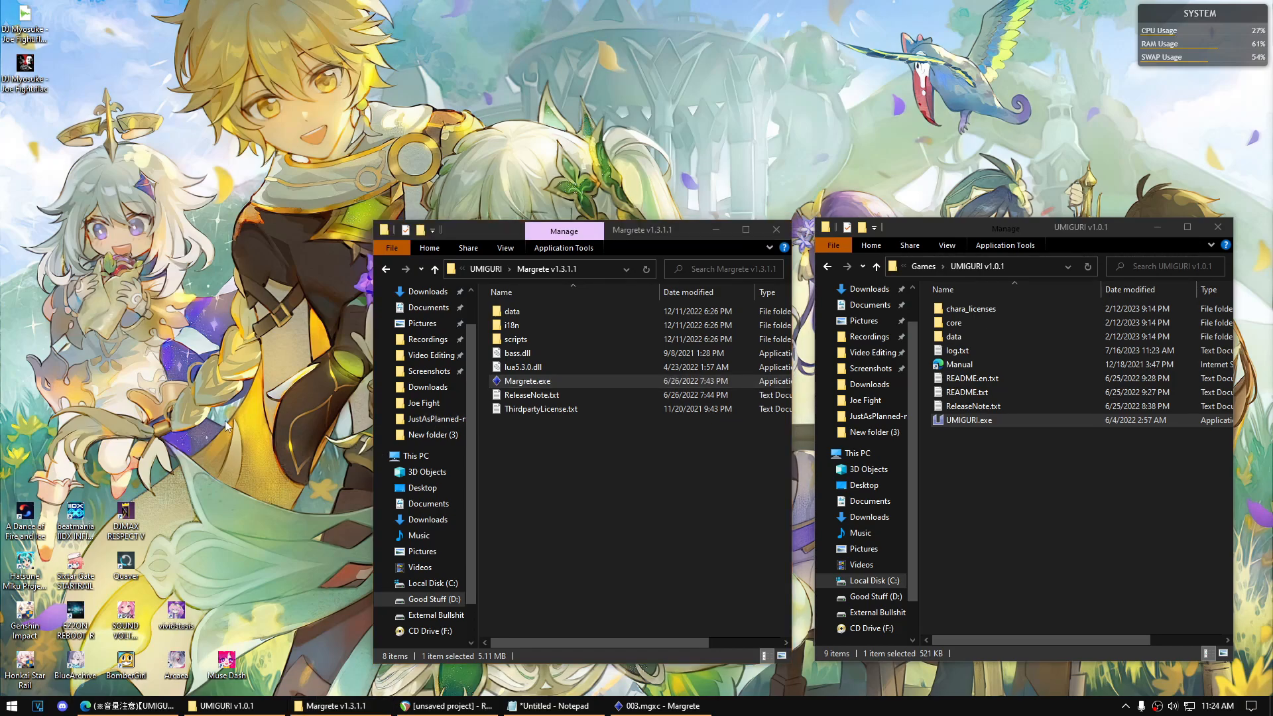
click(552, 705)
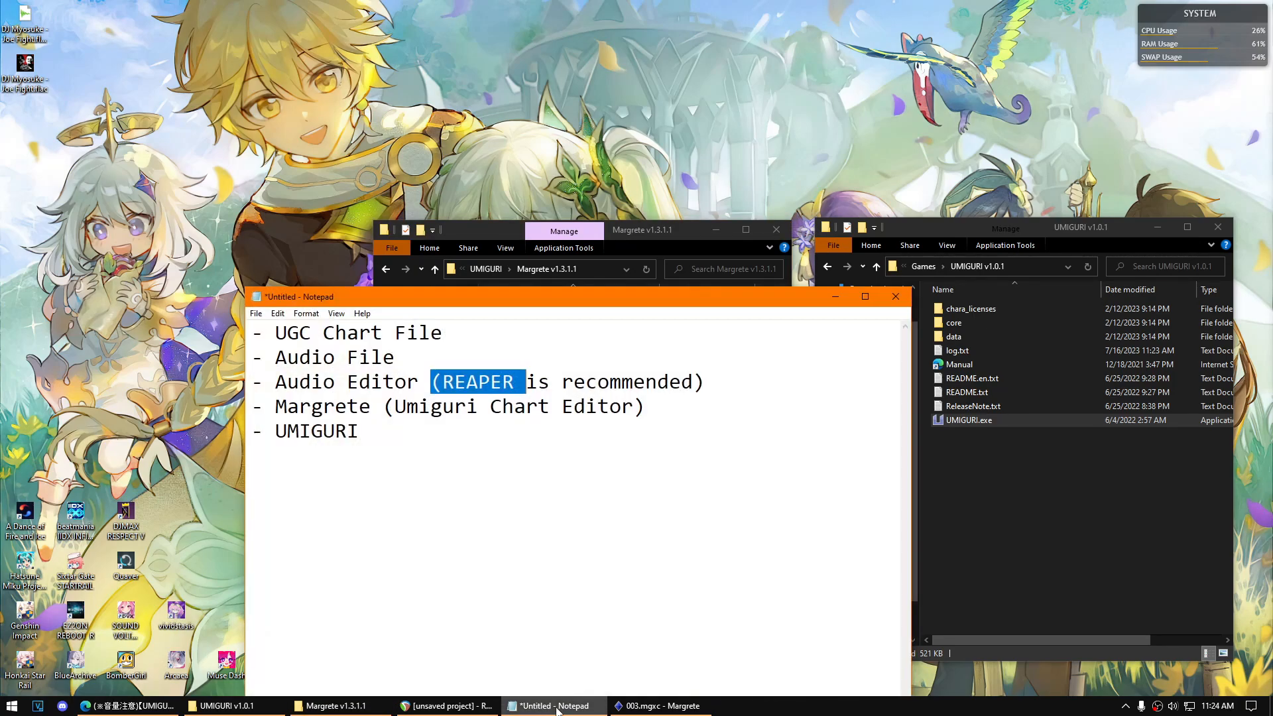